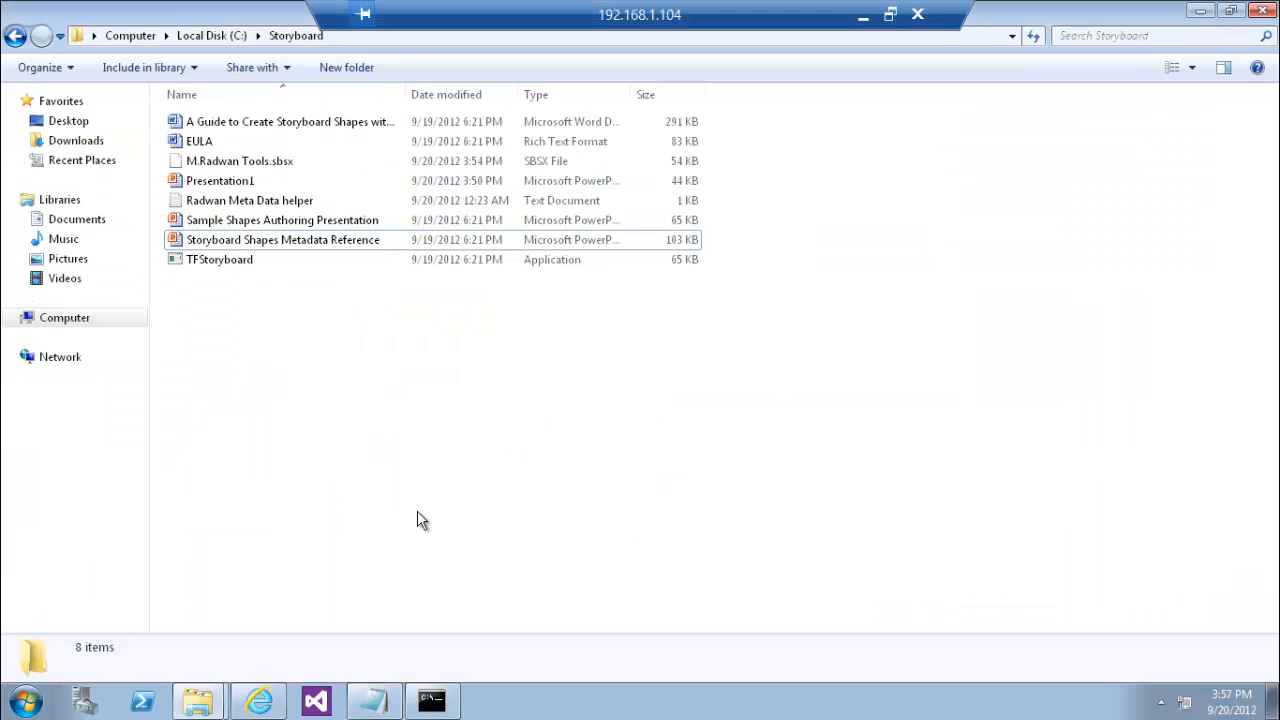
Launch Microsoft PowerPoint 2010 by searching 'pow' from the Start menu
click(28, 693)
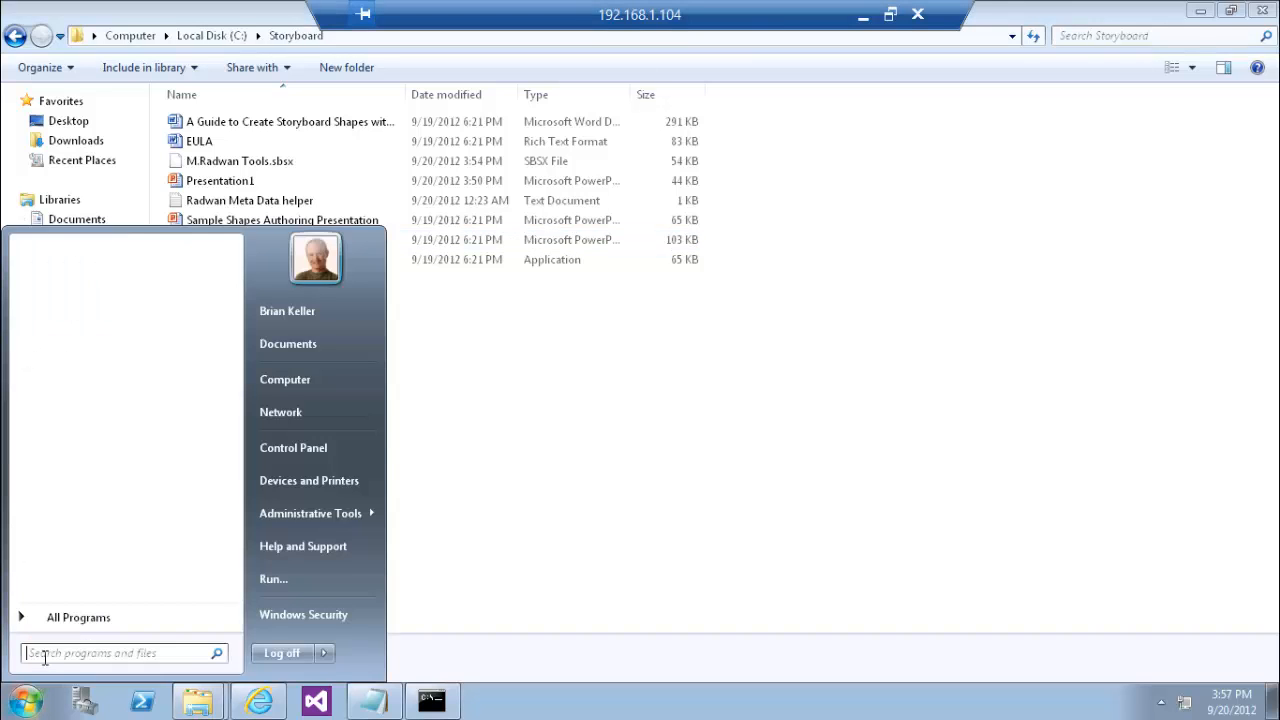
text(pow)
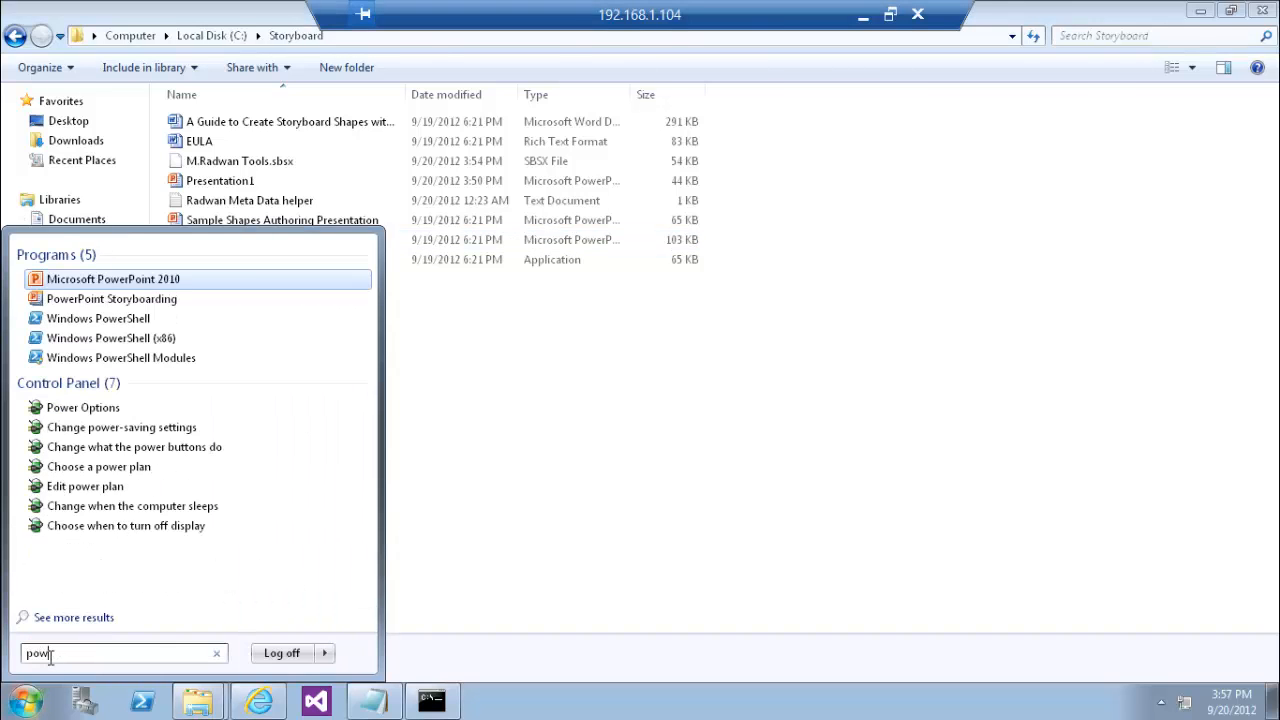
click(113, 279)
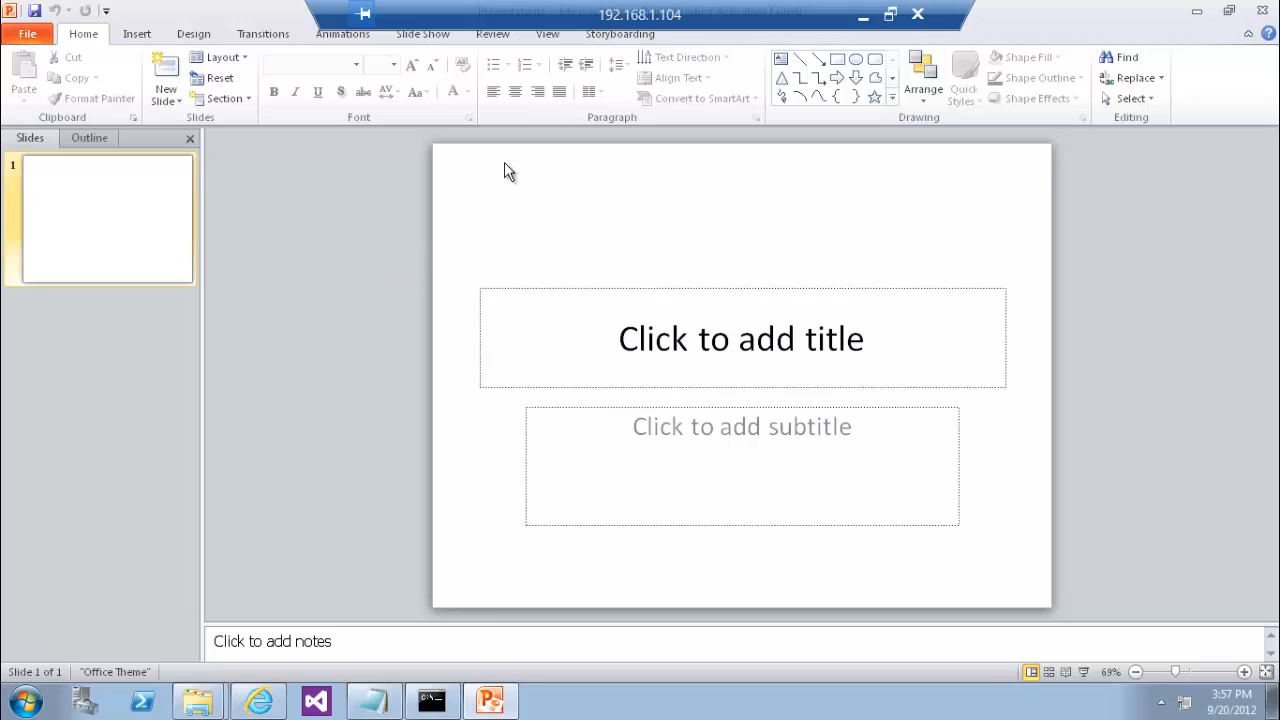
Draw a thin blue-filled bar, dismiss the activation warning, and recolour bars black and red
click(621, 34)
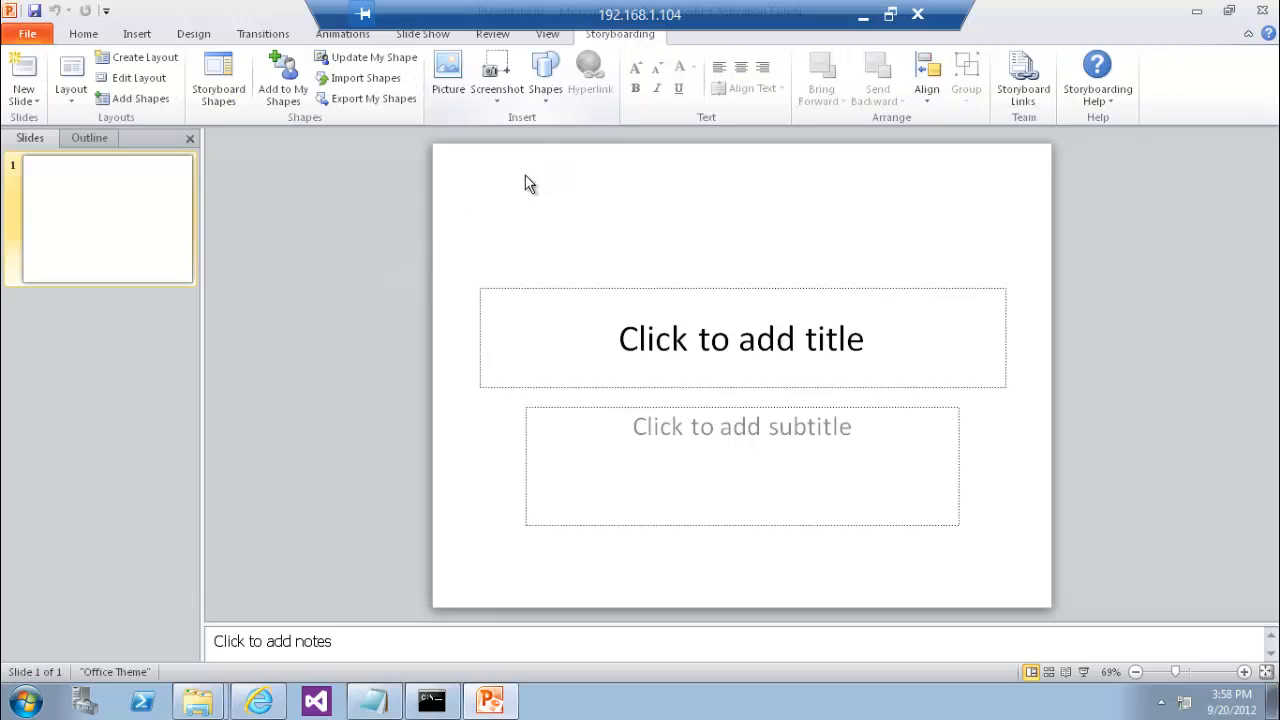
mouse_move(670, 300)
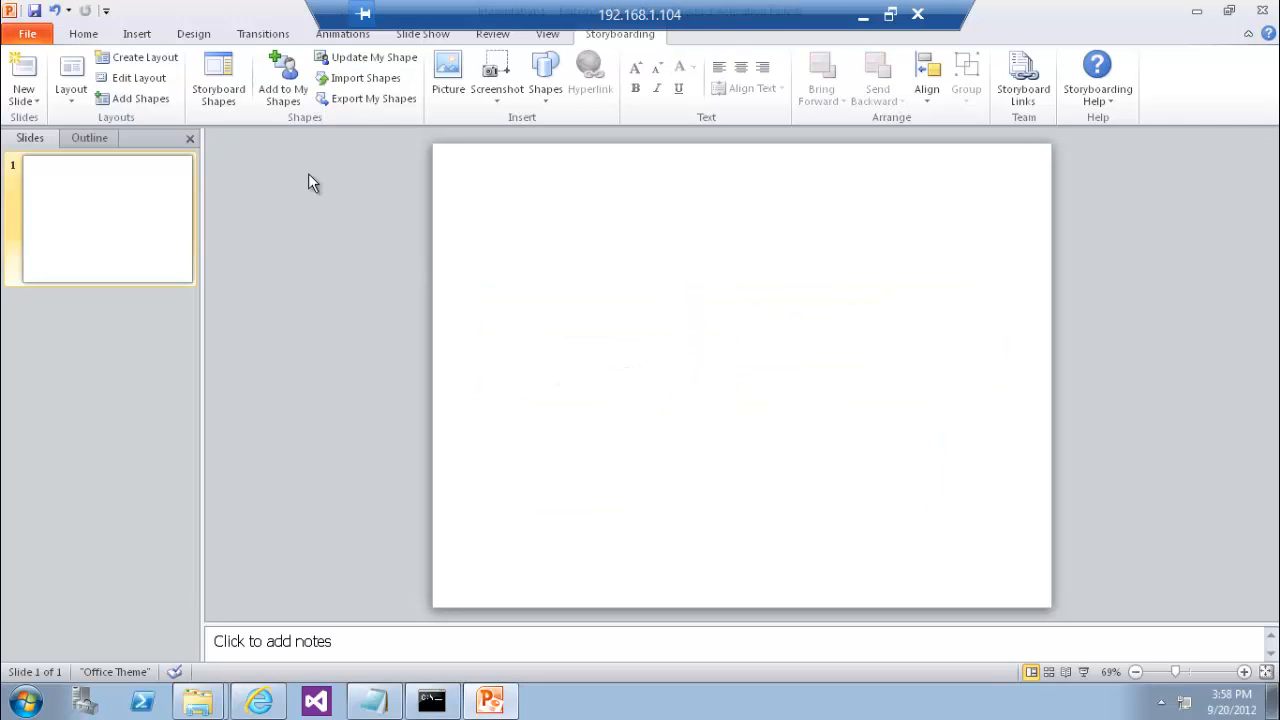
click(127, 33)
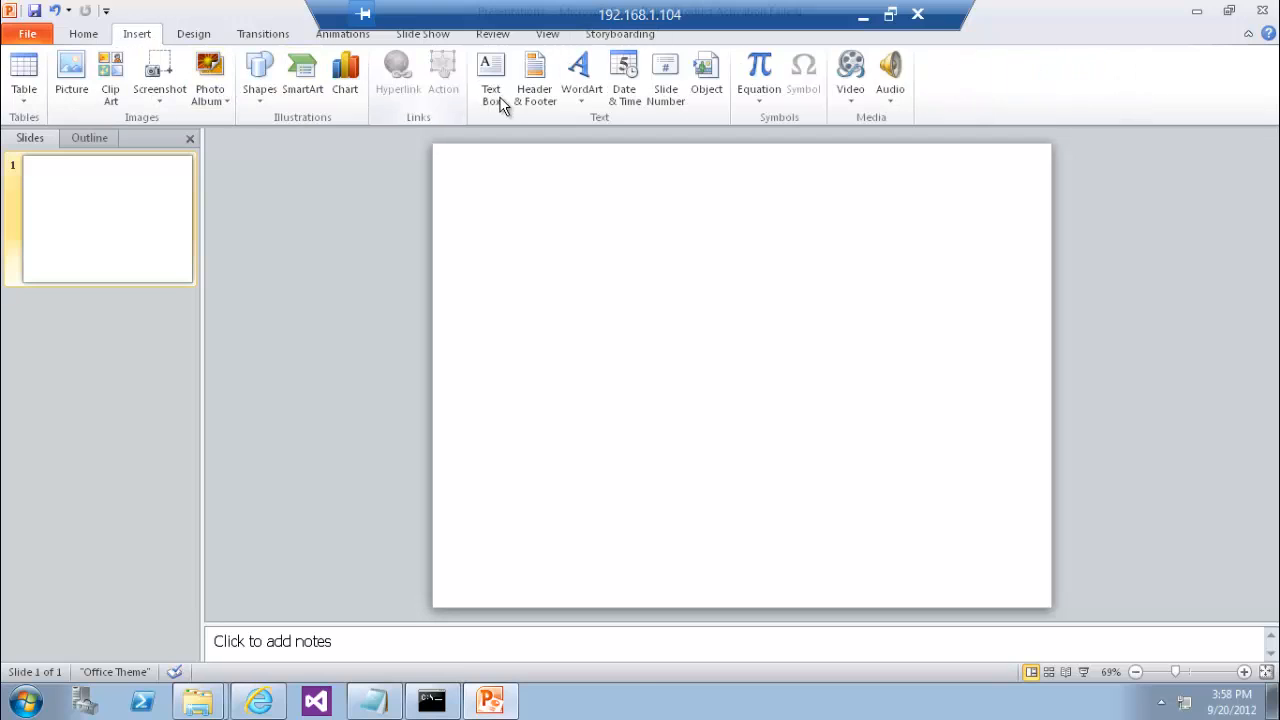
drag(557, 270, 712, 307)
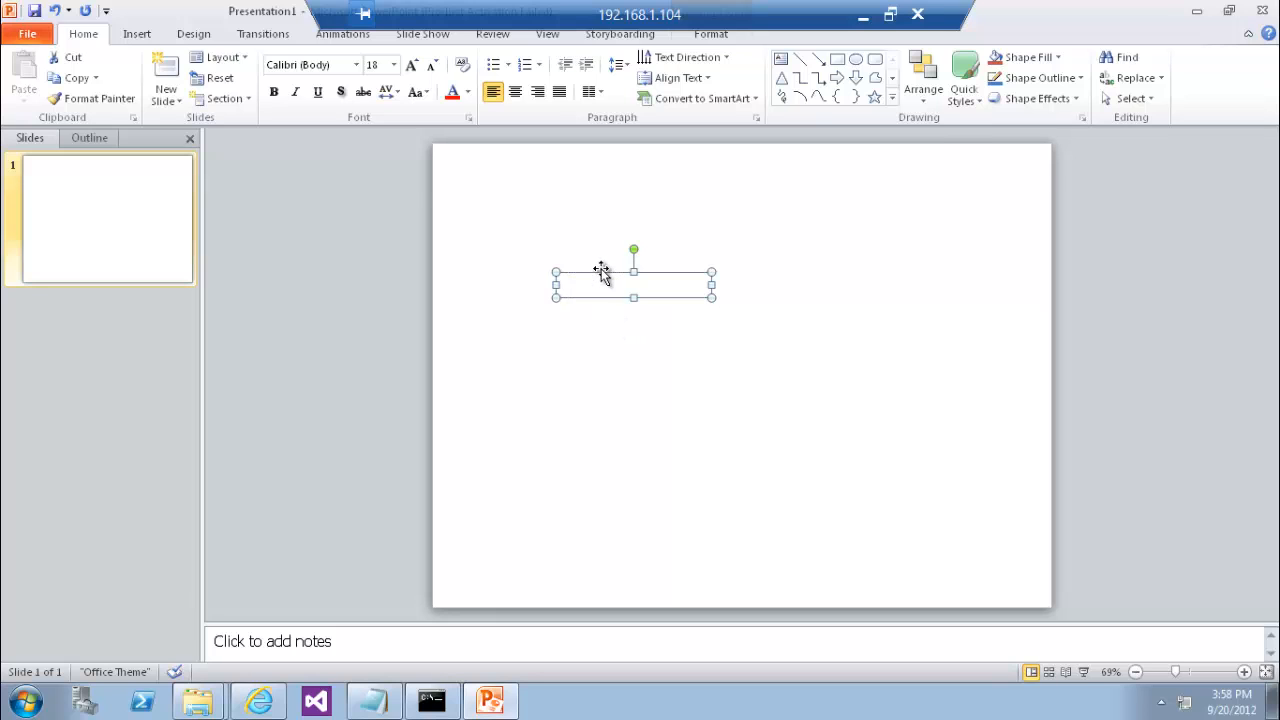
click(960, 77)
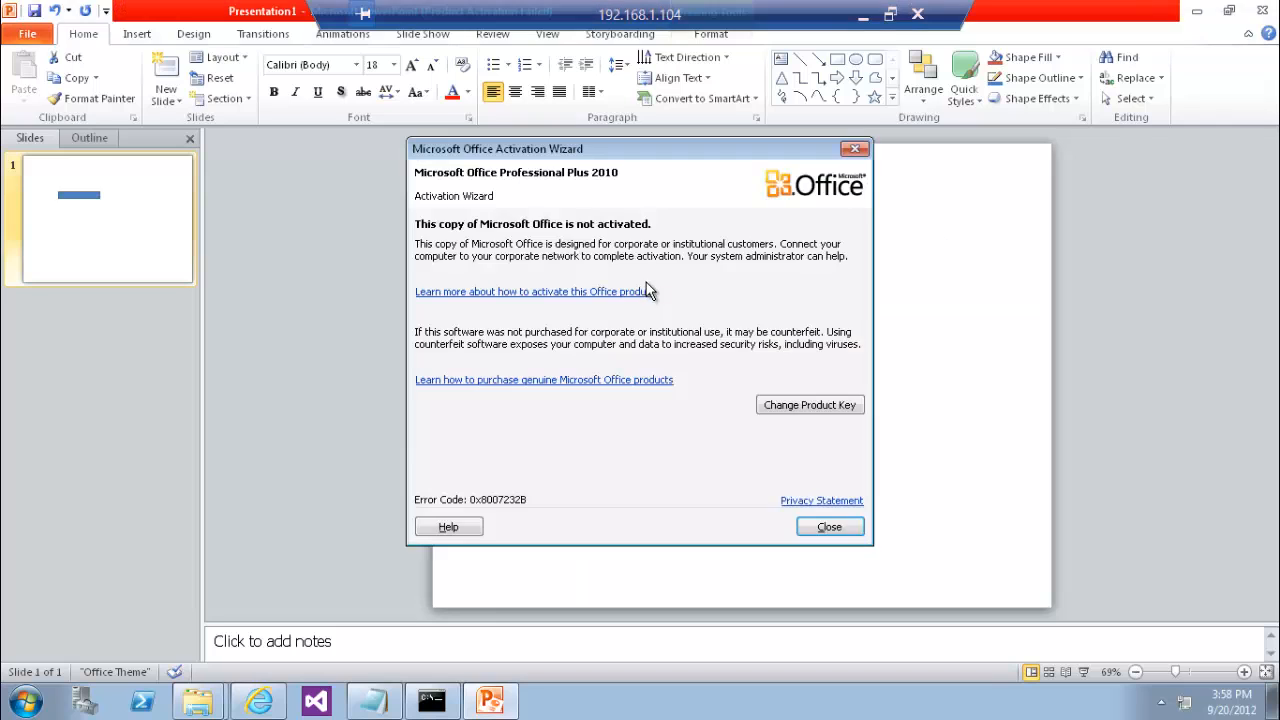
click(830, 526)
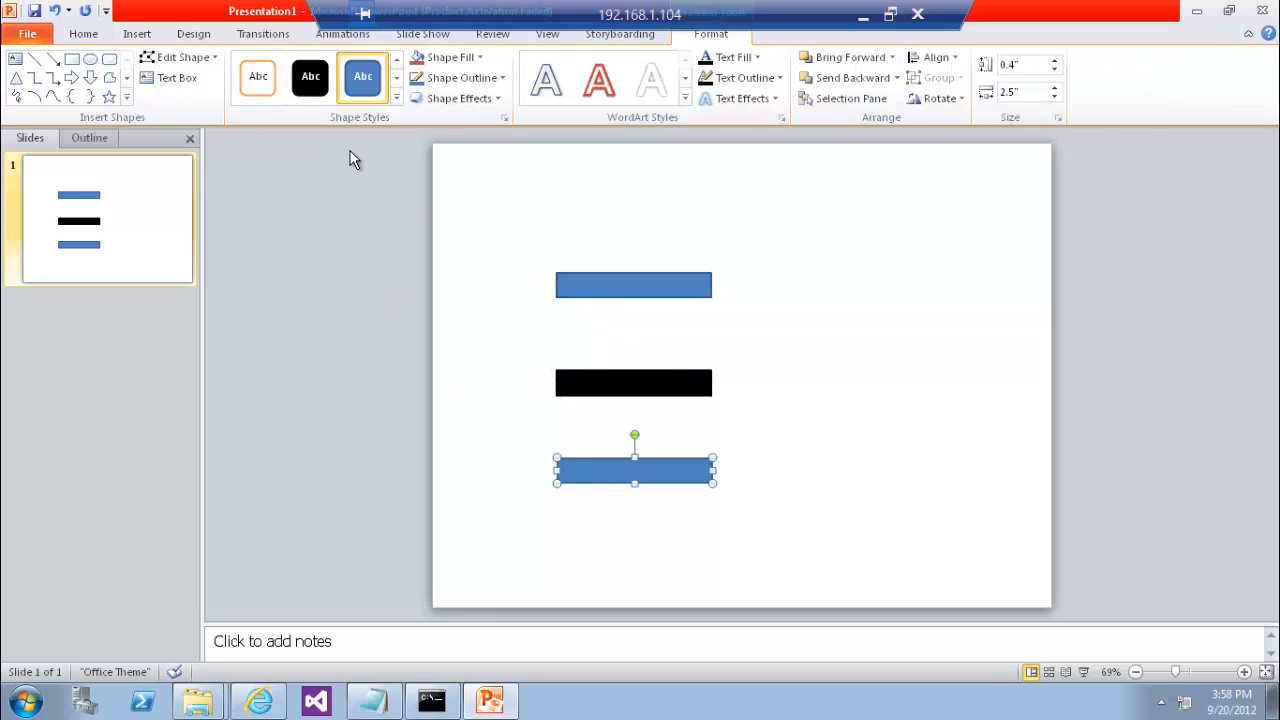
click(257, 77)
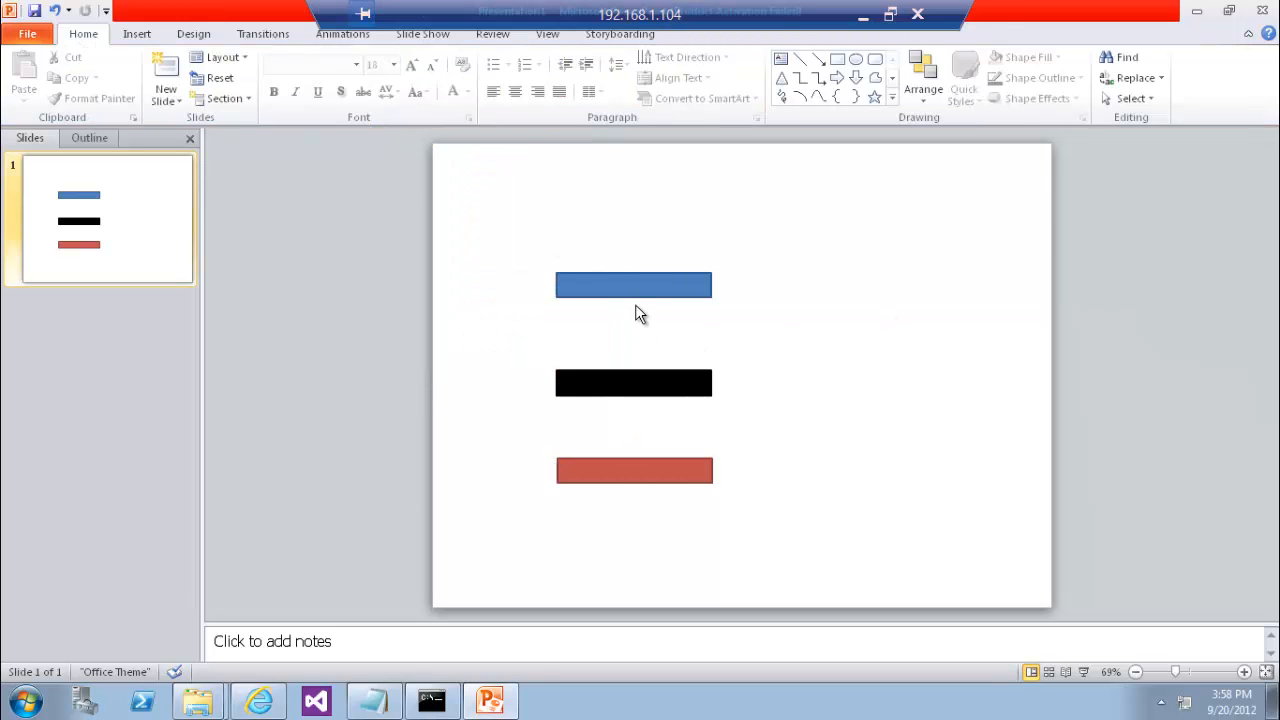
Add the blue, black and red bars to My Shapes as Blue Text, Black and Read
click(621, 33)
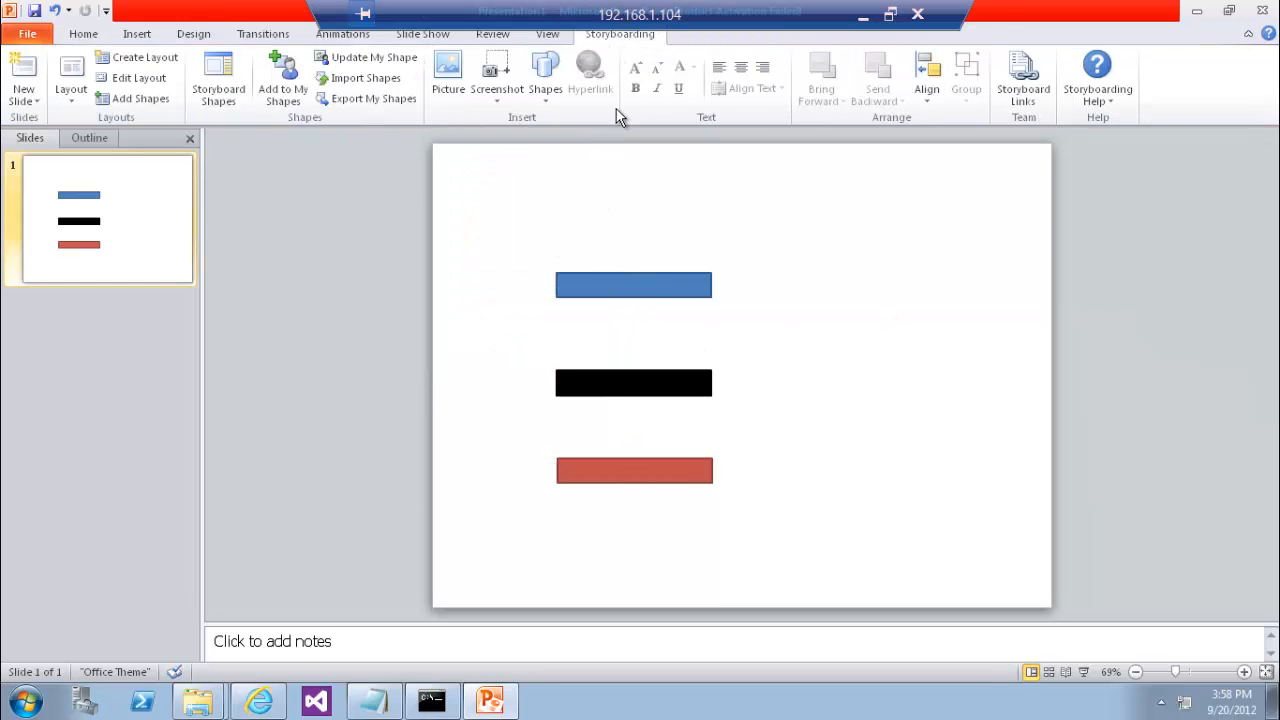
click(633, 285)
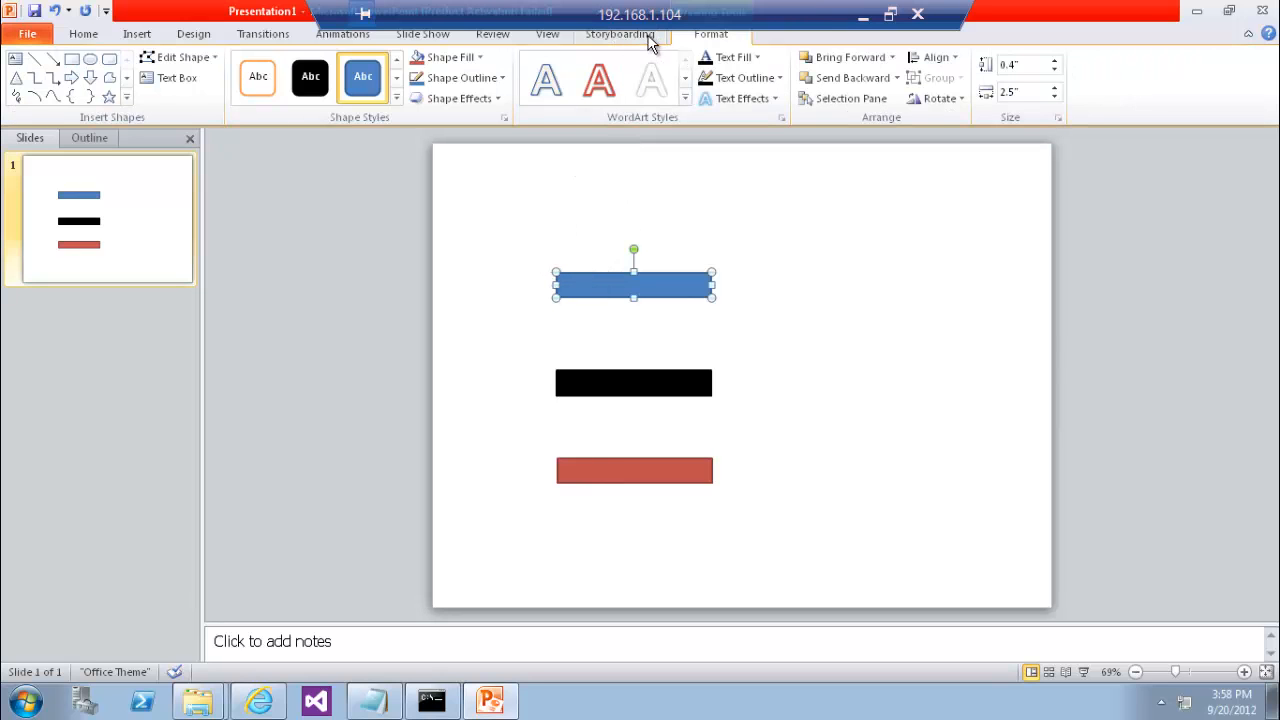
click(619, 33)
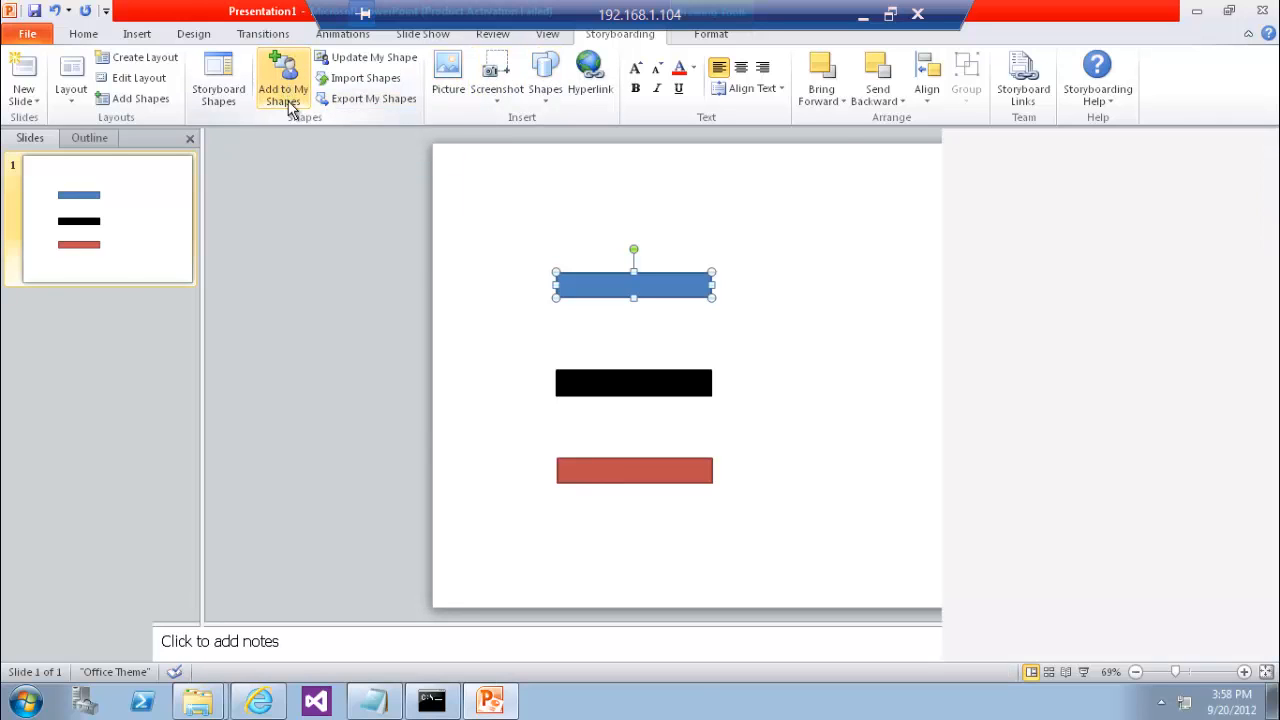
click(218, 75)
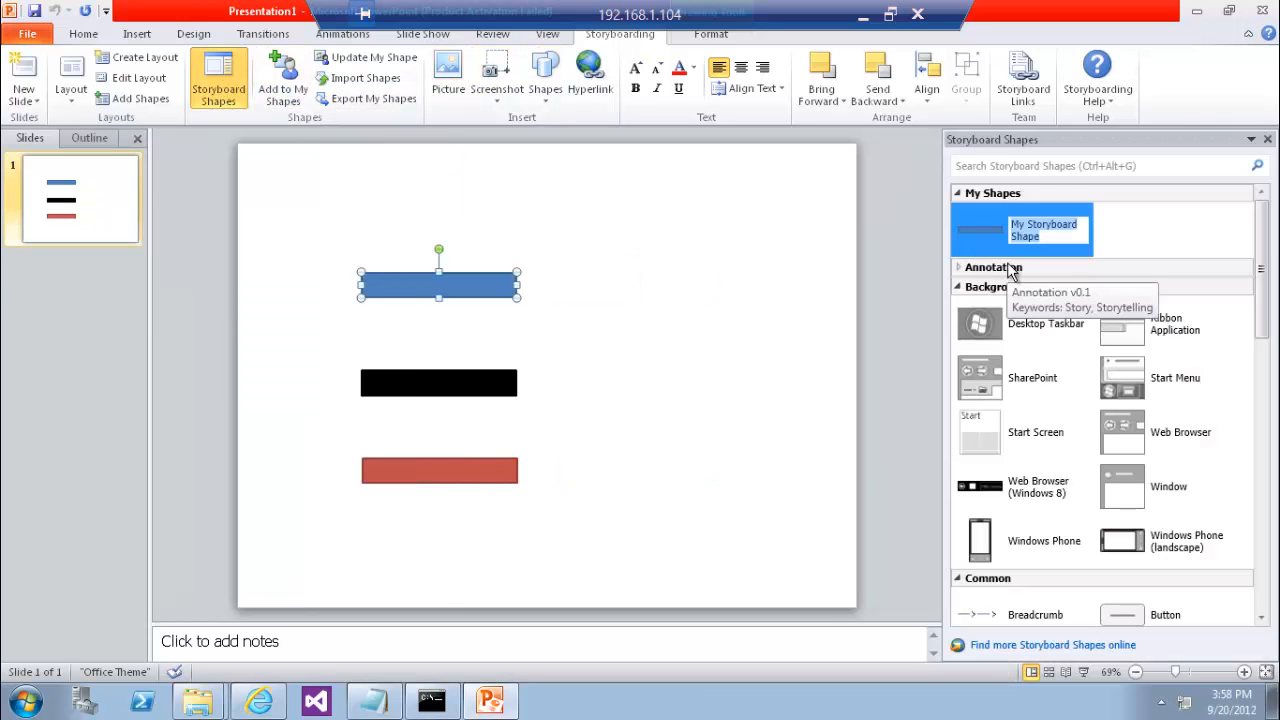
text(Blue Text)
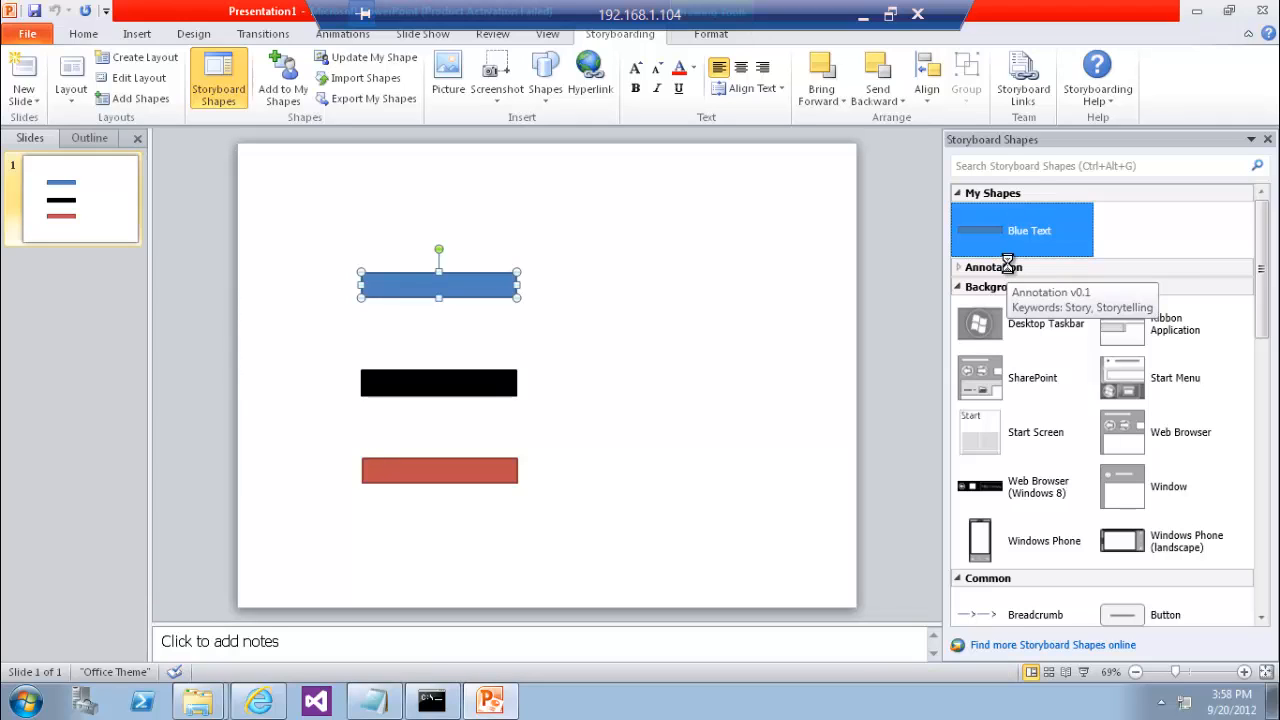
click(438, 383)
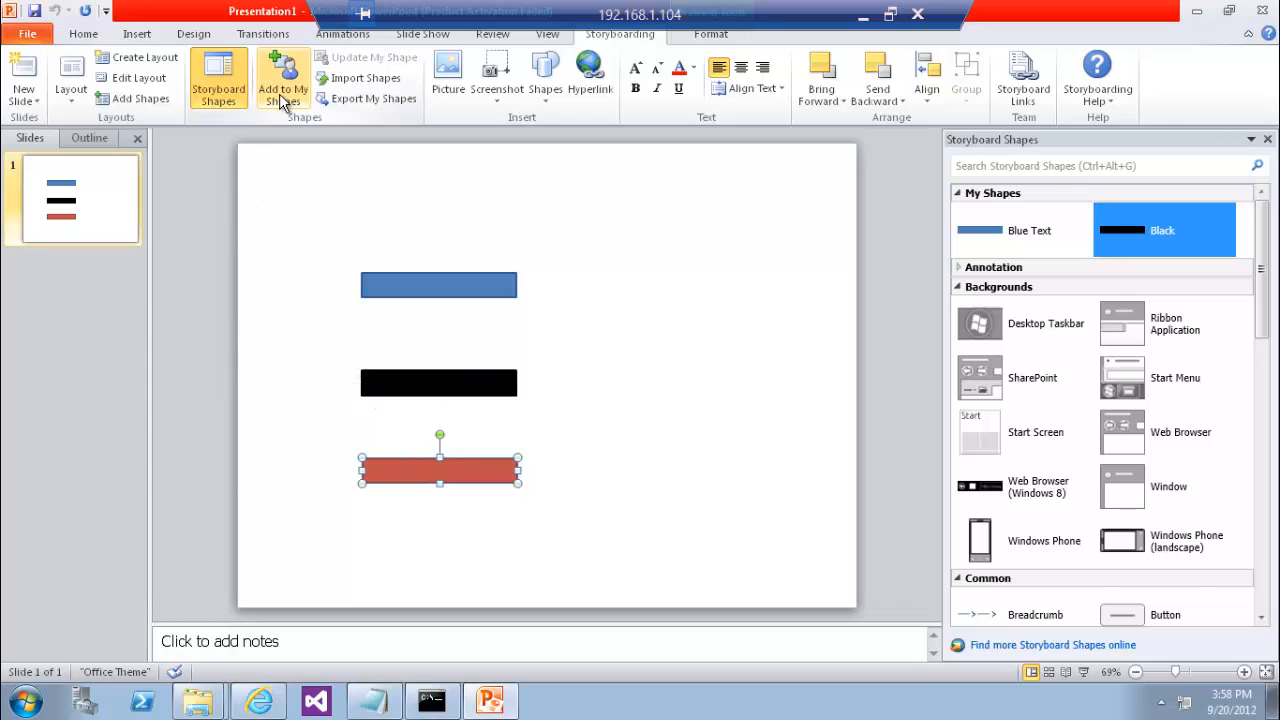
click(283, 78)
text(Read)
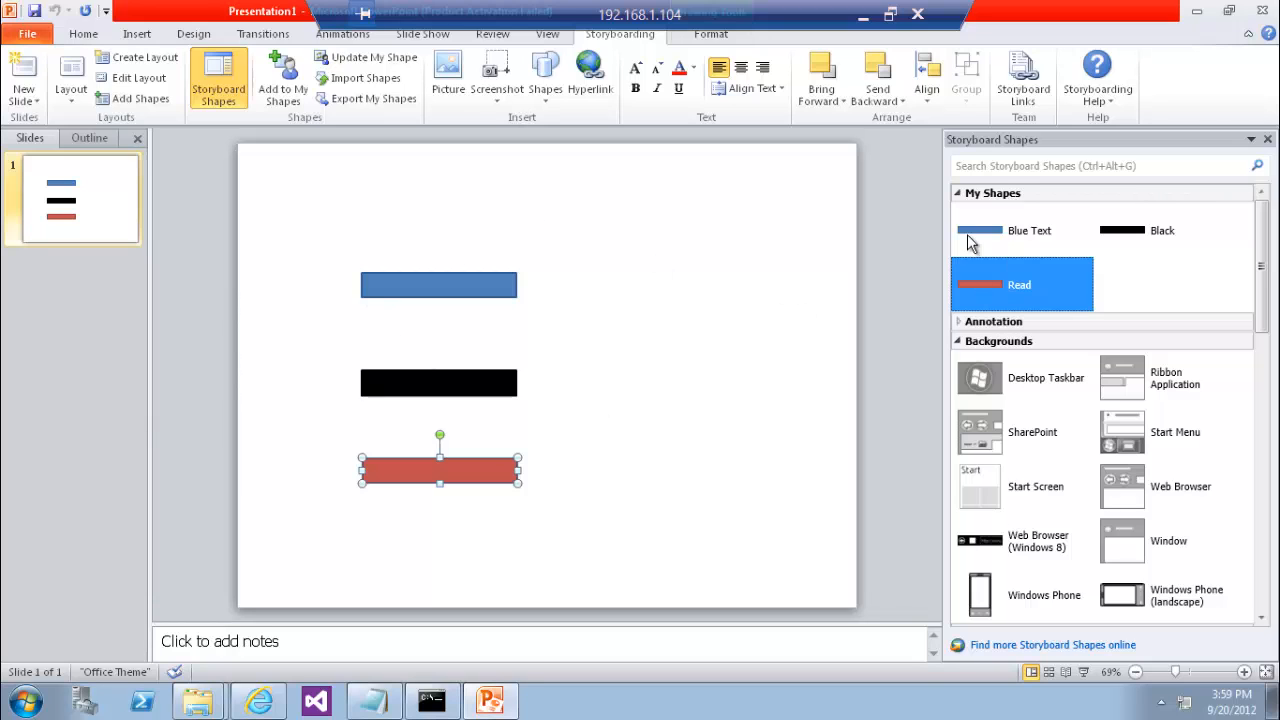
mouse_move(367, 100)
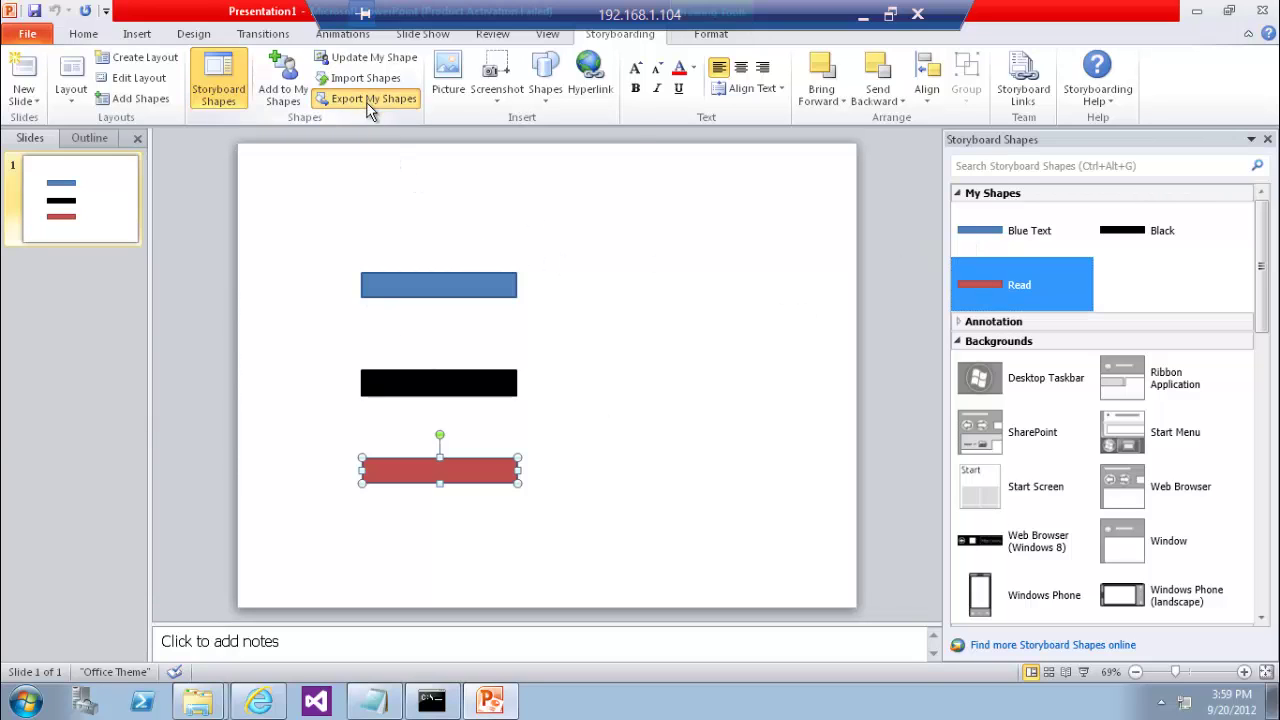
Export My Shapes into the Storyboard folder, empty the library and delete the three bars
click(377, 98)
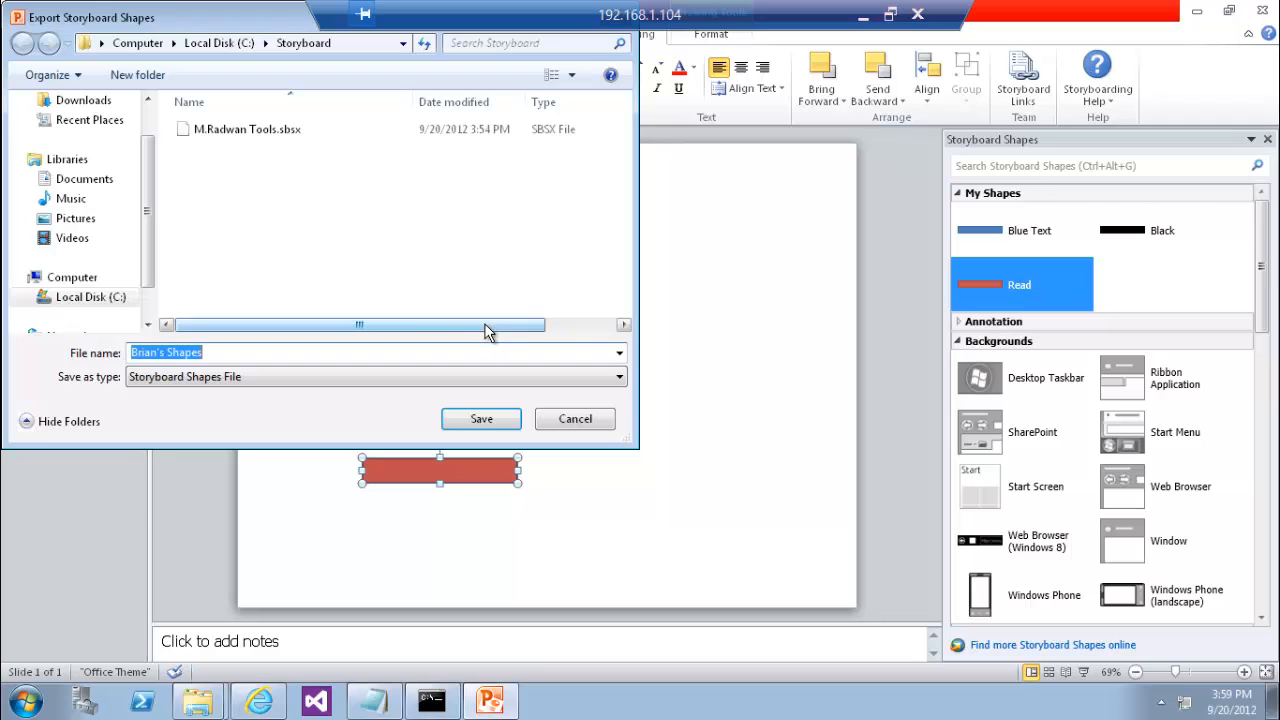
click(481, 419)
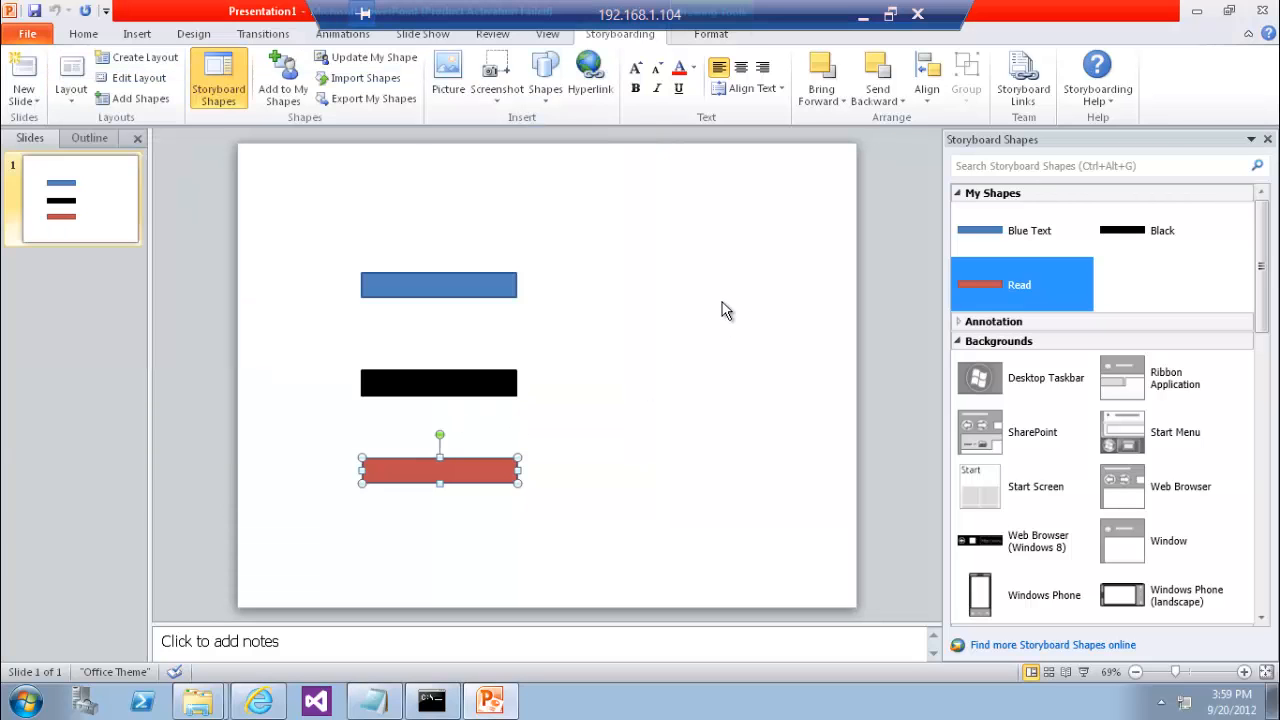
mouse_move(719, 306)
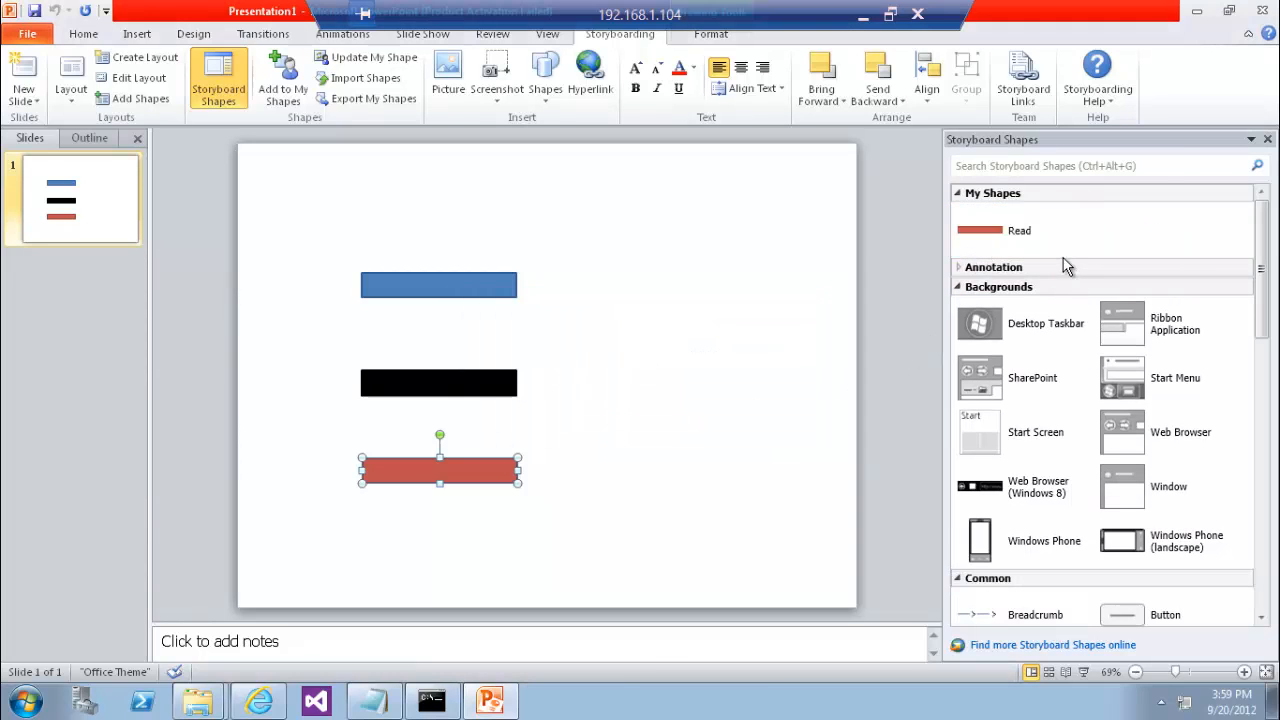
click(1017, 230)
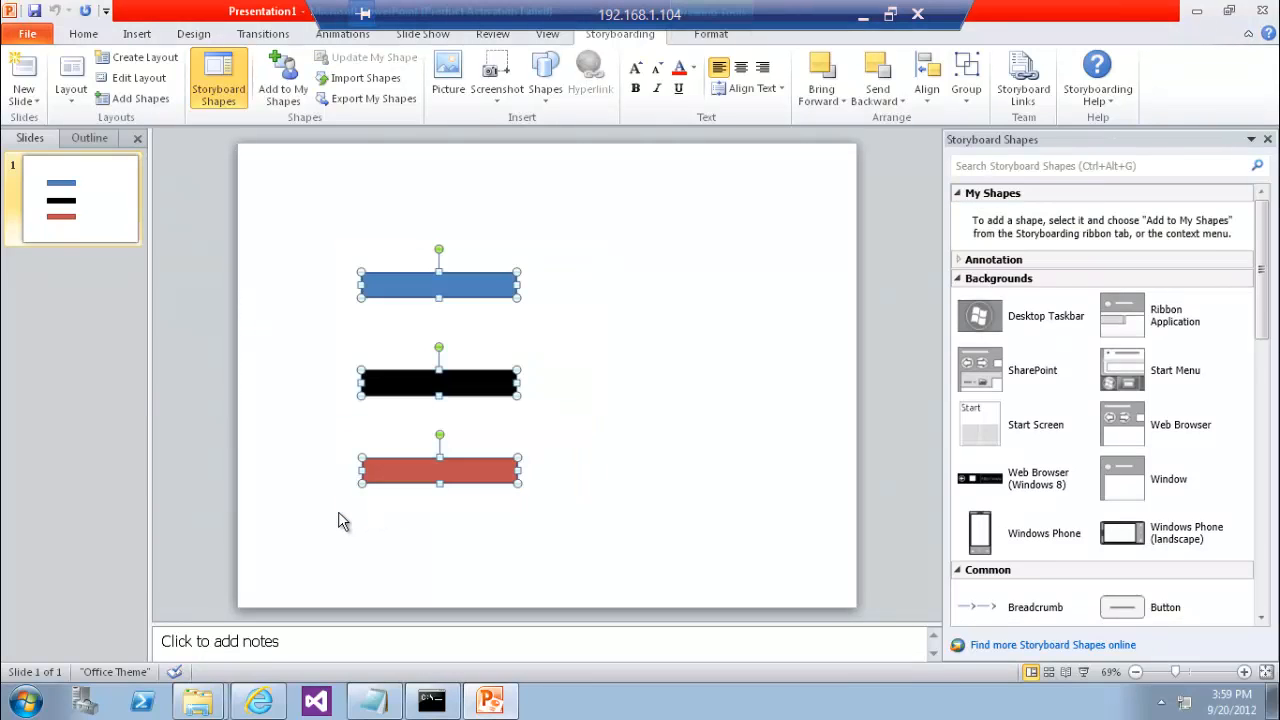
click(76, 36)
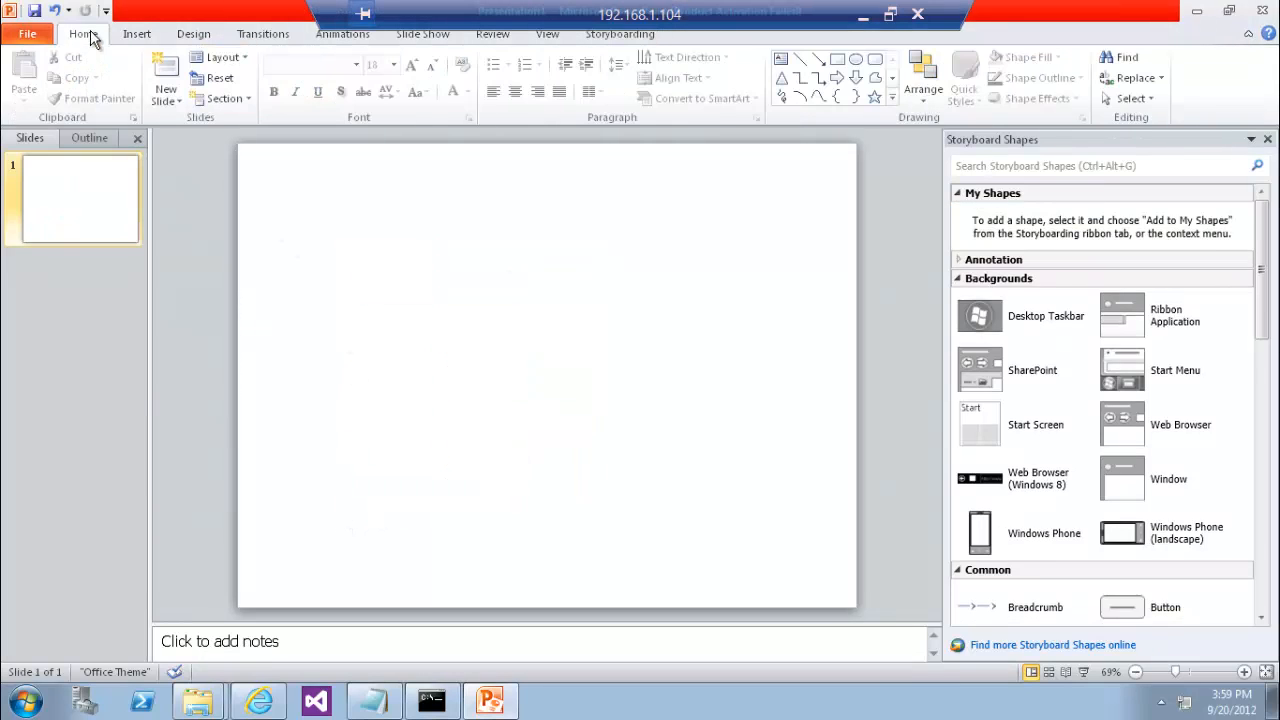
Place a blue oval on the slide and save it to My Shapes
click(245, 75)
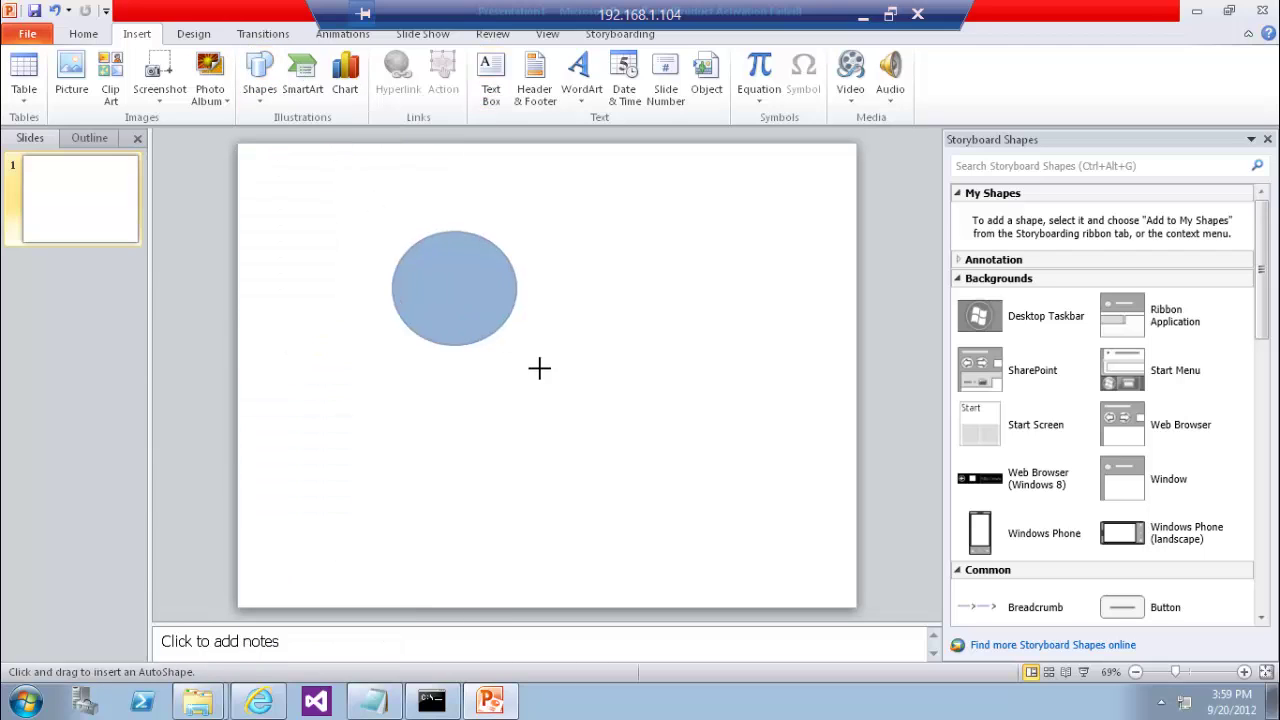
click(454, 288)
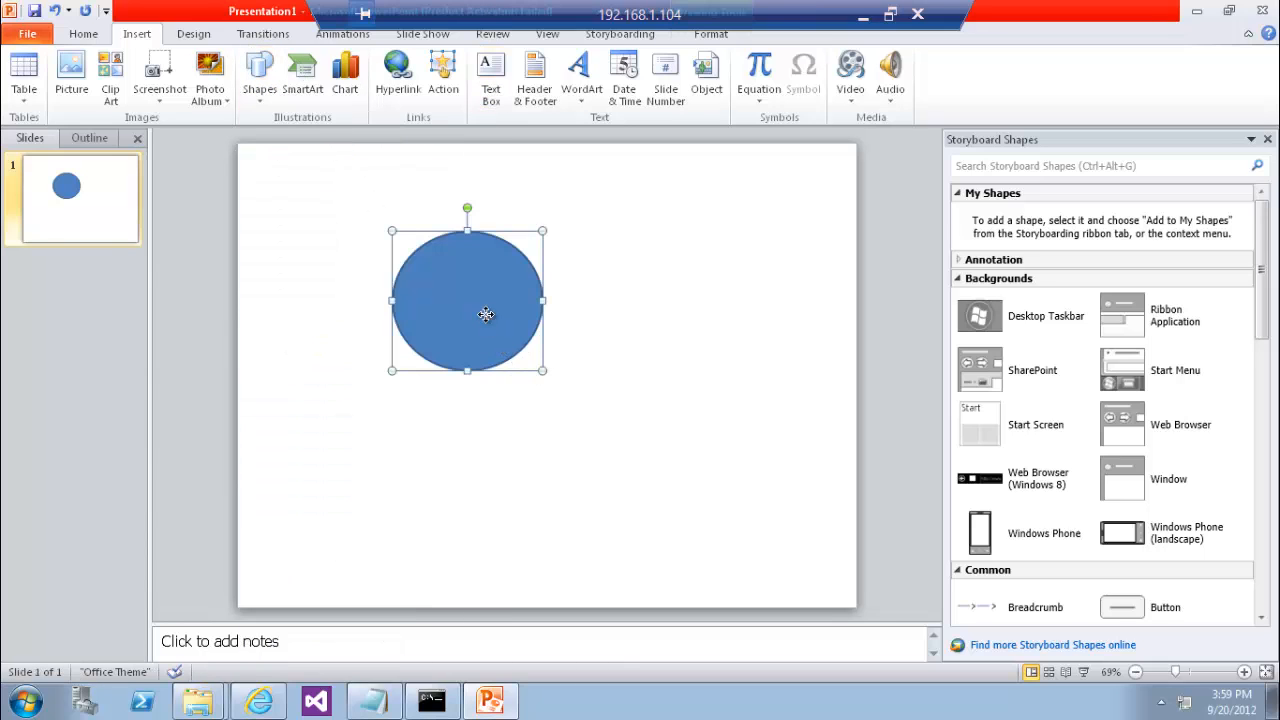
click(617, 33)
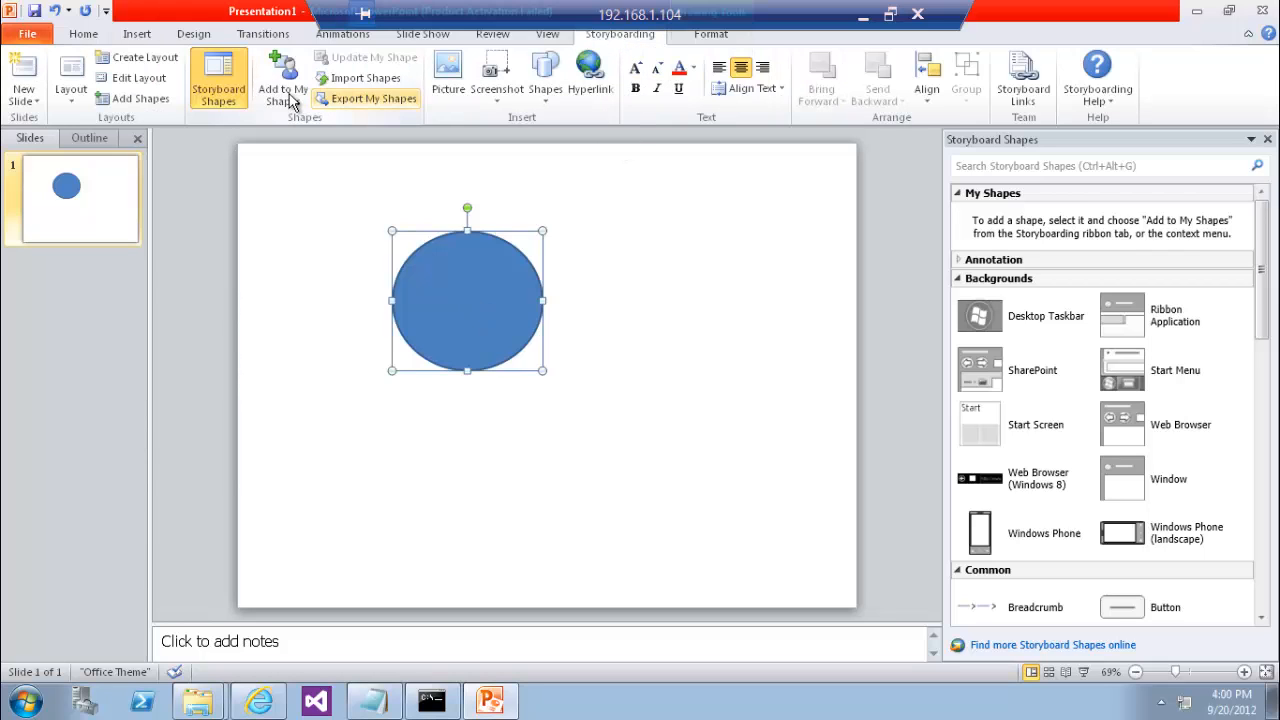
click(283, 72)
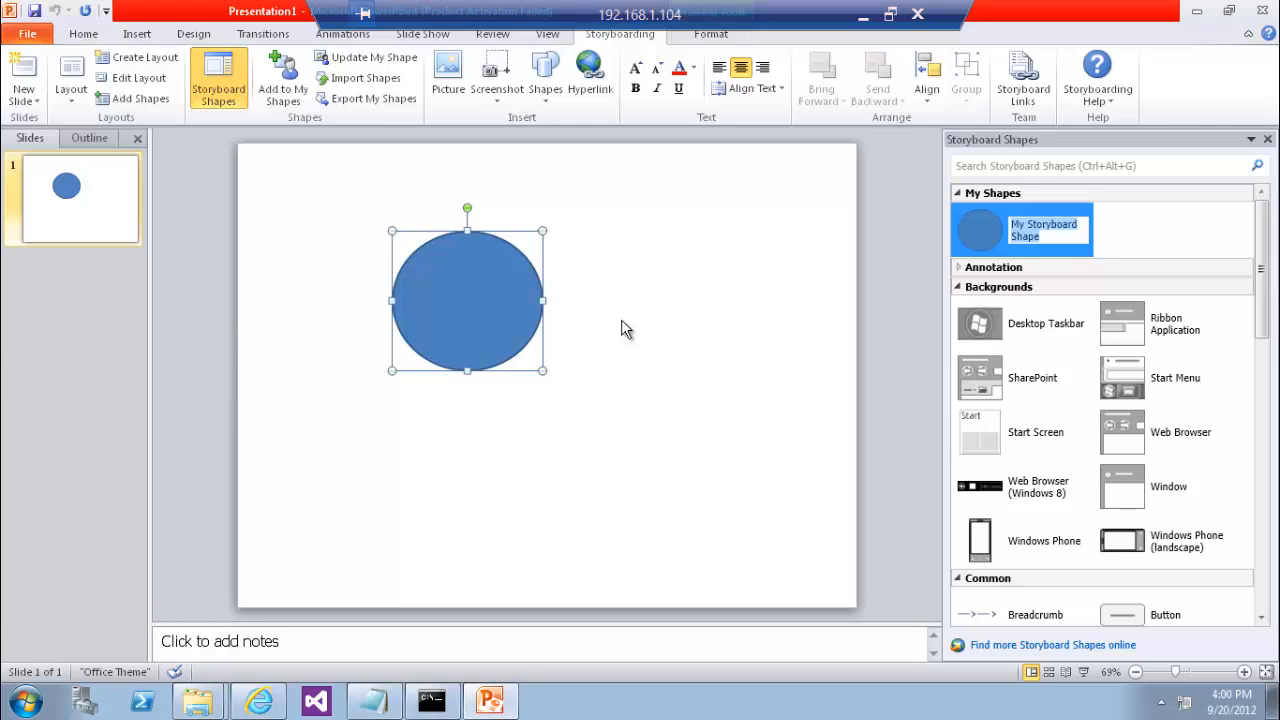
mouse_move(742, 332)
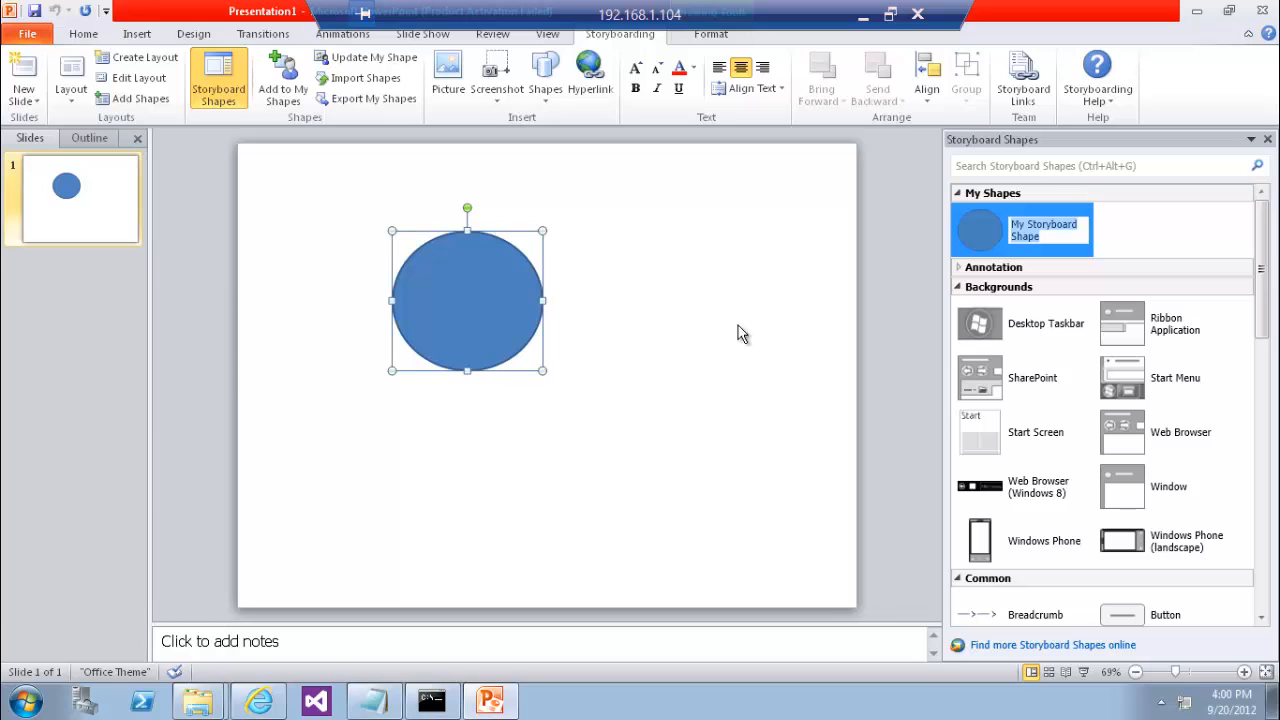
Close PowerPoint and relaunch PowerPoint 2010 from the Start search on a blank presentation
click(913, 13)
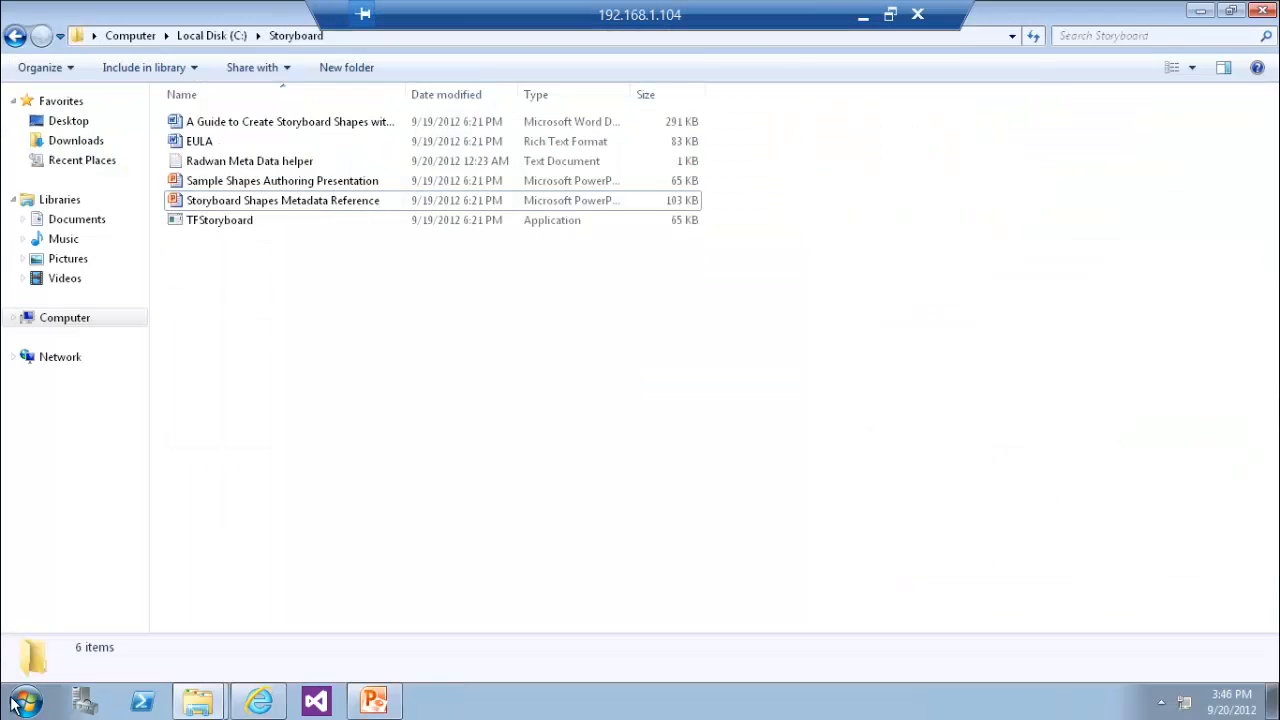
click(22, 693)
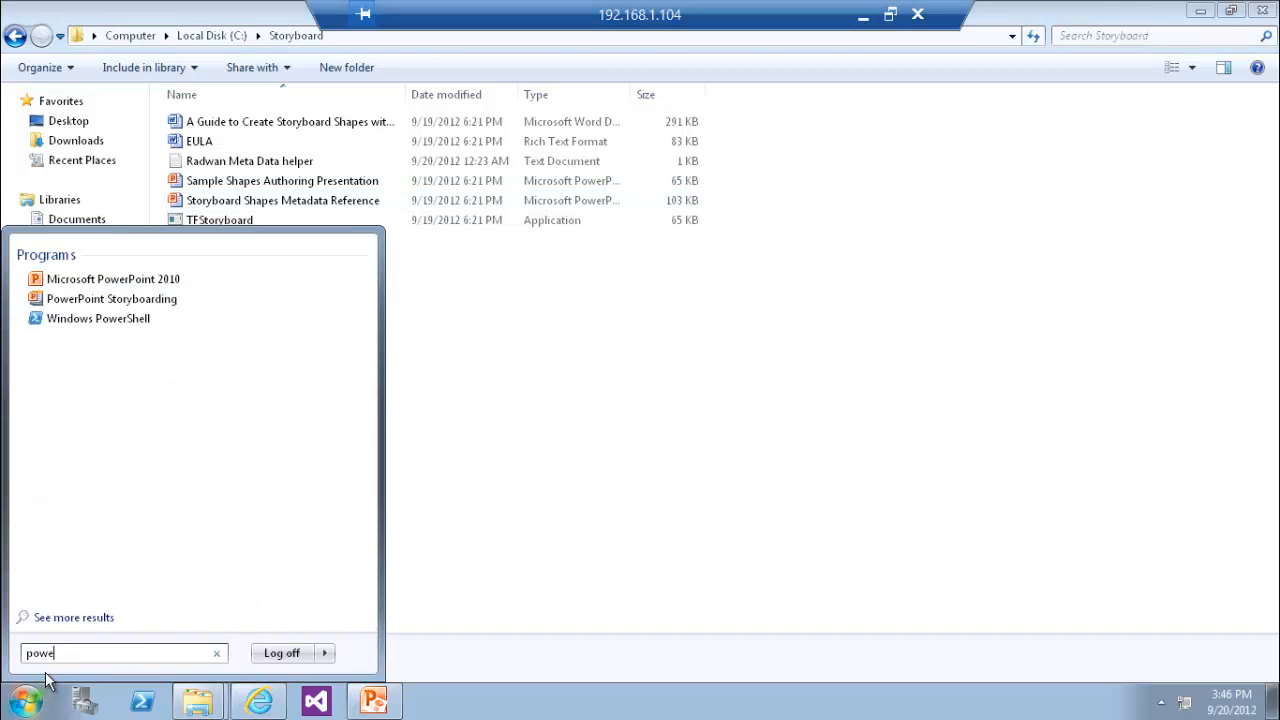
click(113, 279)
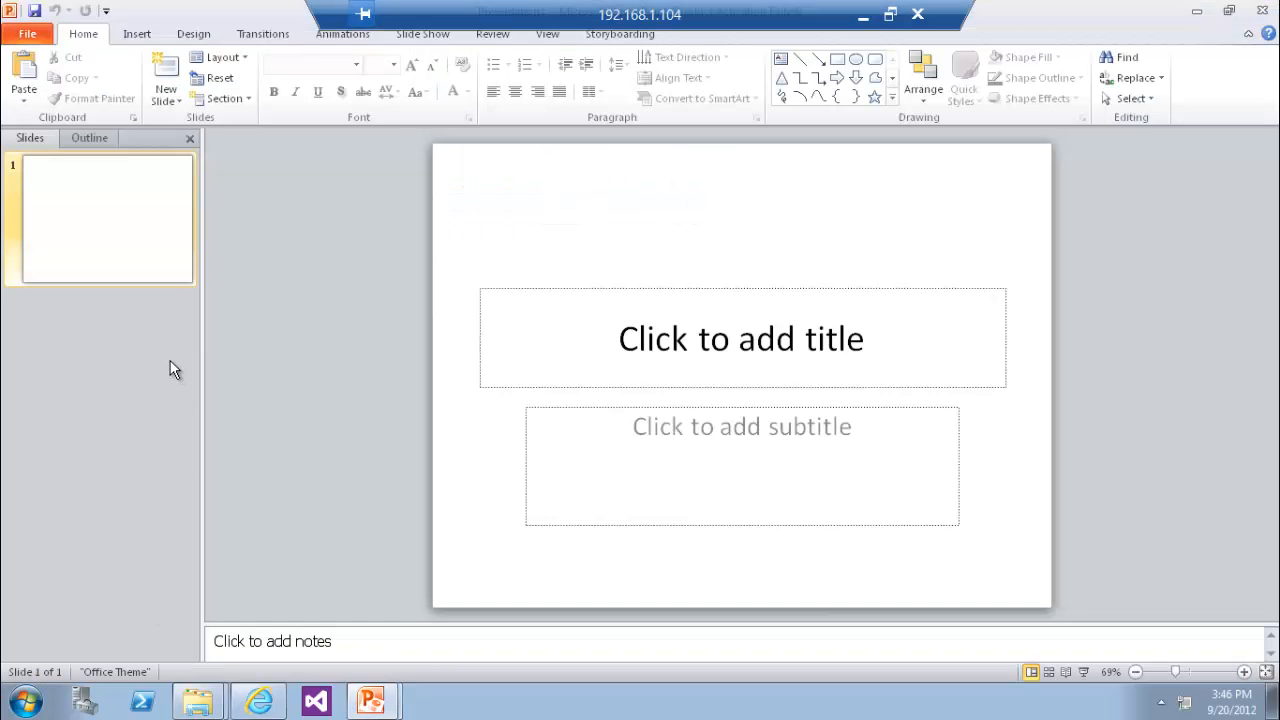
mouse_move(135, 270)
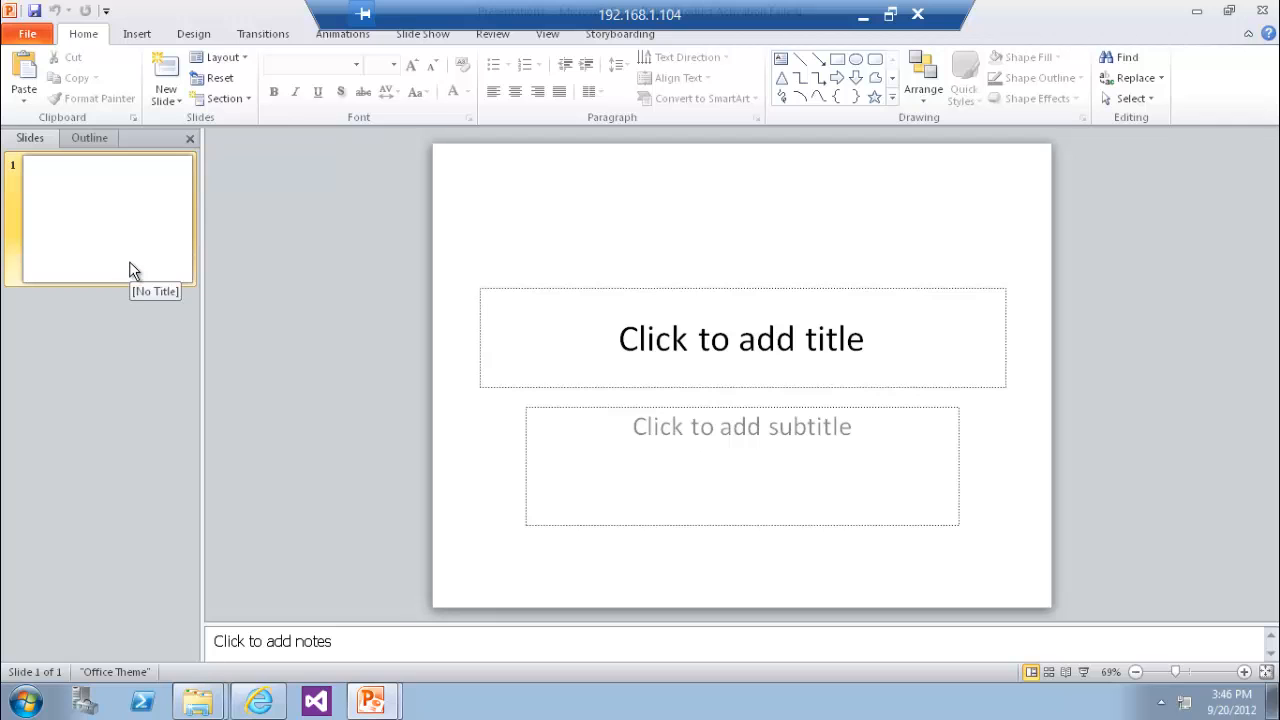
Save the blank presentation as Presentation1 in the C:\Storyboard folder
click(30, 34)
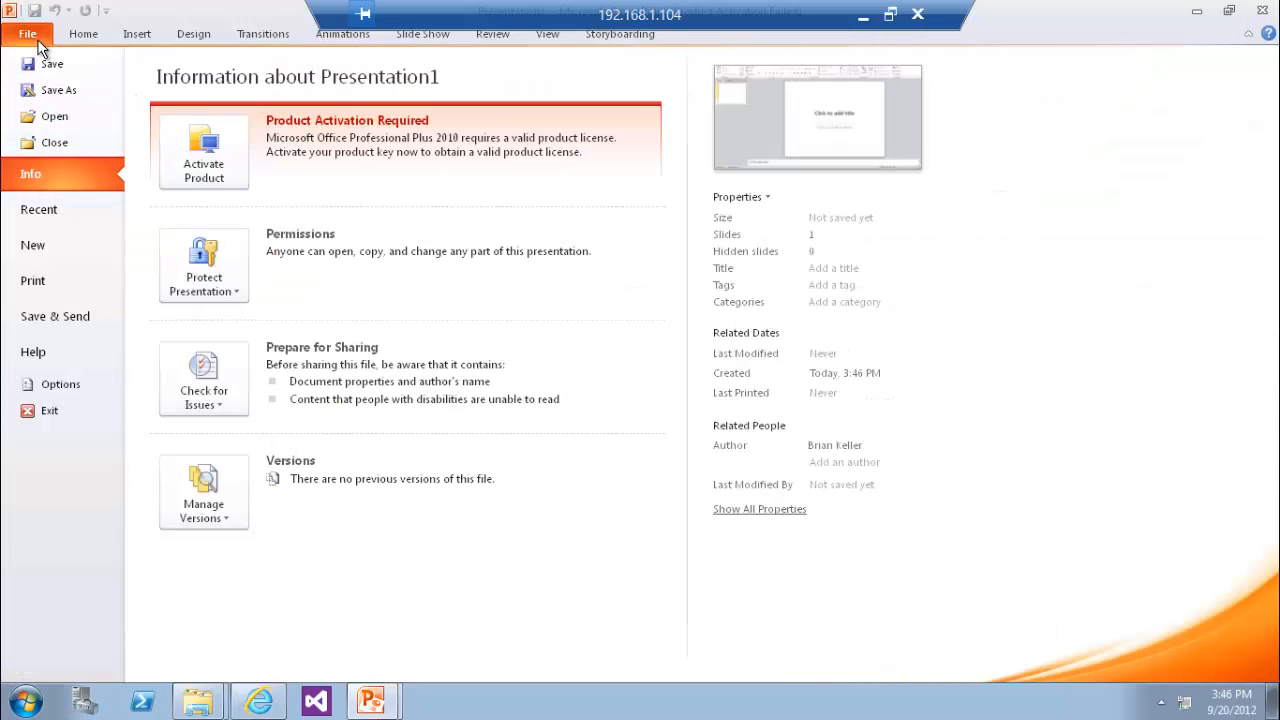
click(56, 92)
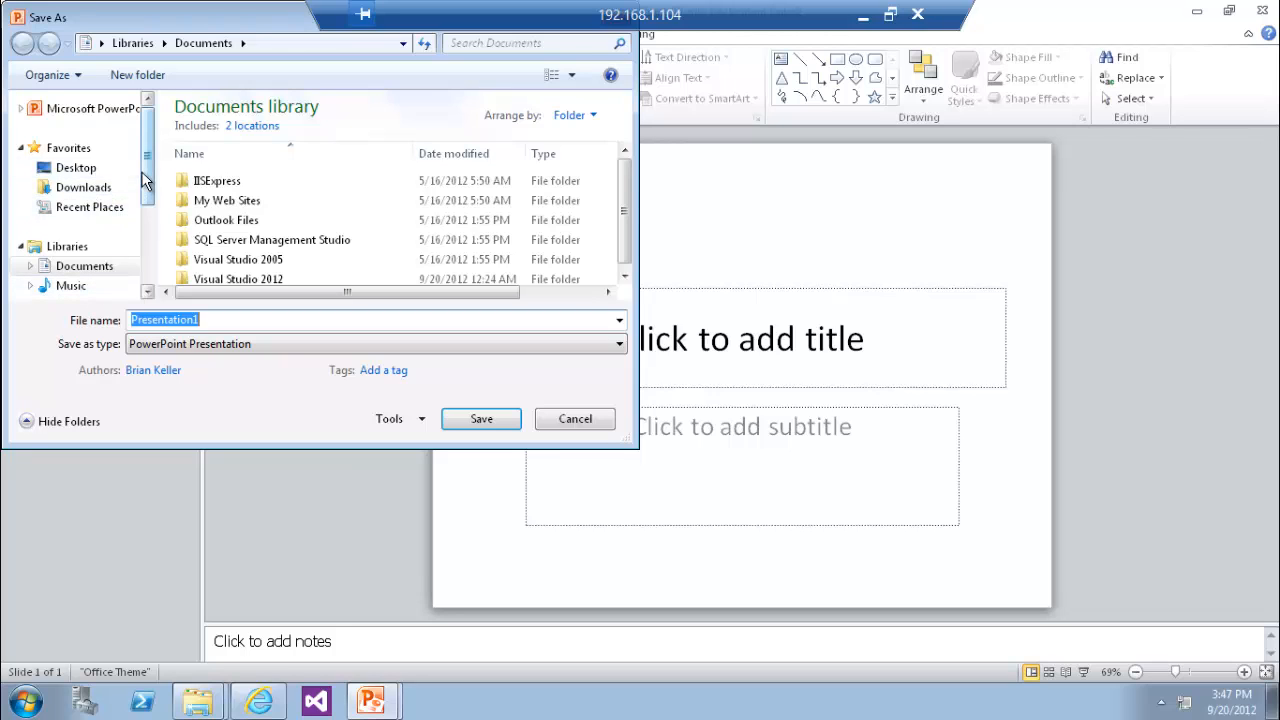
scroll(down, 3)
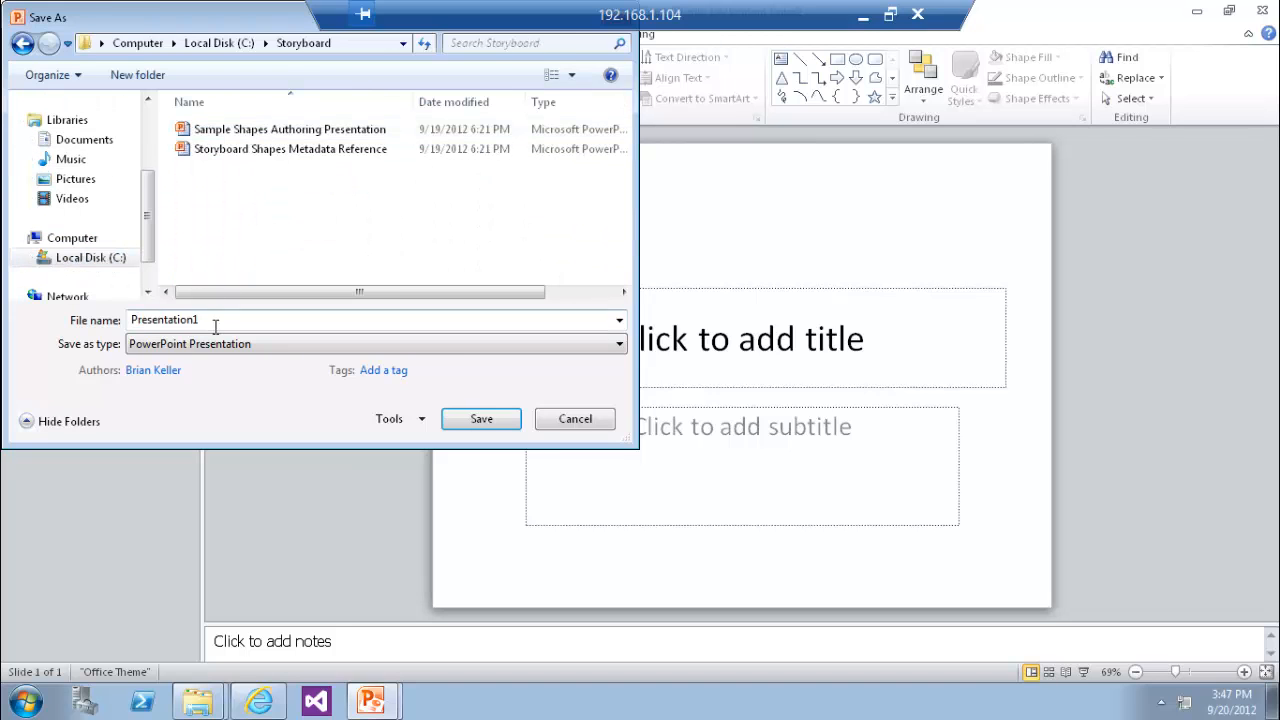
click(481, 419)
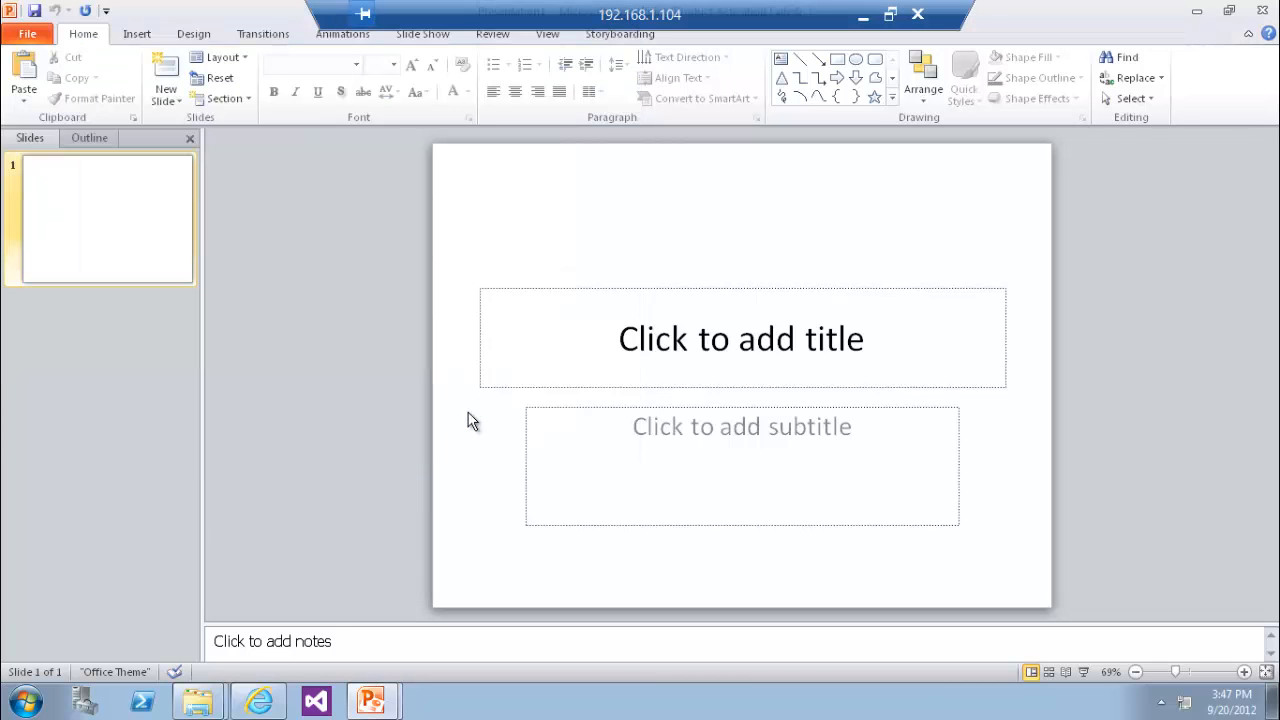
mouse_move(261, 396)
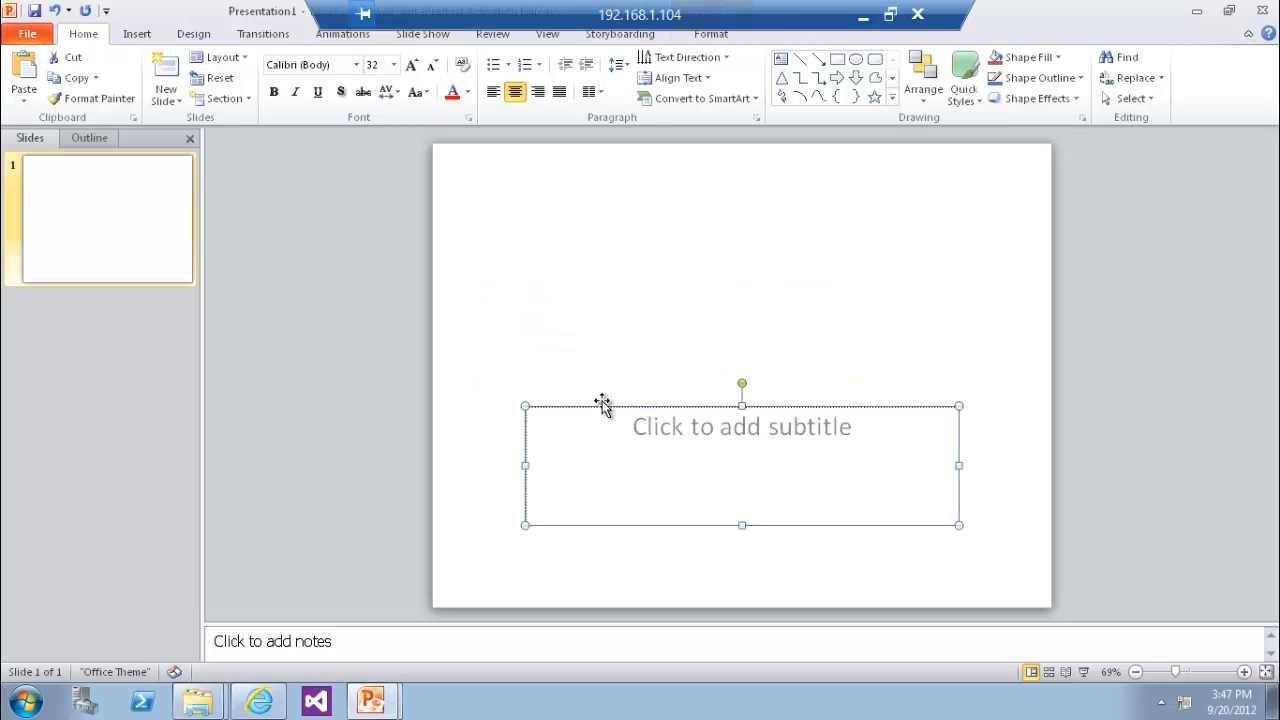
Paste the M.RadwanTools category metadata (Type Category, Expanded False, Version 1.0) into slide 1's notes
click(110, 340)
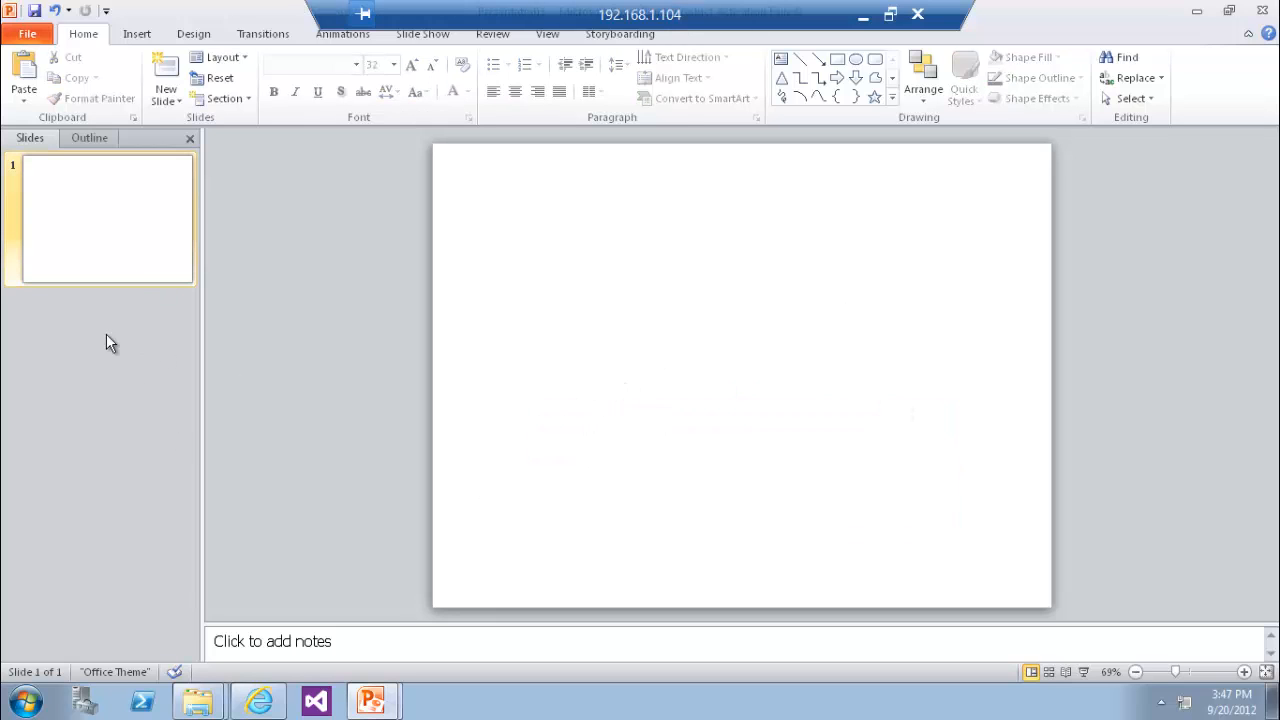
mouse_move(414, 624)
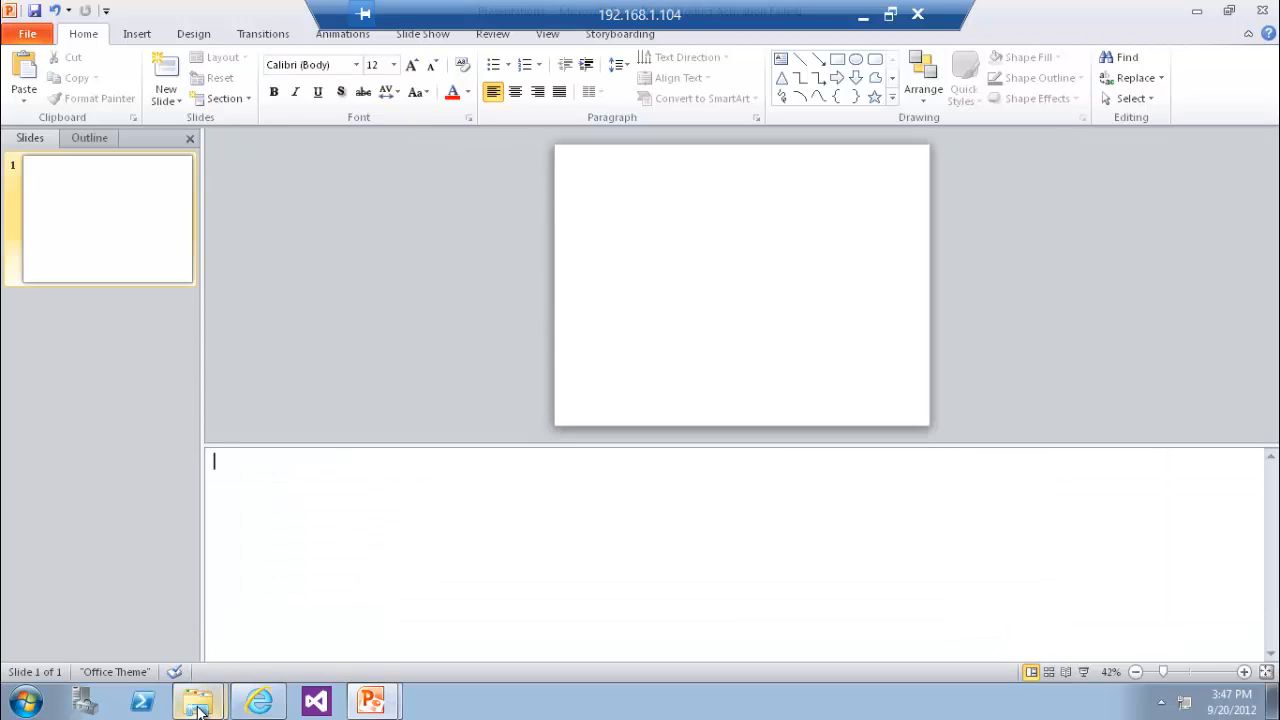
click(195, 698)
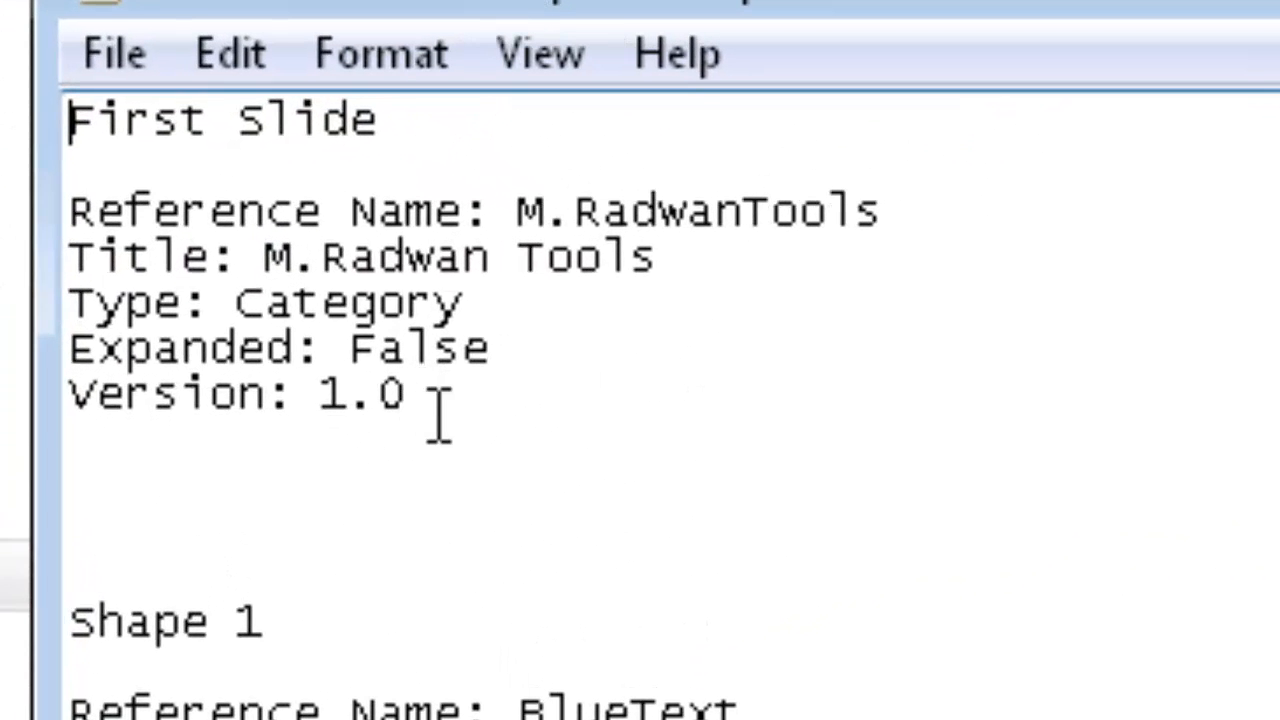
drag(70, 210, 405, 395)
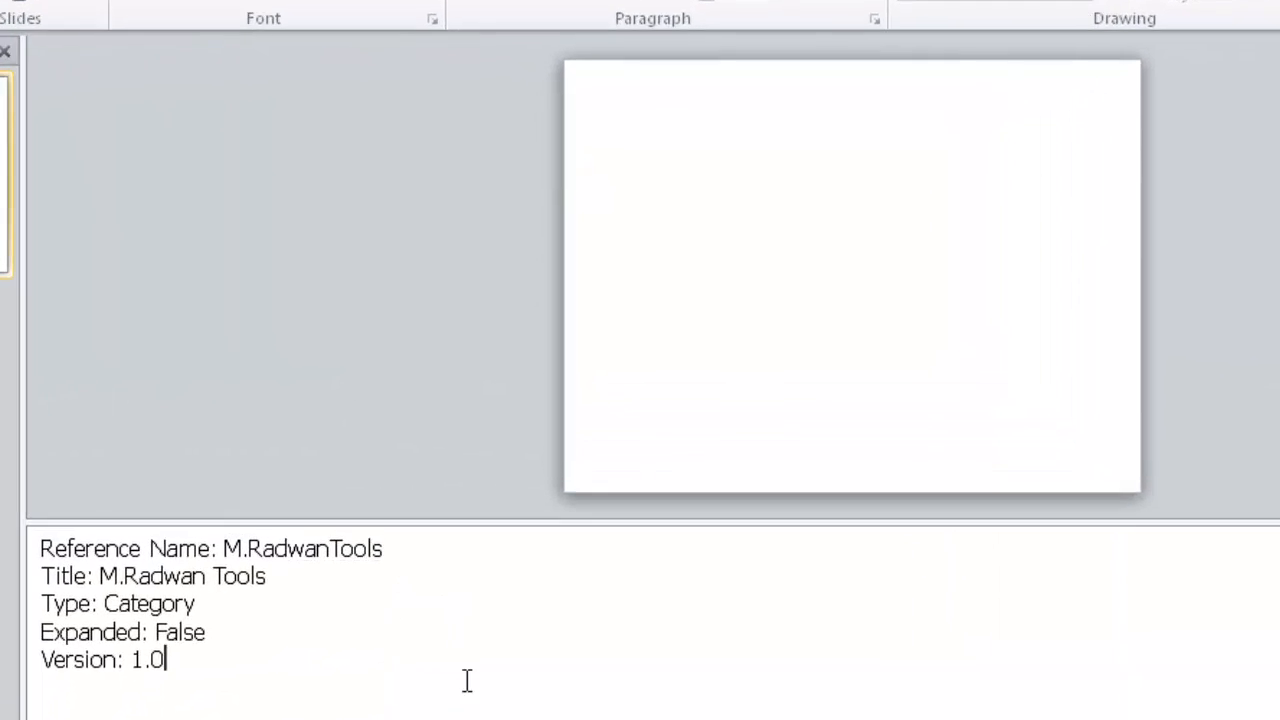
double_click(305, 548)
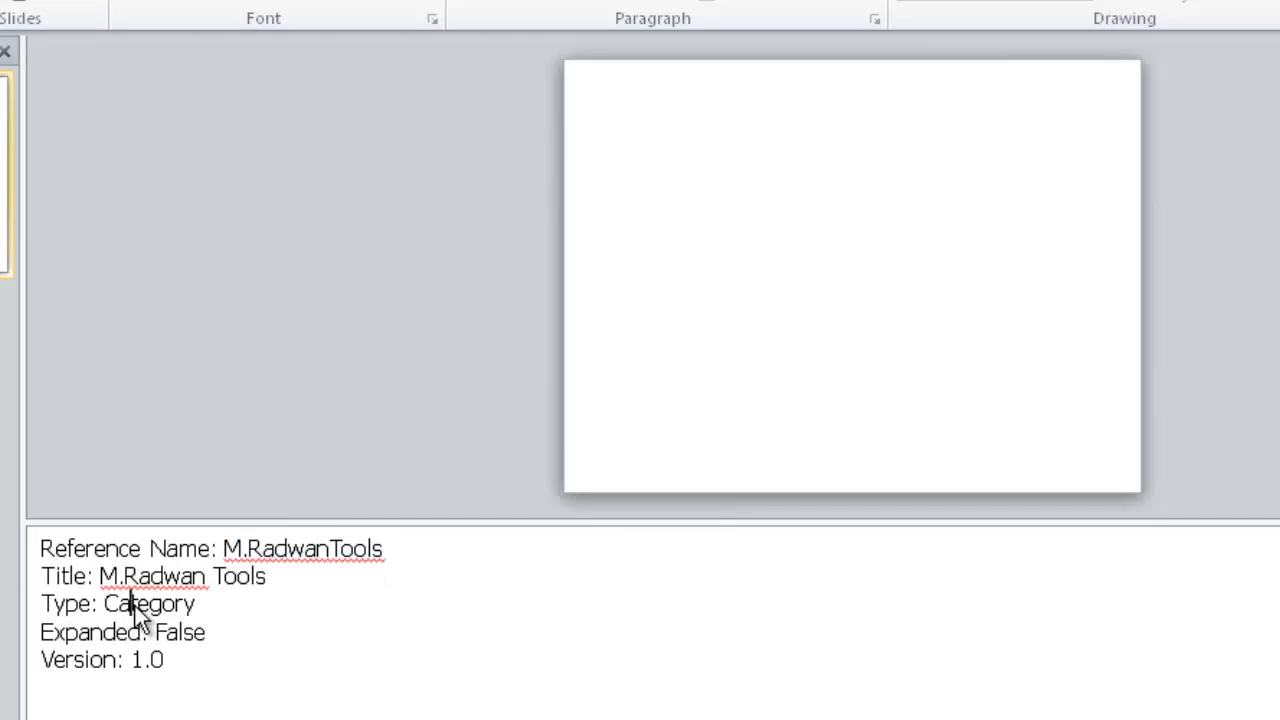
double_click(147, 604)
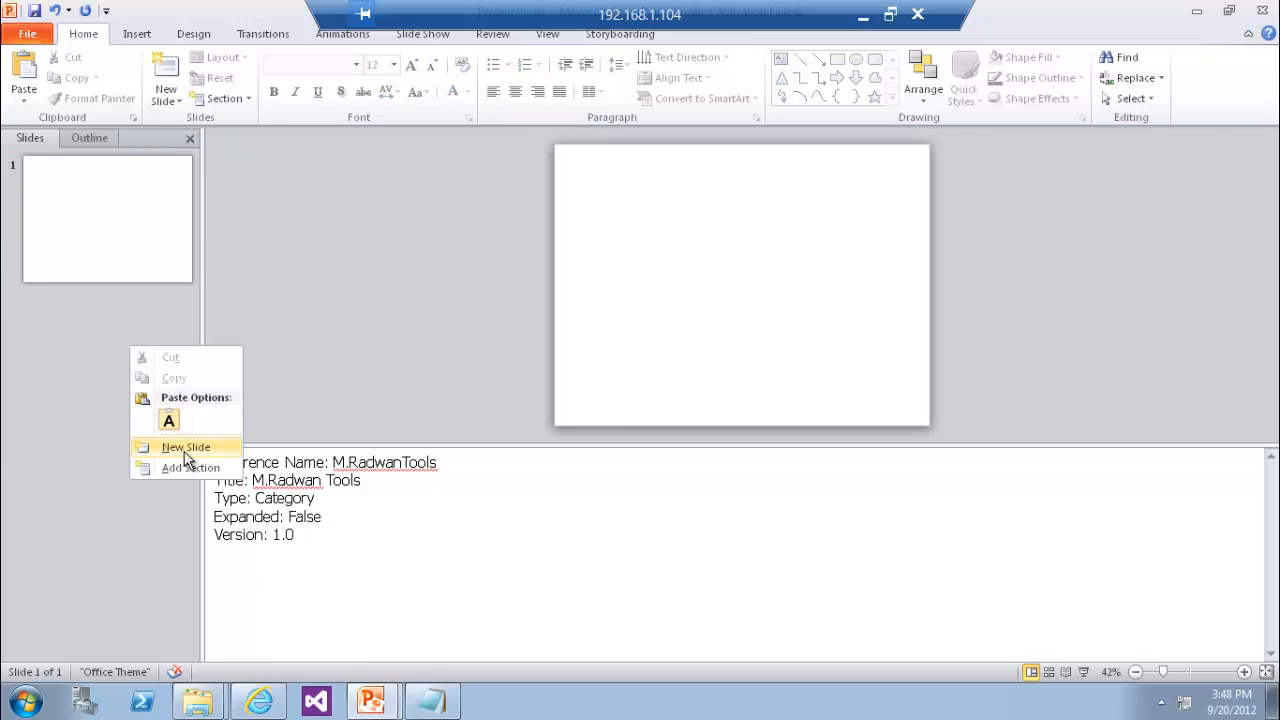
Add a blank slide 2 and duplicate it twice, giving four slides
click(186, 447)
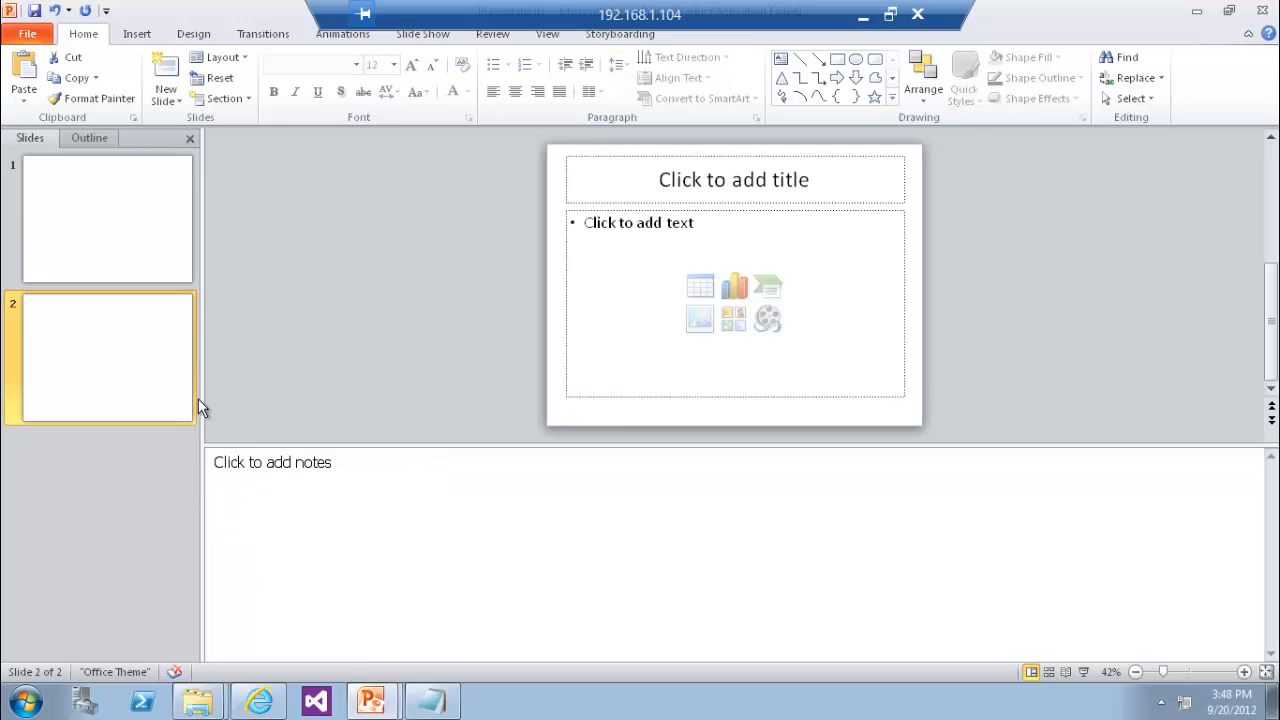
right_click(107, 357)
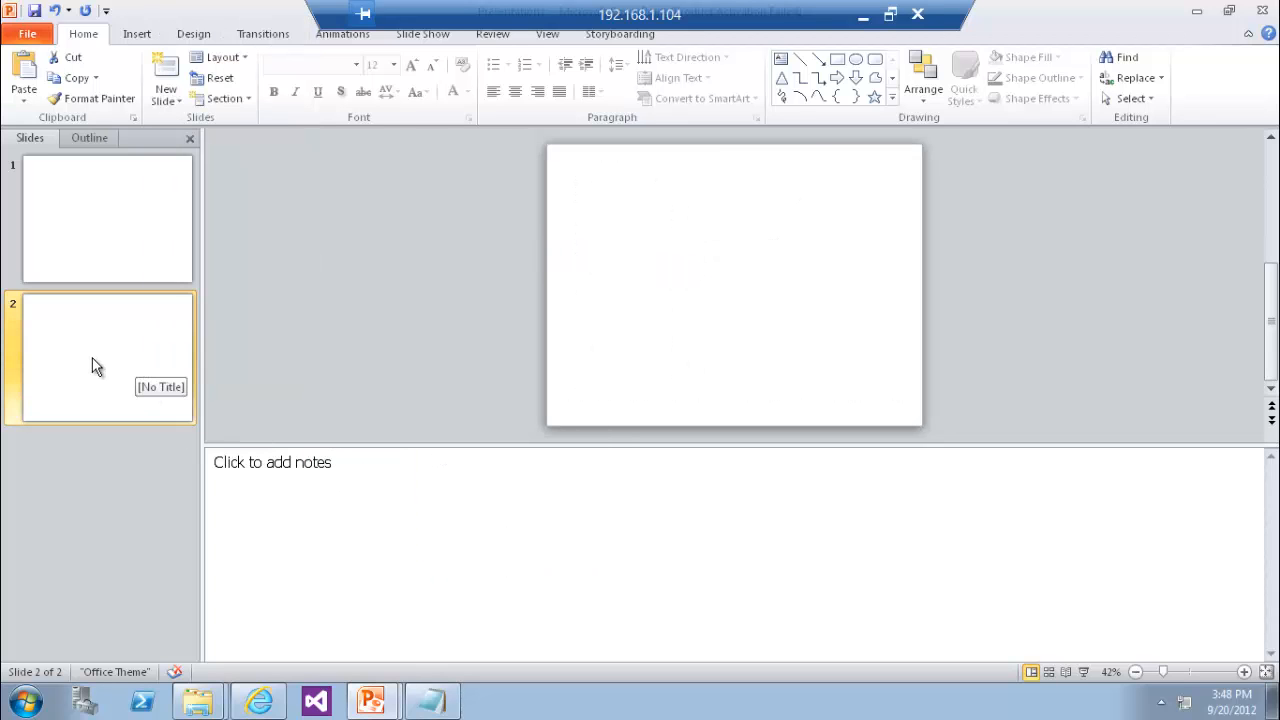
right_click(95, 365)
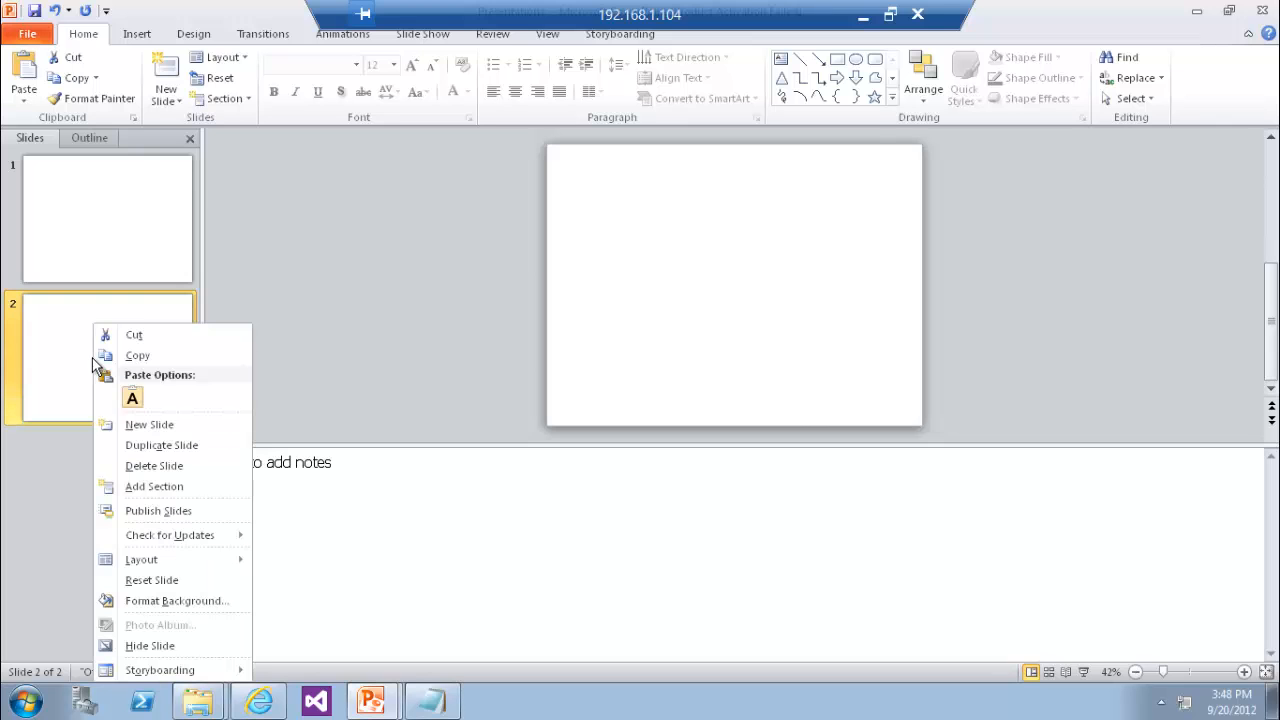
click(148, 424)
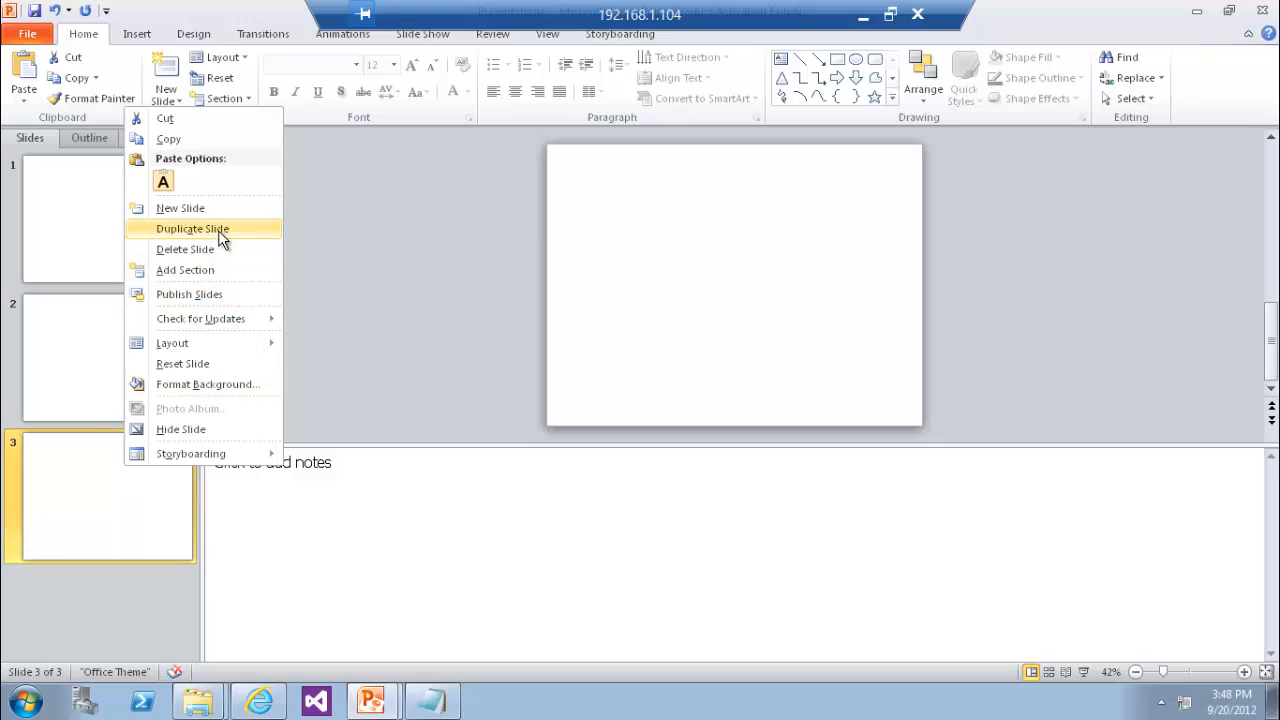
click(192, 228)
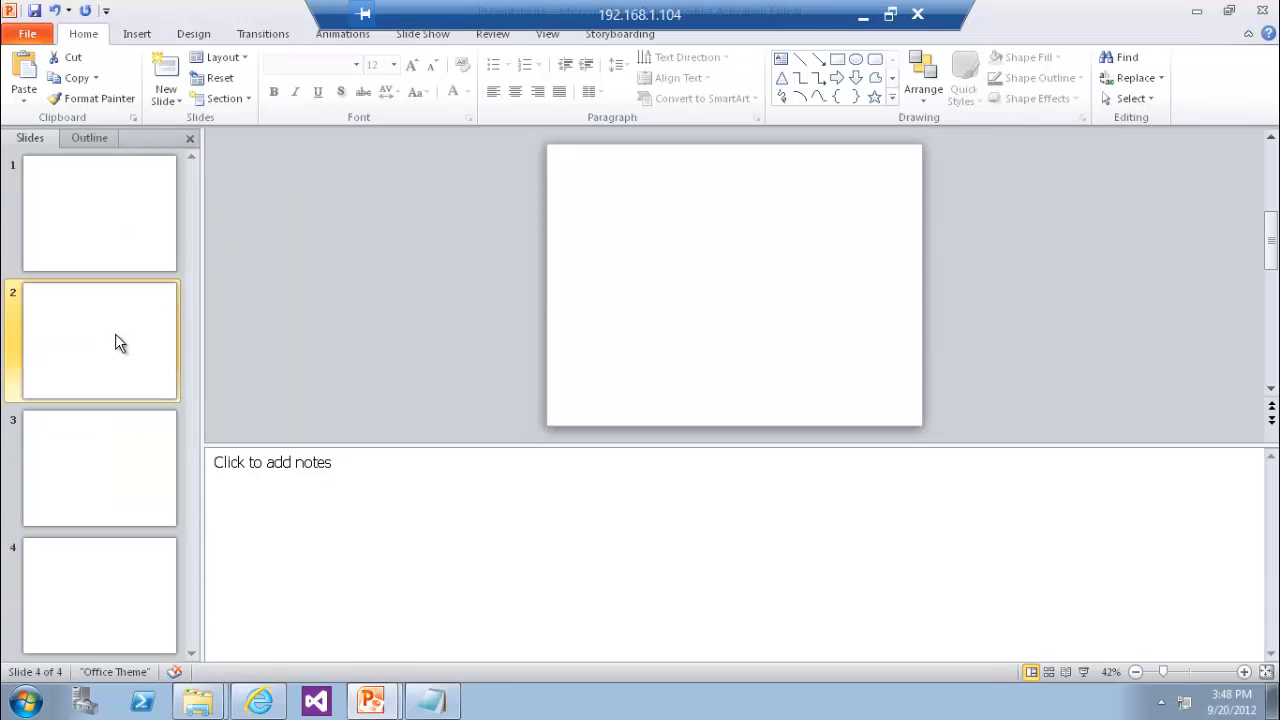
click(100, 340)
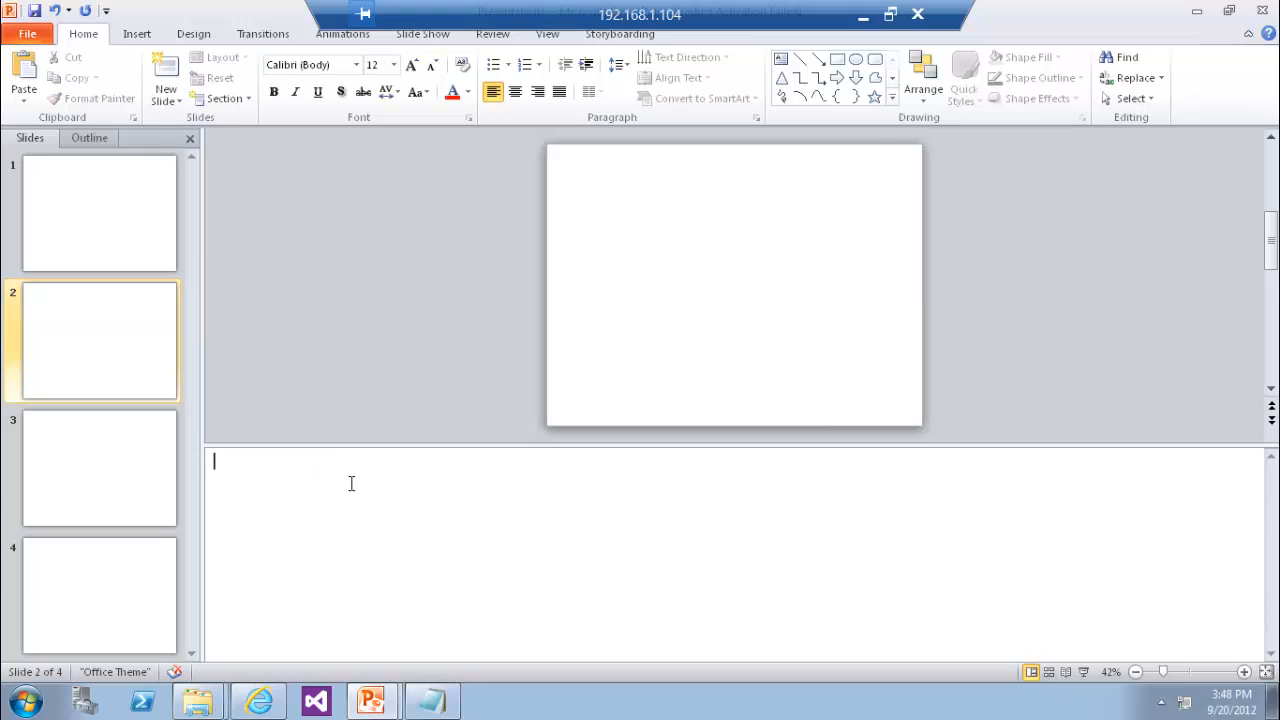
Enter BlueText, BlackText and RedText shape metadata into the notes of slides 2, 3 and 4
text(Reference Name: BlueText)
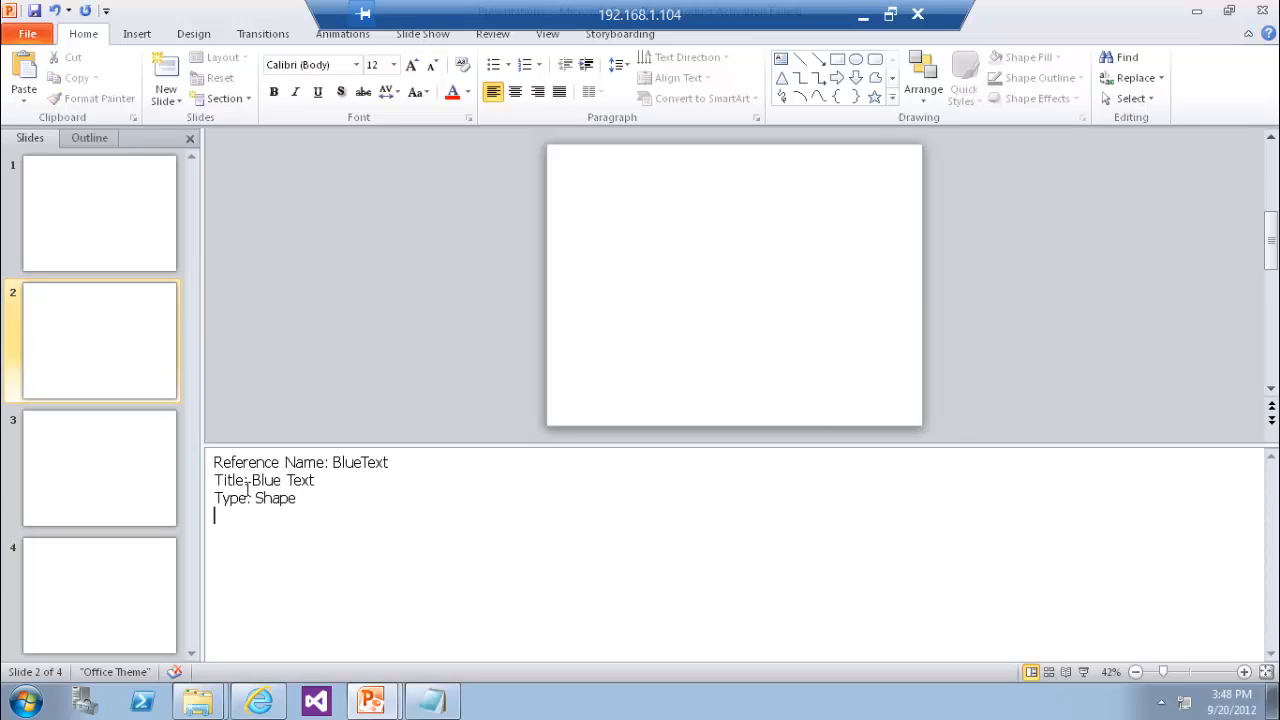
double_click(275, 499)
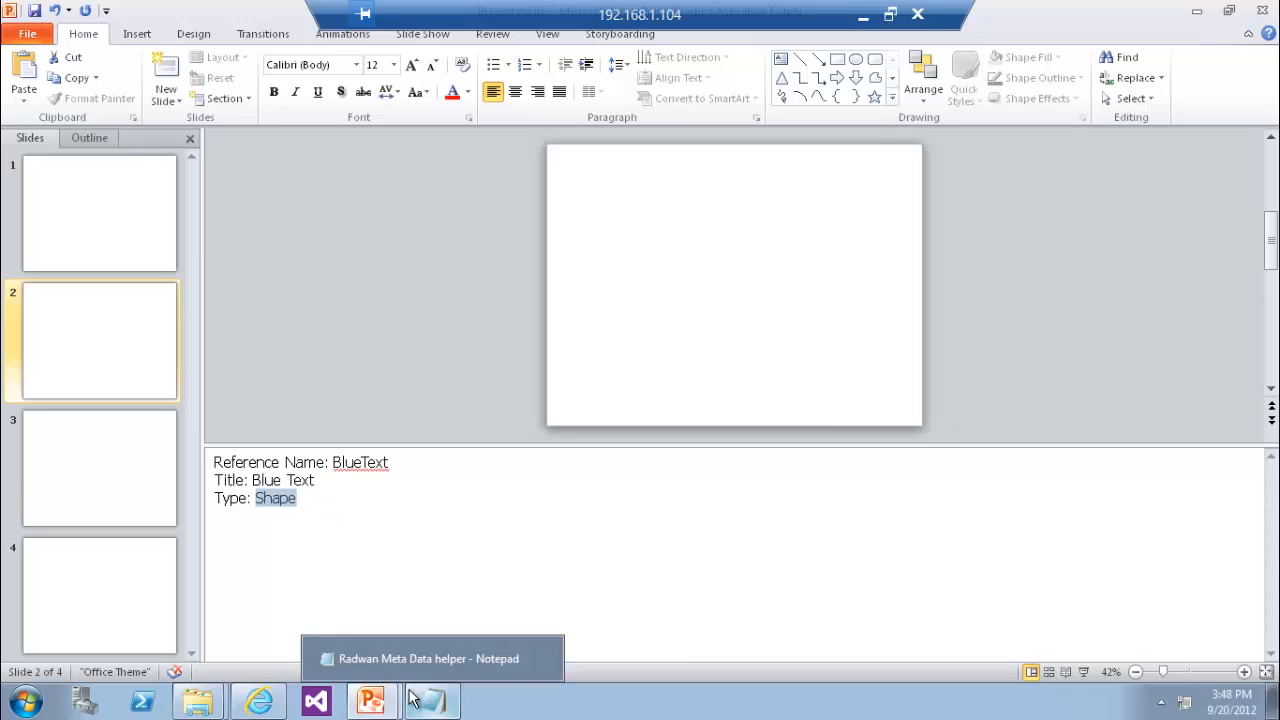
click(99, 467)
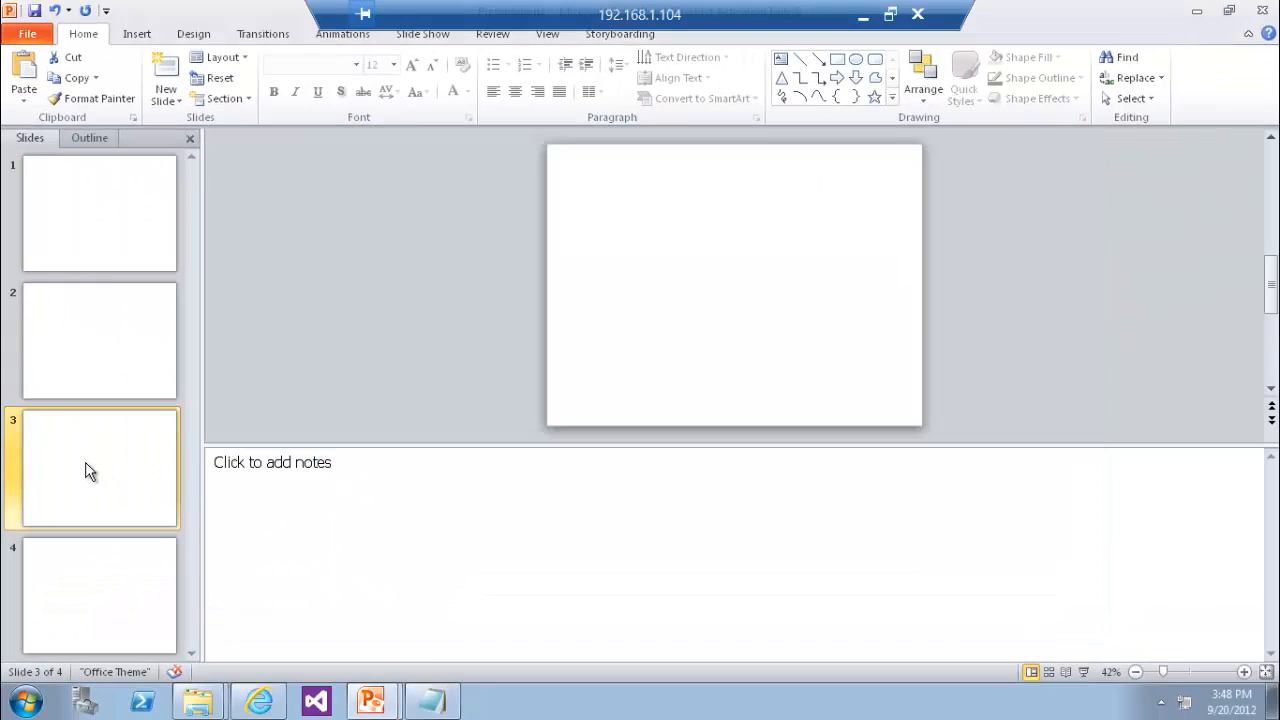
text(Reference Name: BlackText)
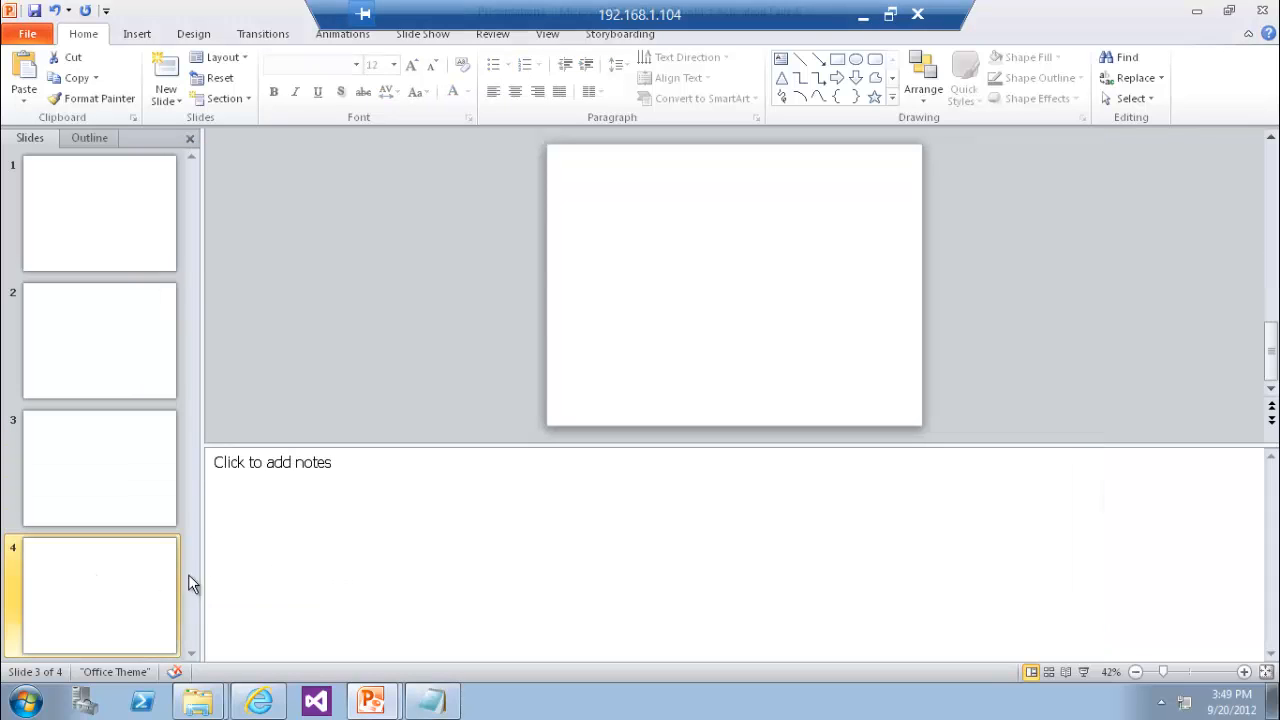
text(Reference Name: RedText)
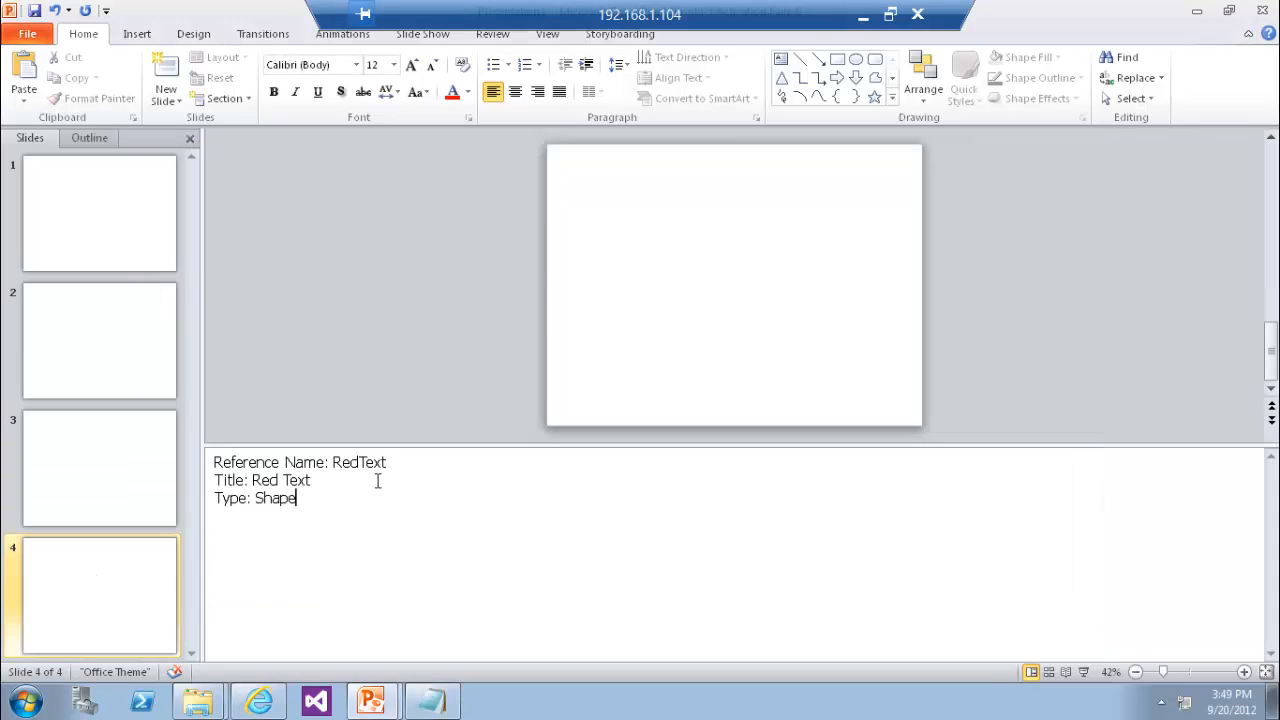
click(99, 340)
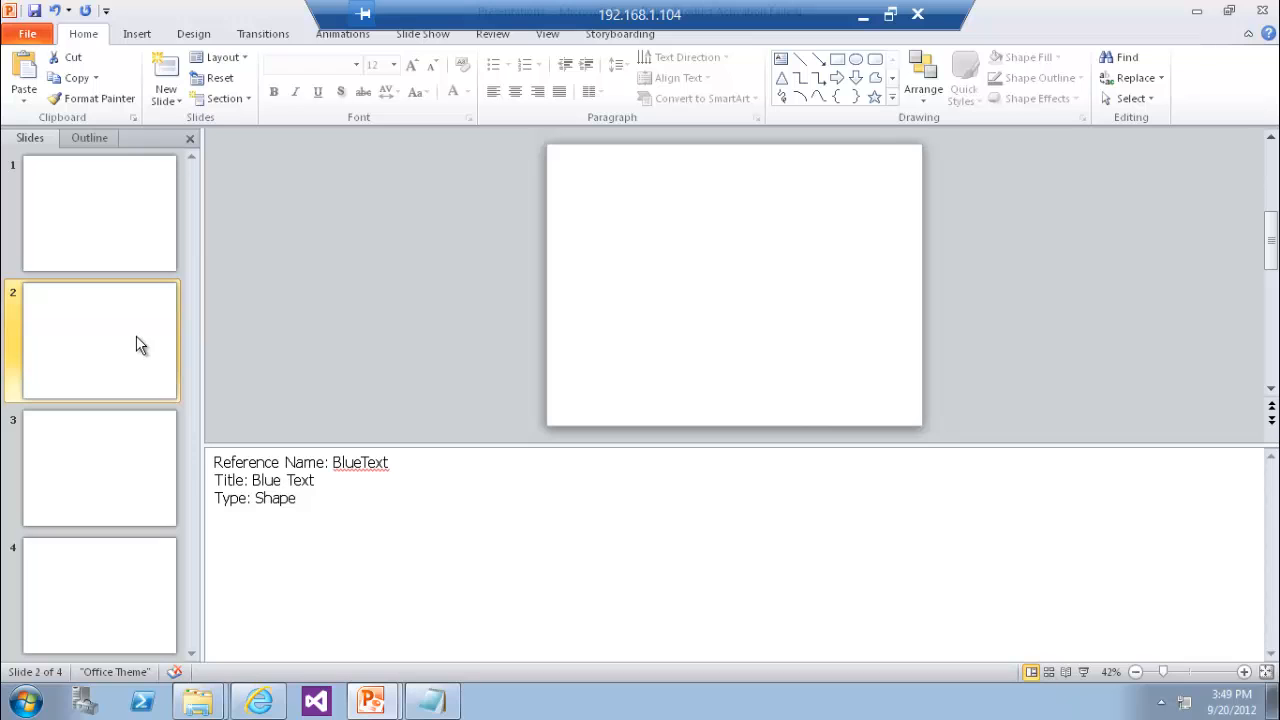
Draw a small text box on slide 2, give it the blue fill style, and go to slide 3
click(131, 33)
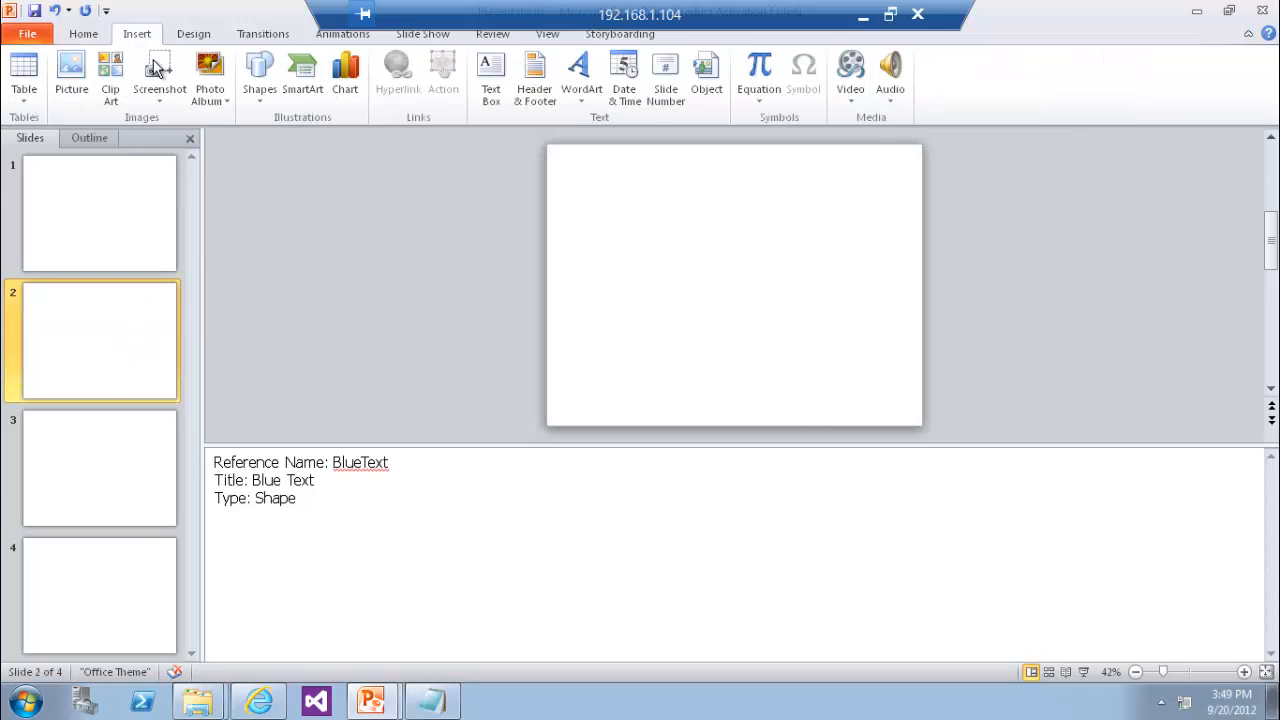
click(487, 68)
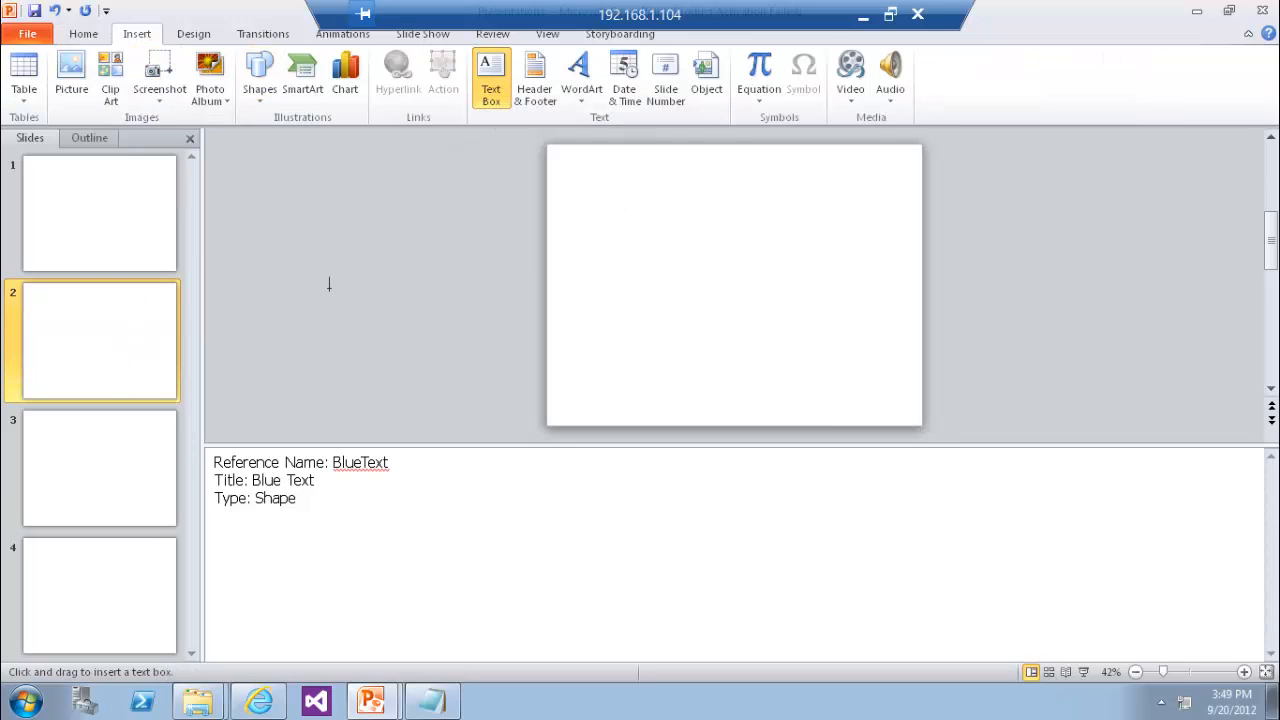
drag(656, 240, 725, 265)
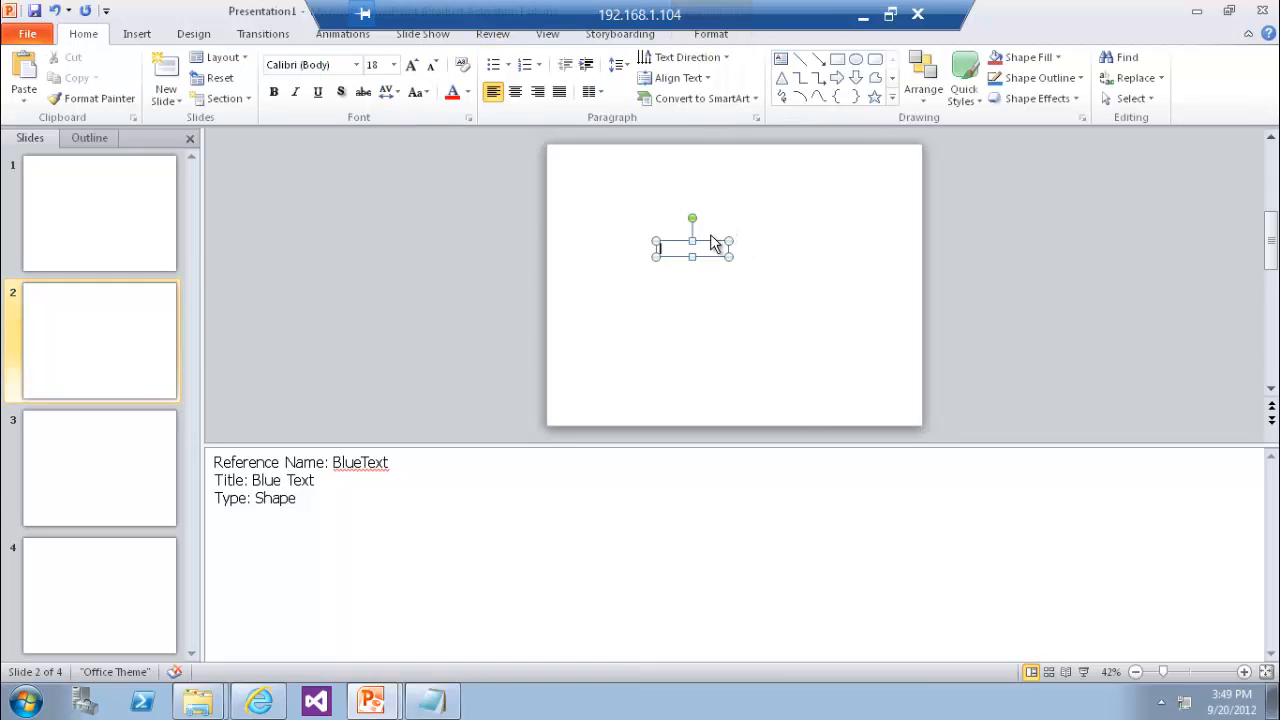
click(961, 78)
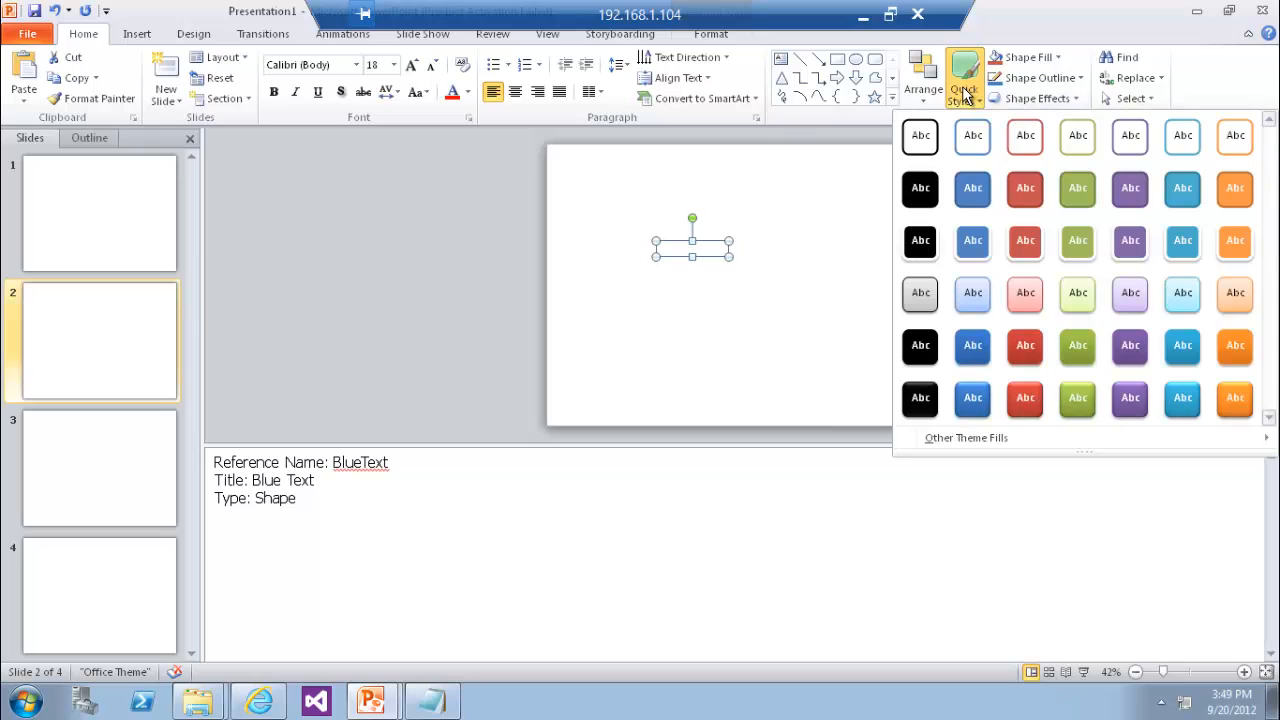
click(972, 189)
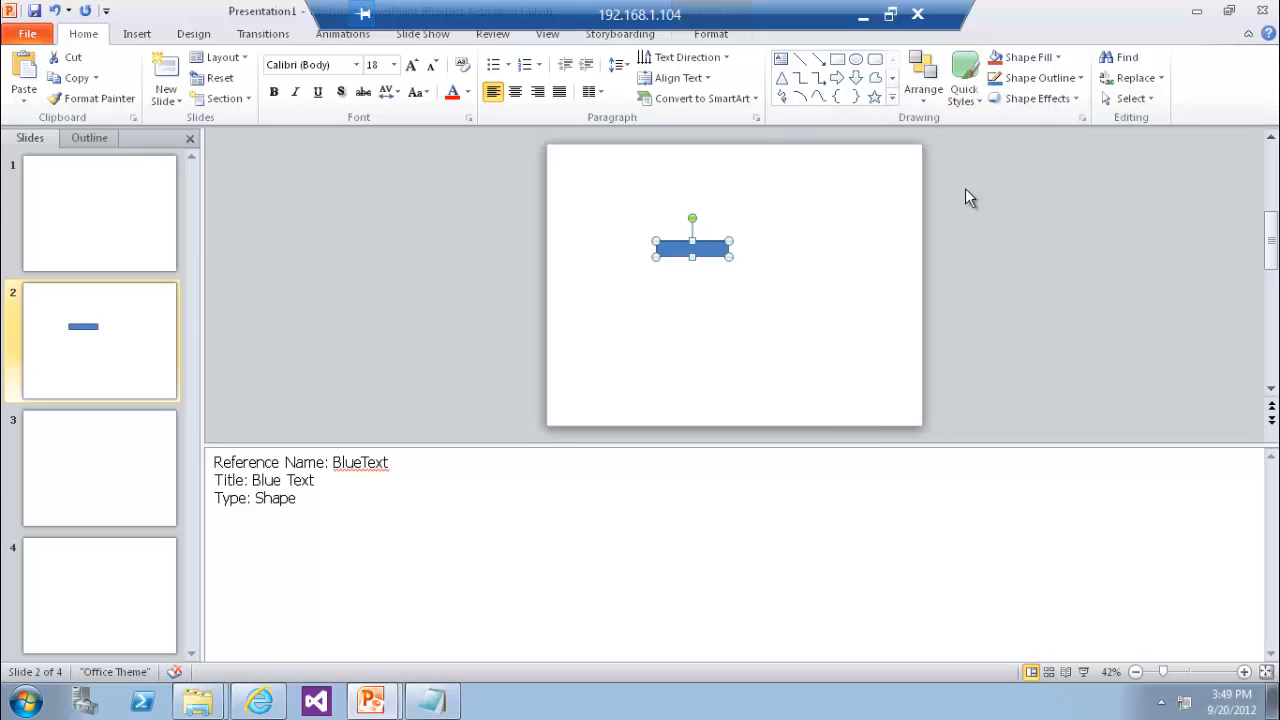
click(99, 466)
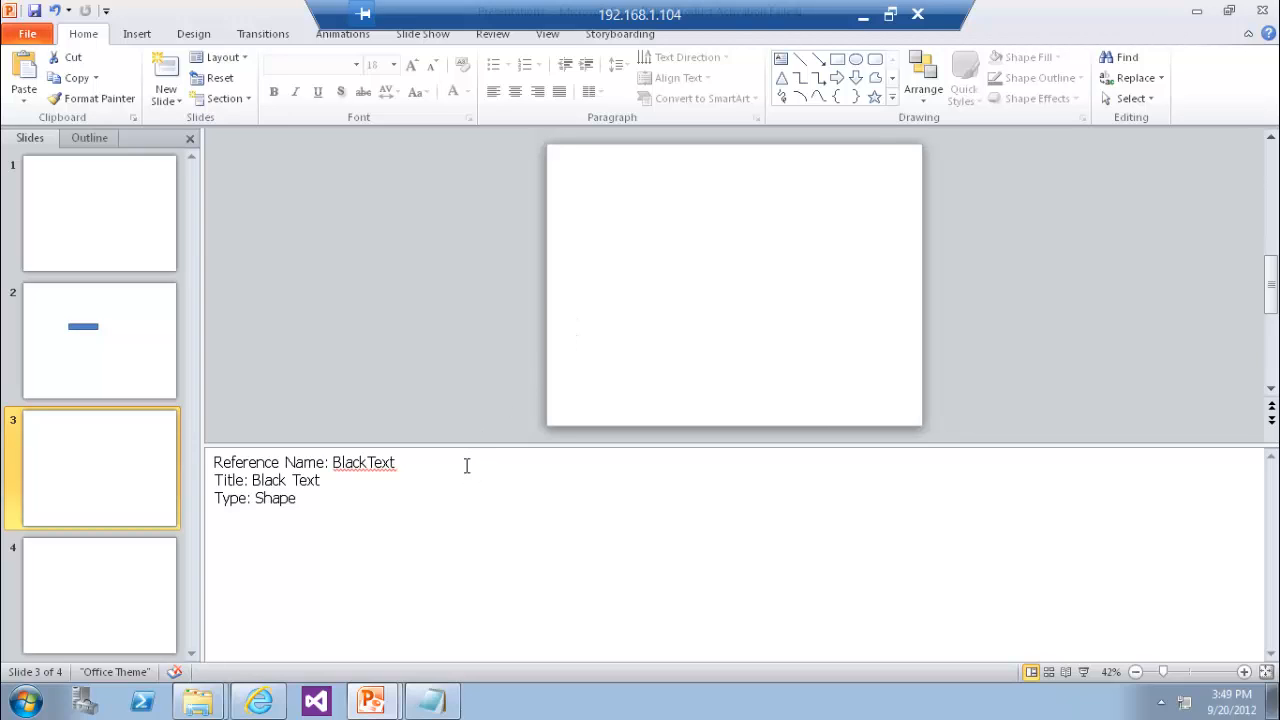
mouse_move(442, 235)
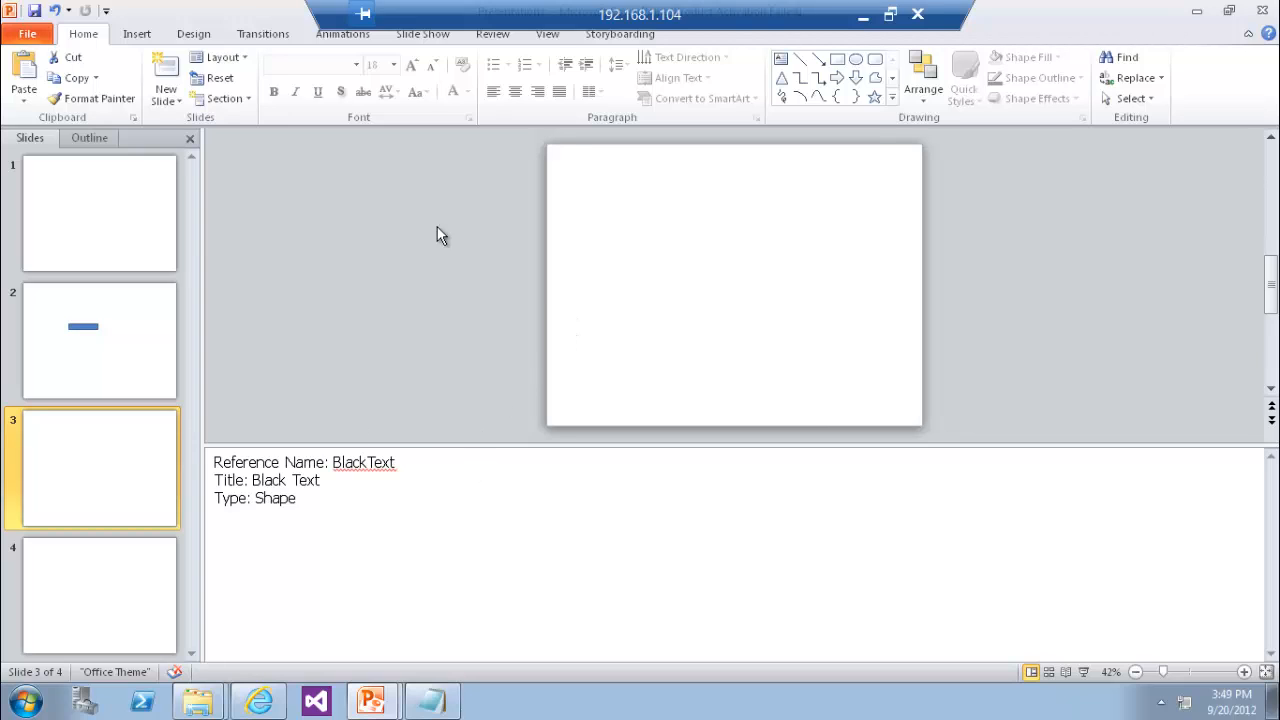
Copy the blue rectangle from slide 2 and paste it onto slide 4
click(134, 33)
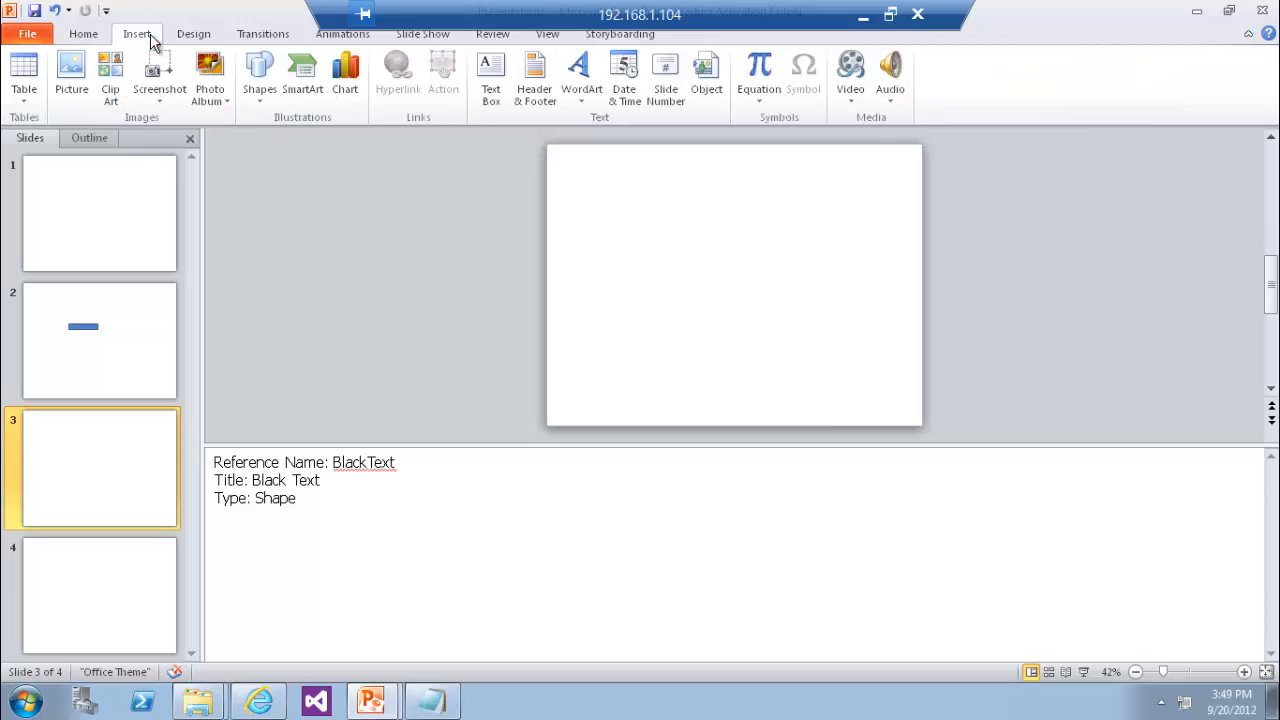
click(99, 340)
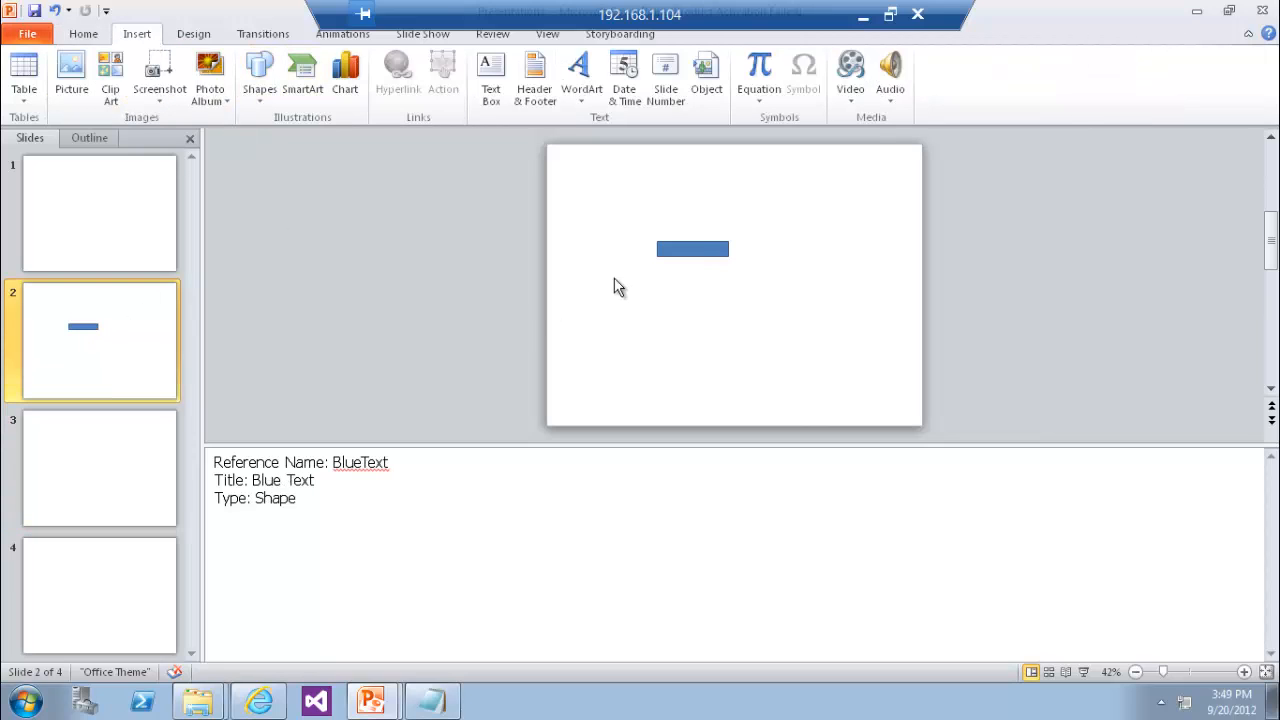
click(692, 248)
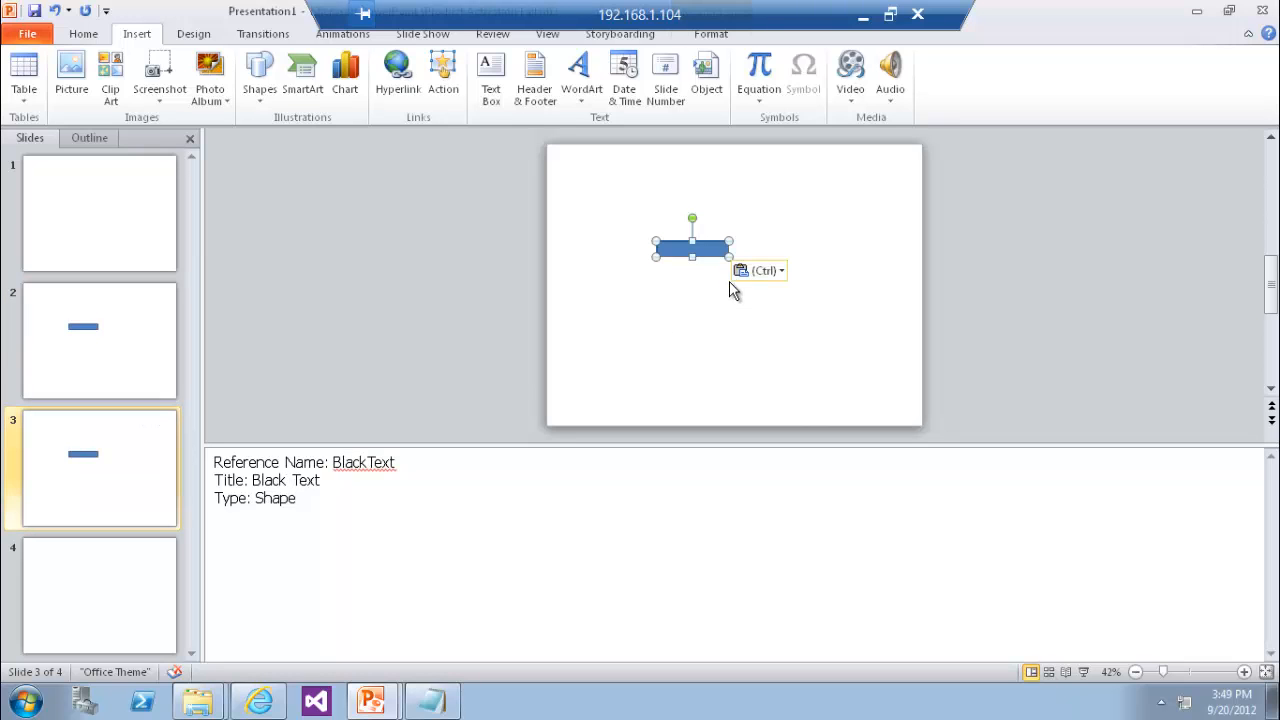
click(100, 595)
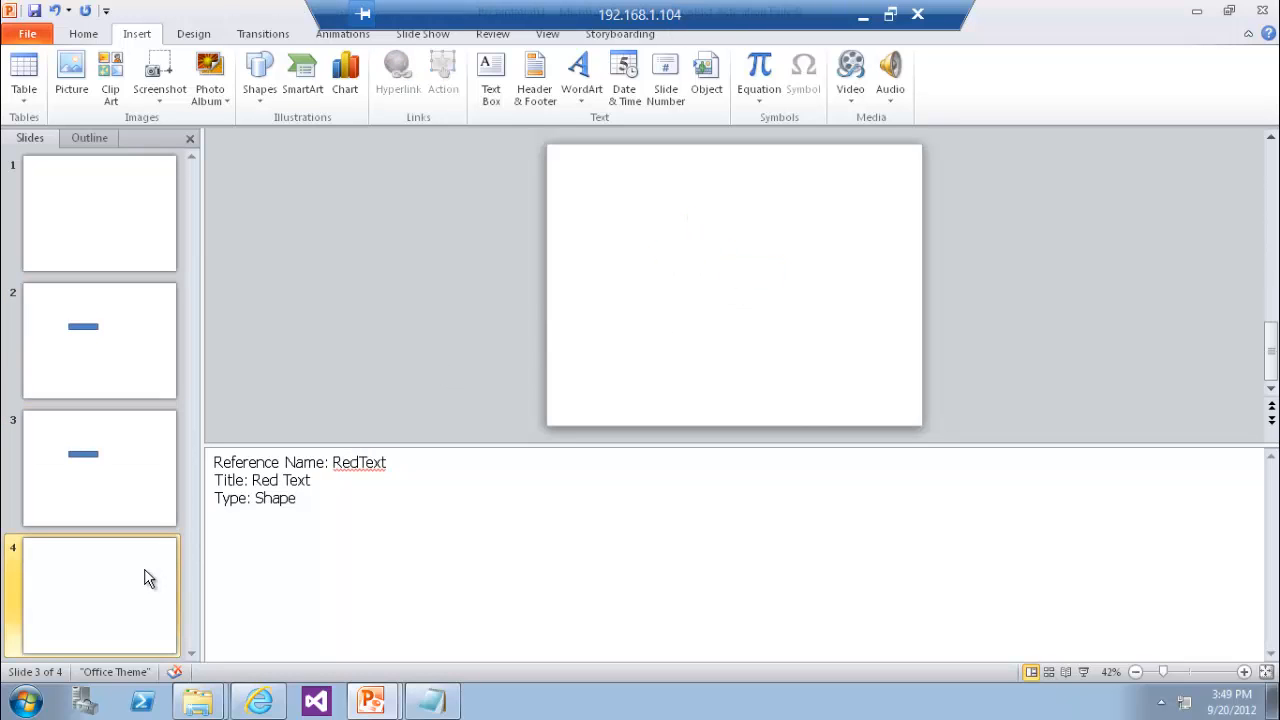
key(ctrl+v)
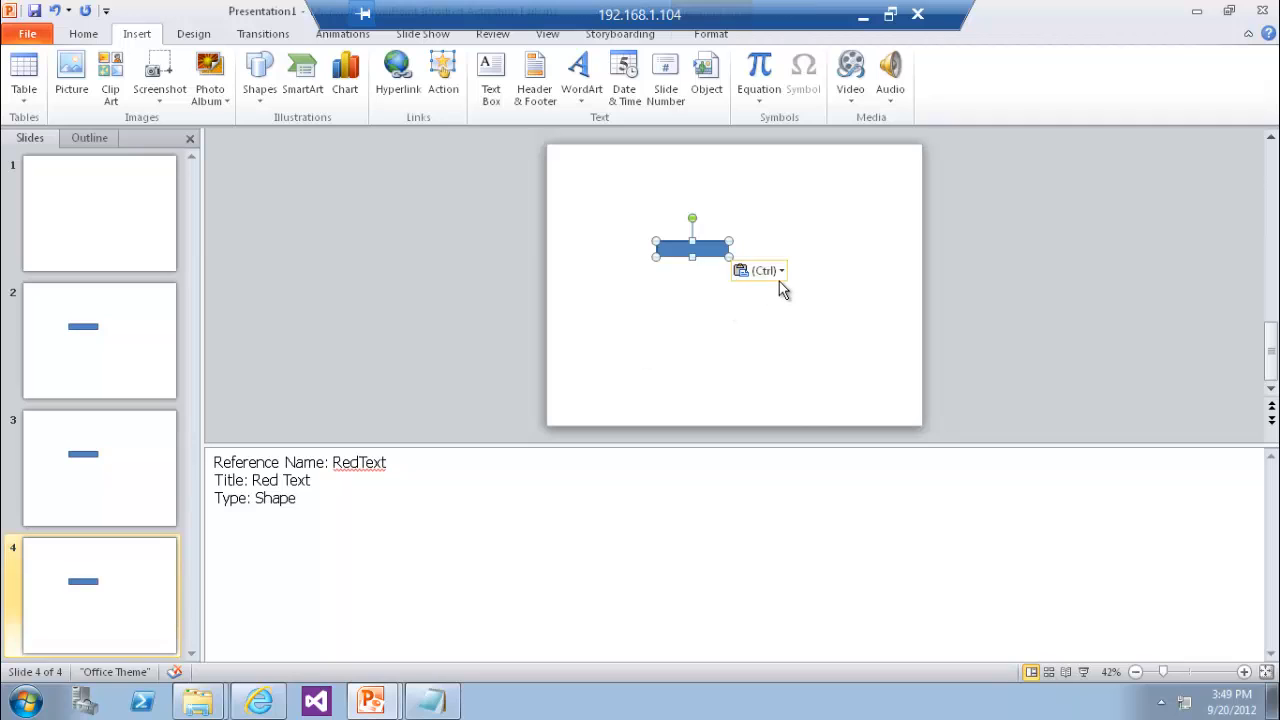
Give the slide 3 and 4 rectangles black and red styles, then save the presentation
click(99, 466)
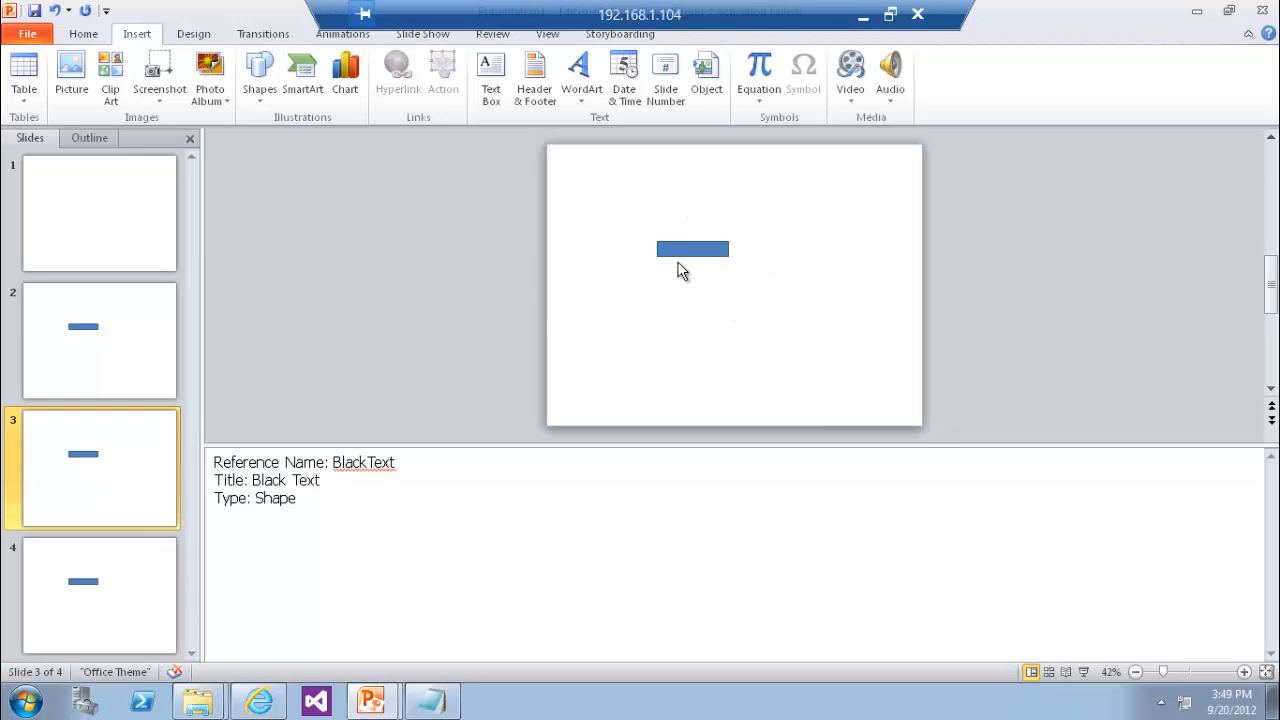
click(692, 249)
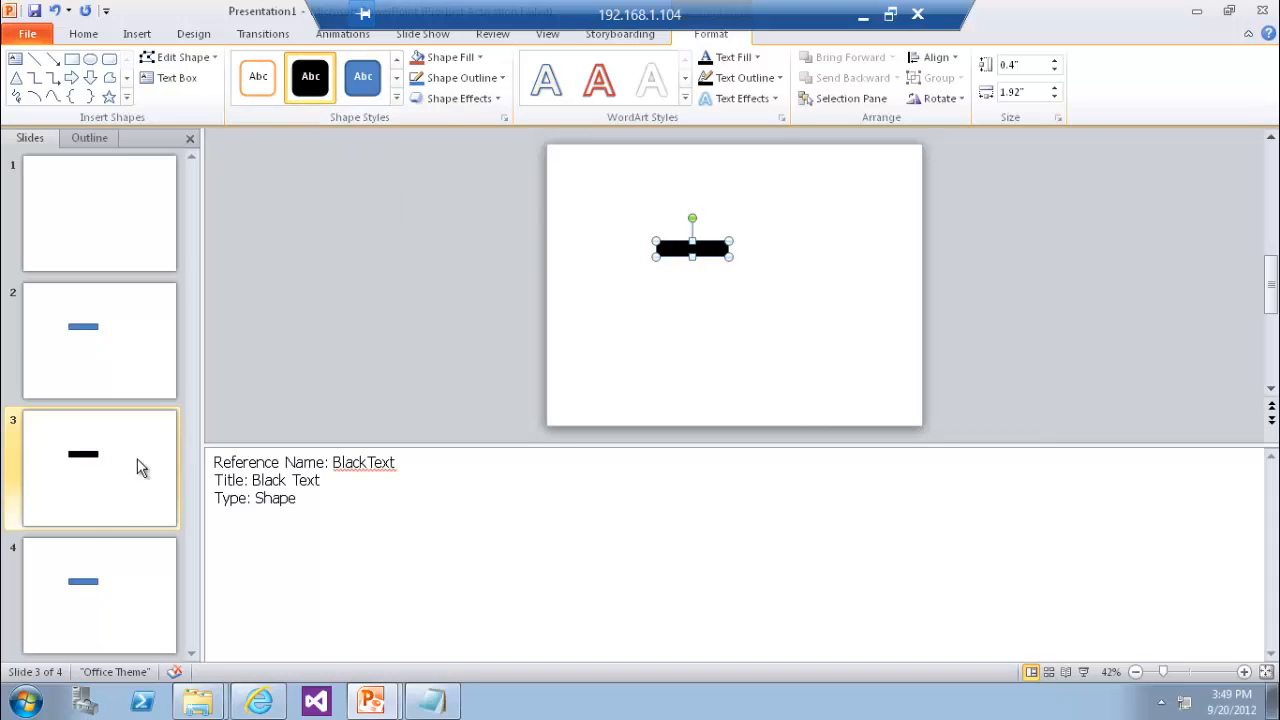
click(99, 595)
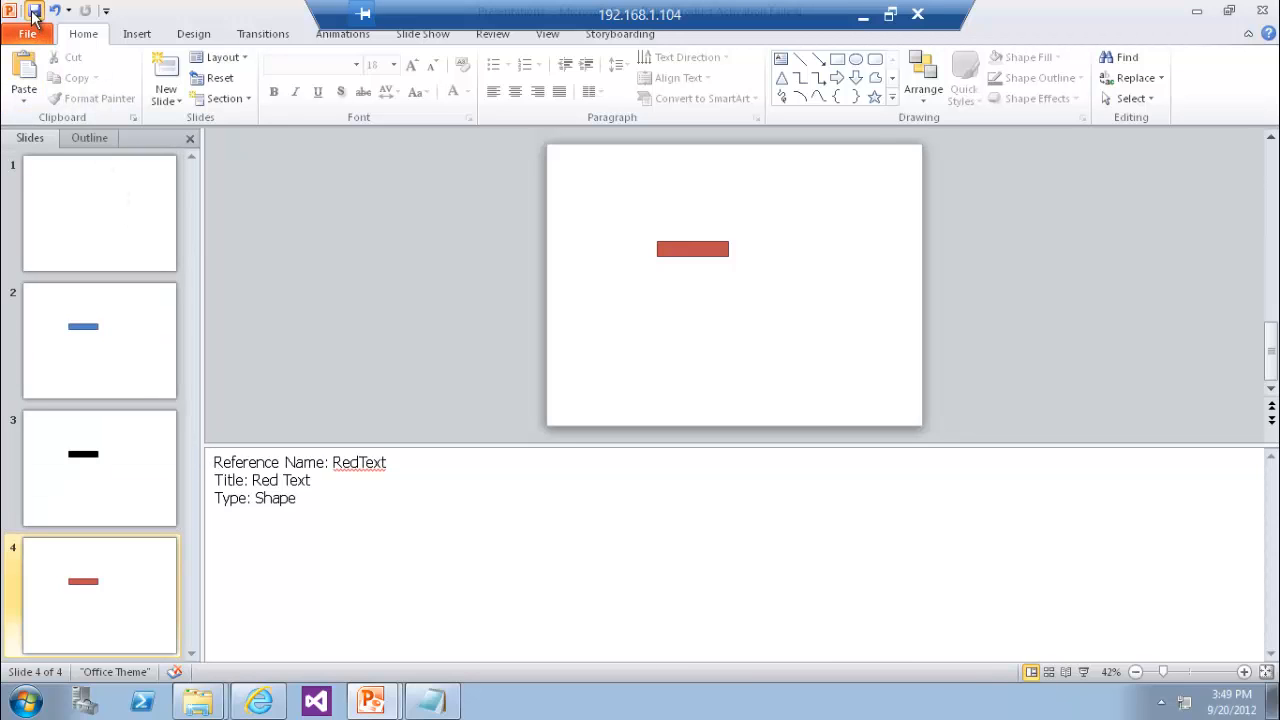
click(99, 213)
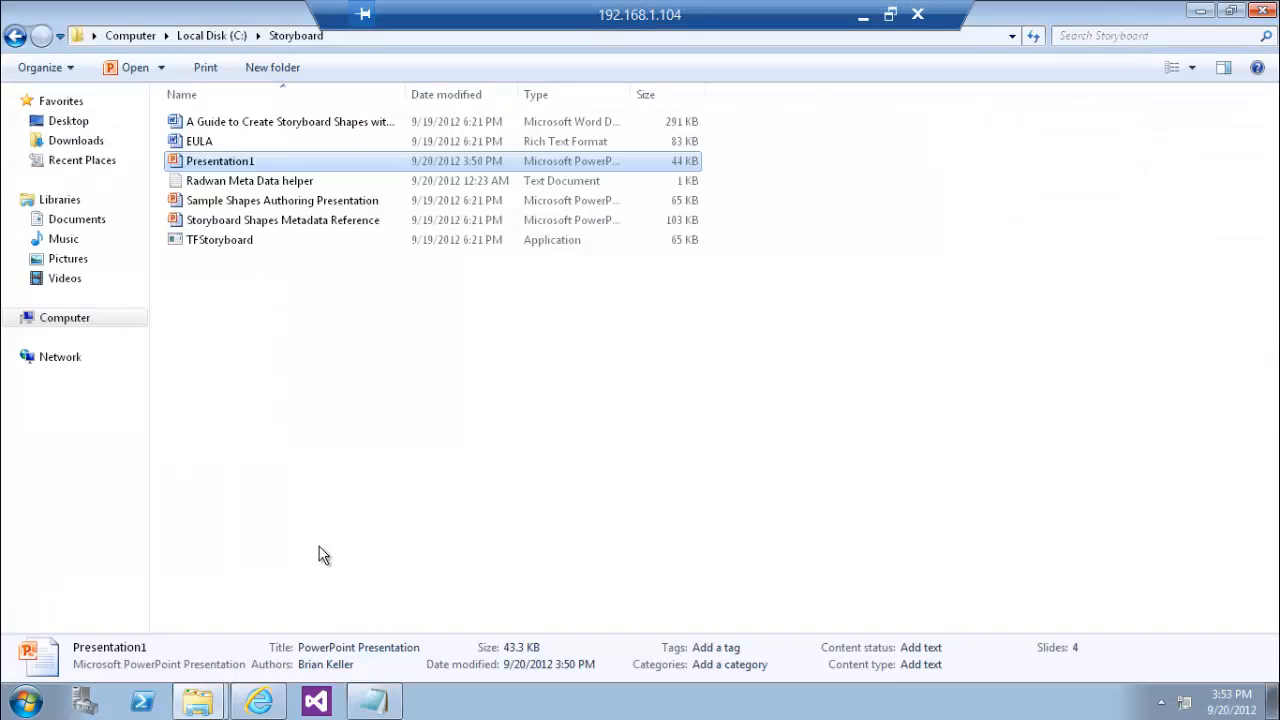
key(Win+r)
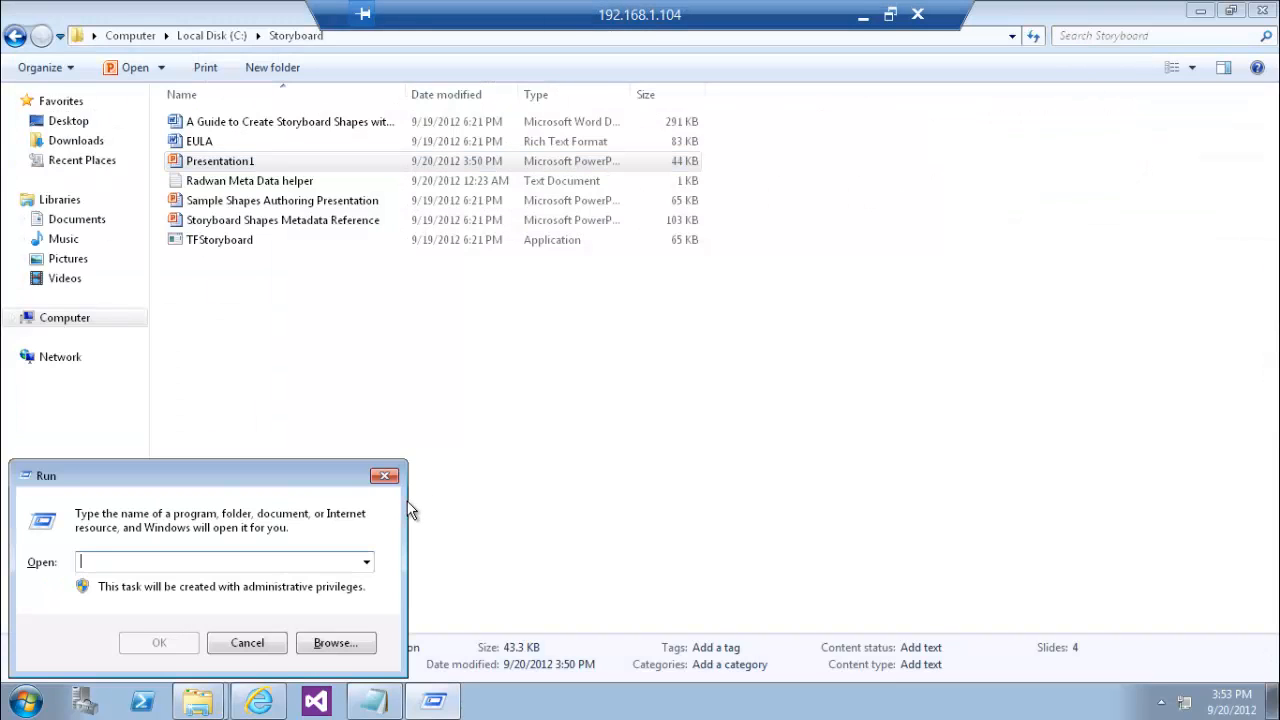
In an administrator Command Prompt, cd to C:\Storyboard and run TFStoryboard.exe build
click(158, 642)
text(cd\)
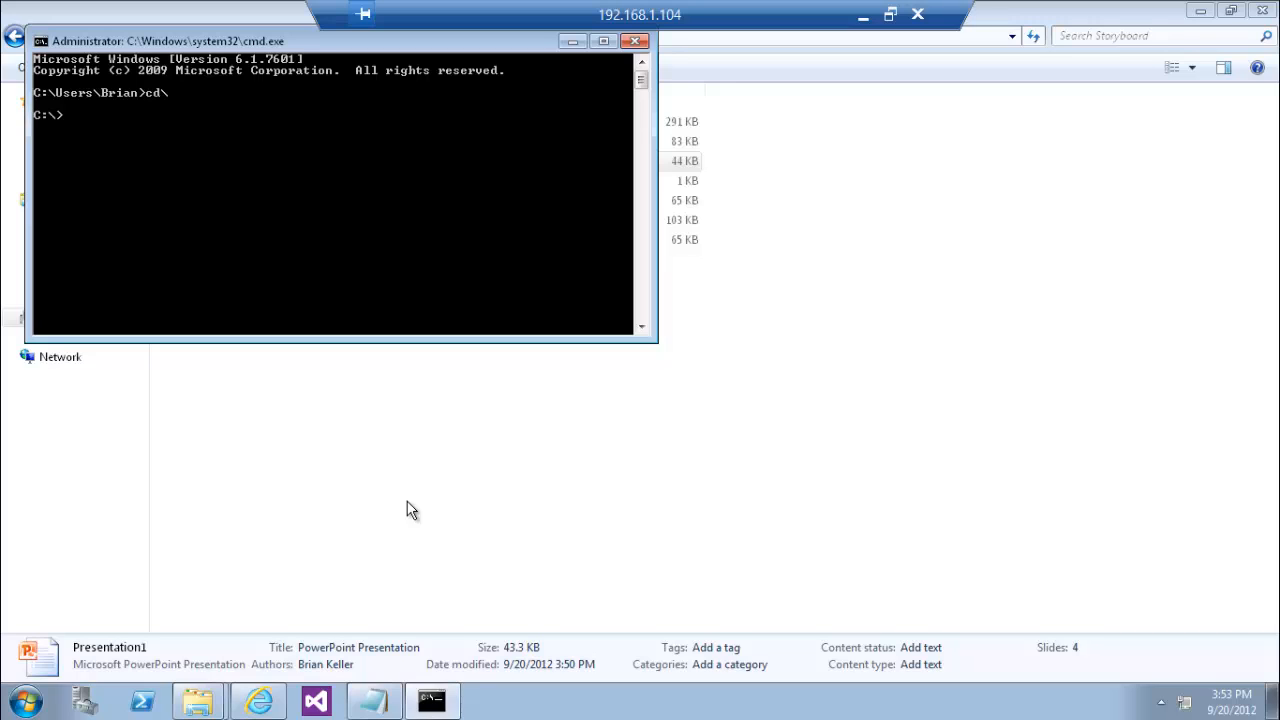
text(cd sto)
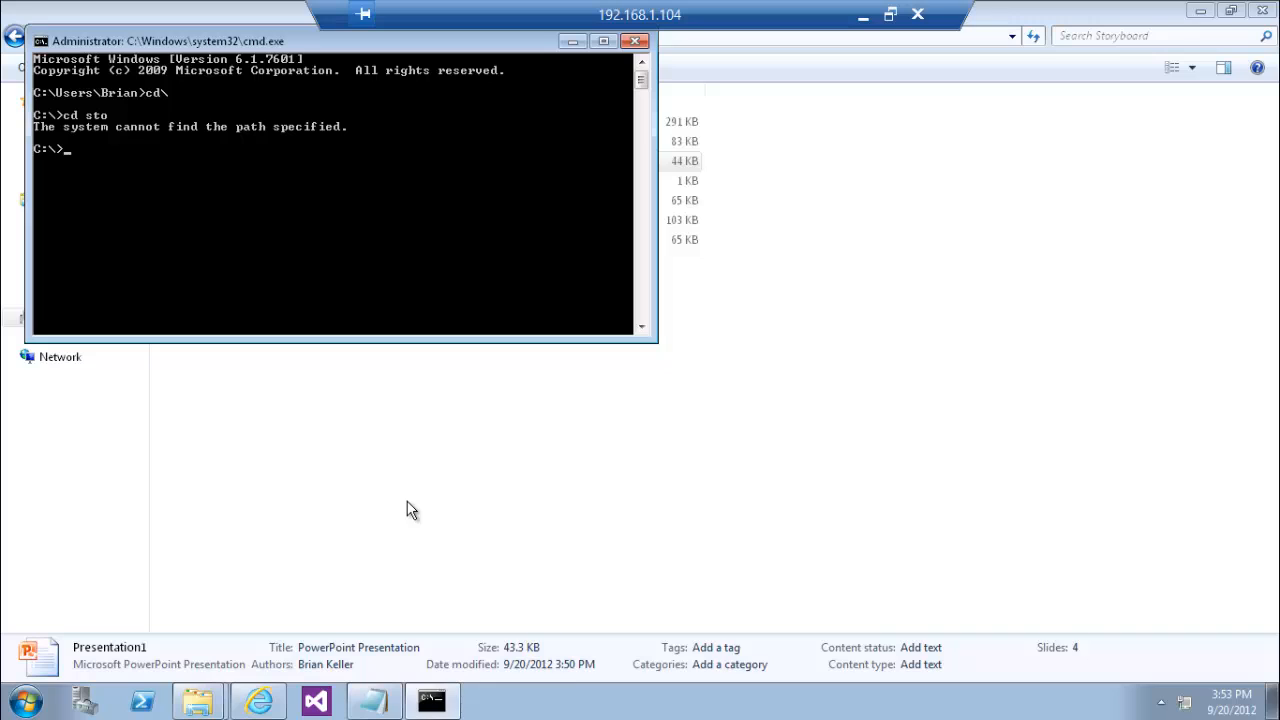
text(cd)
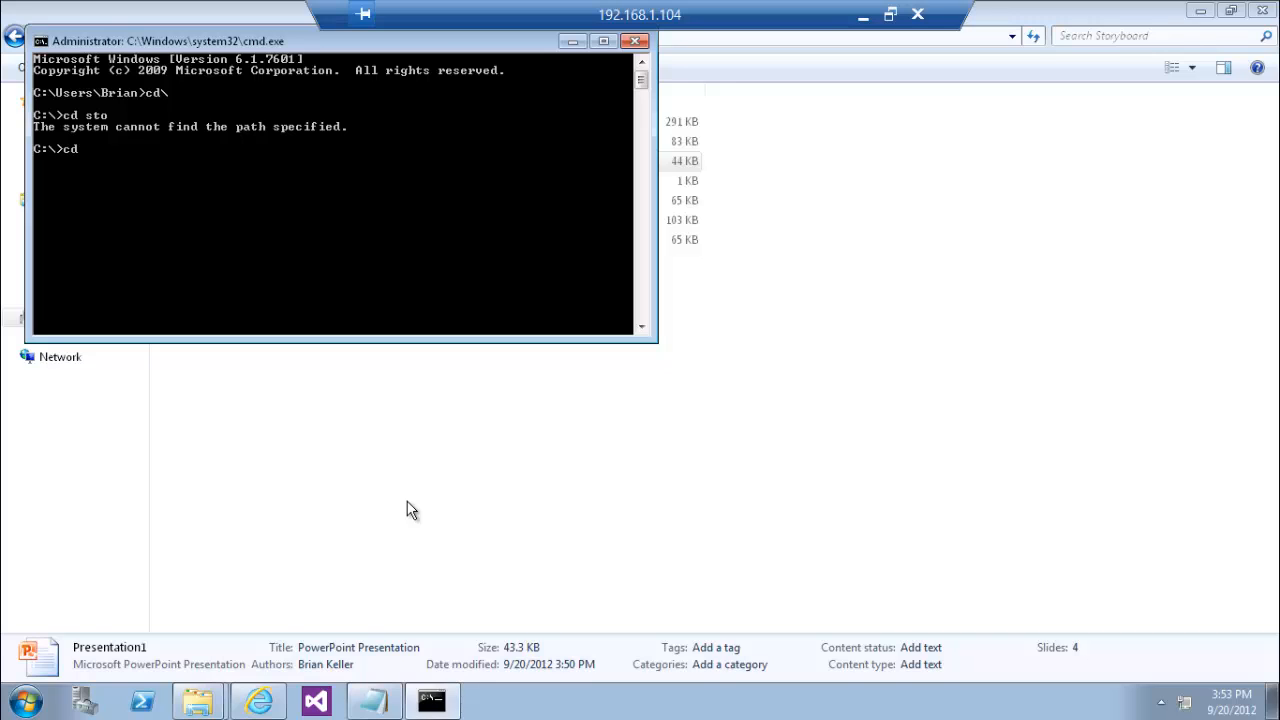
text(Storyboard)
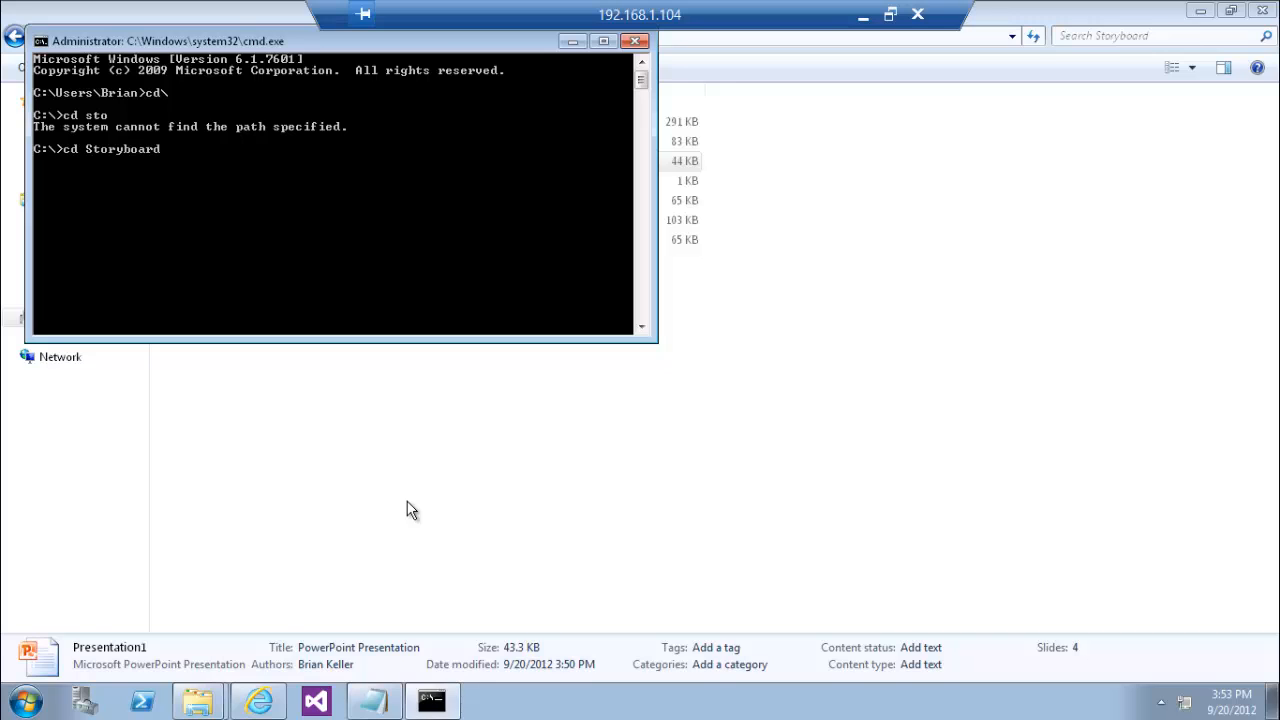
text(tf)
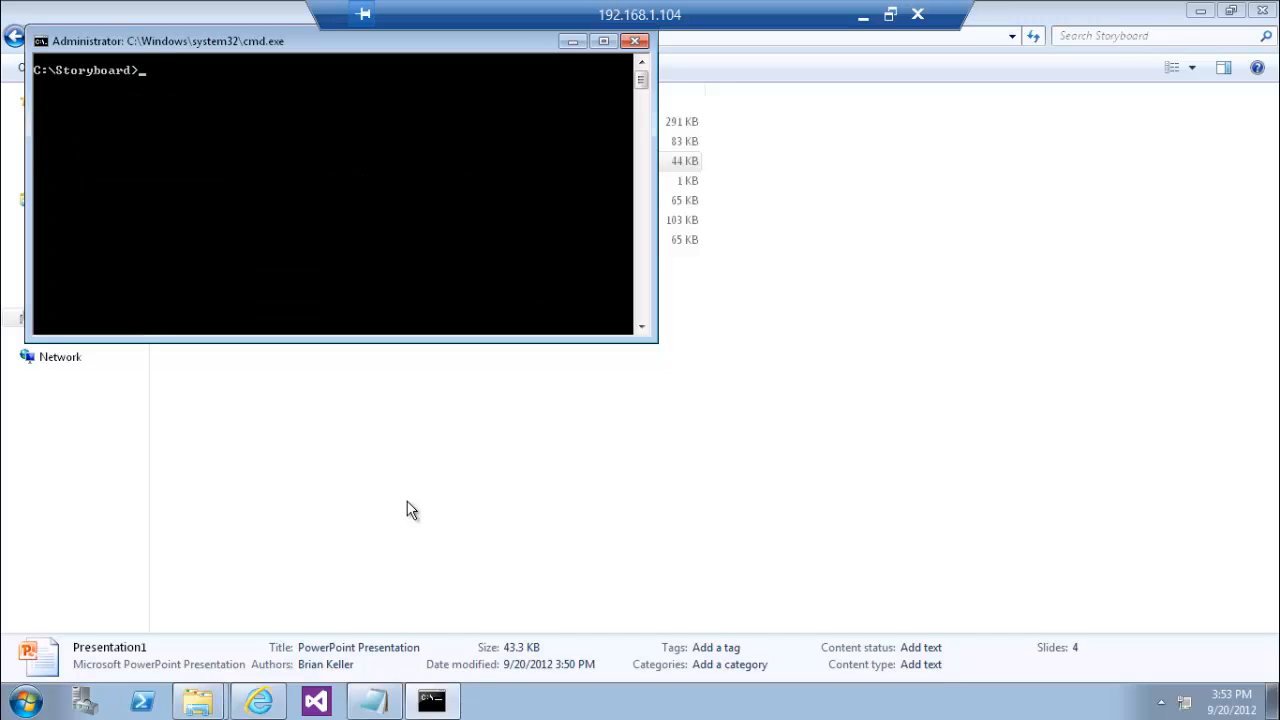
text(TFStoryboard.e)
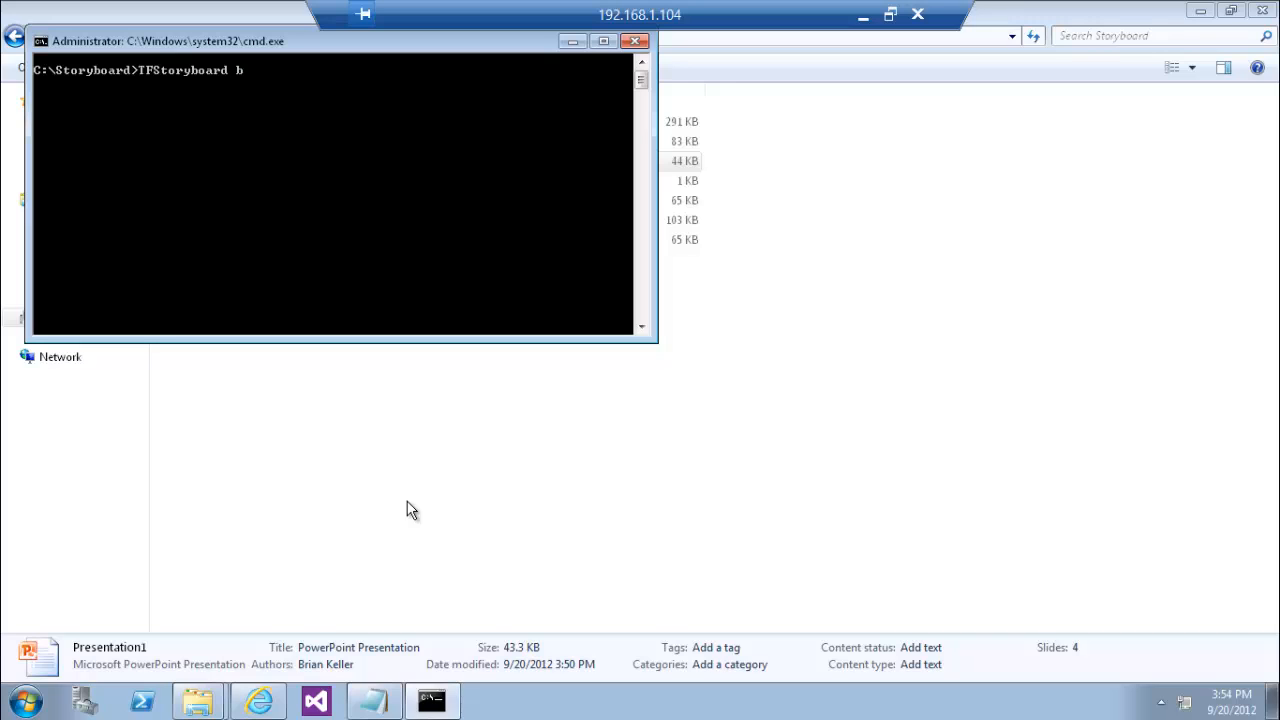
text(uild pre)
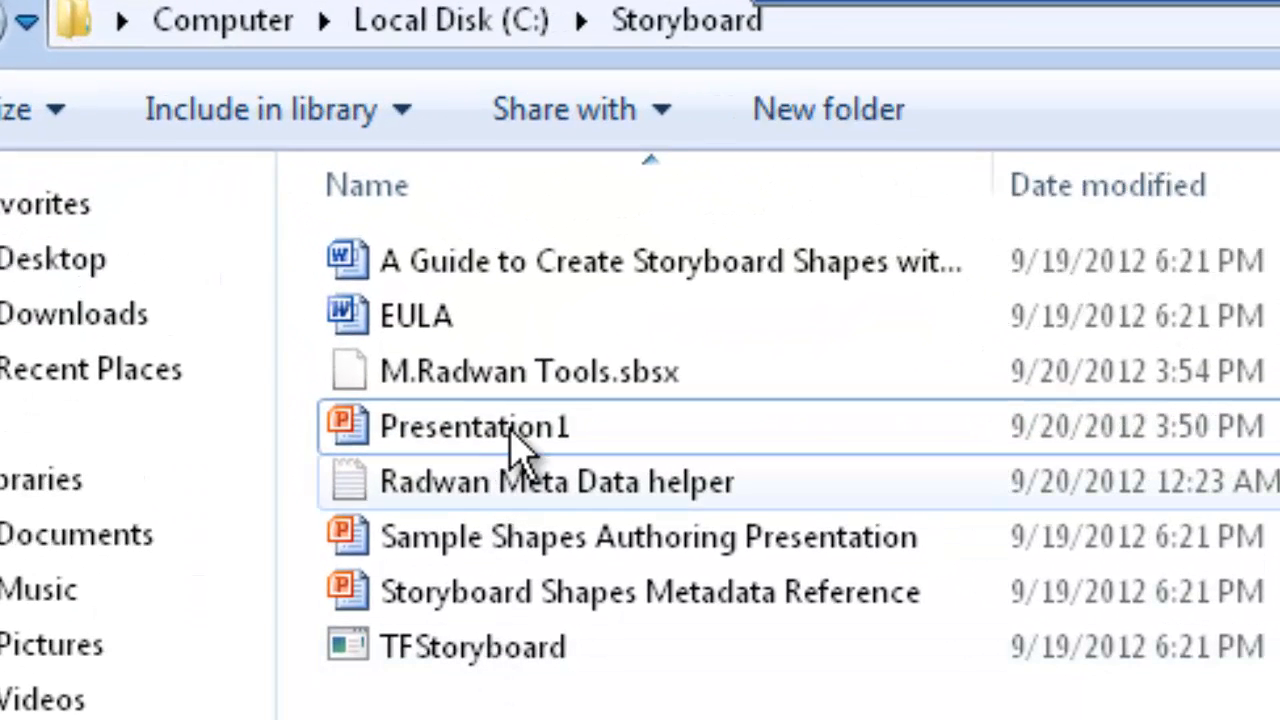
mouse_move(547, 373)
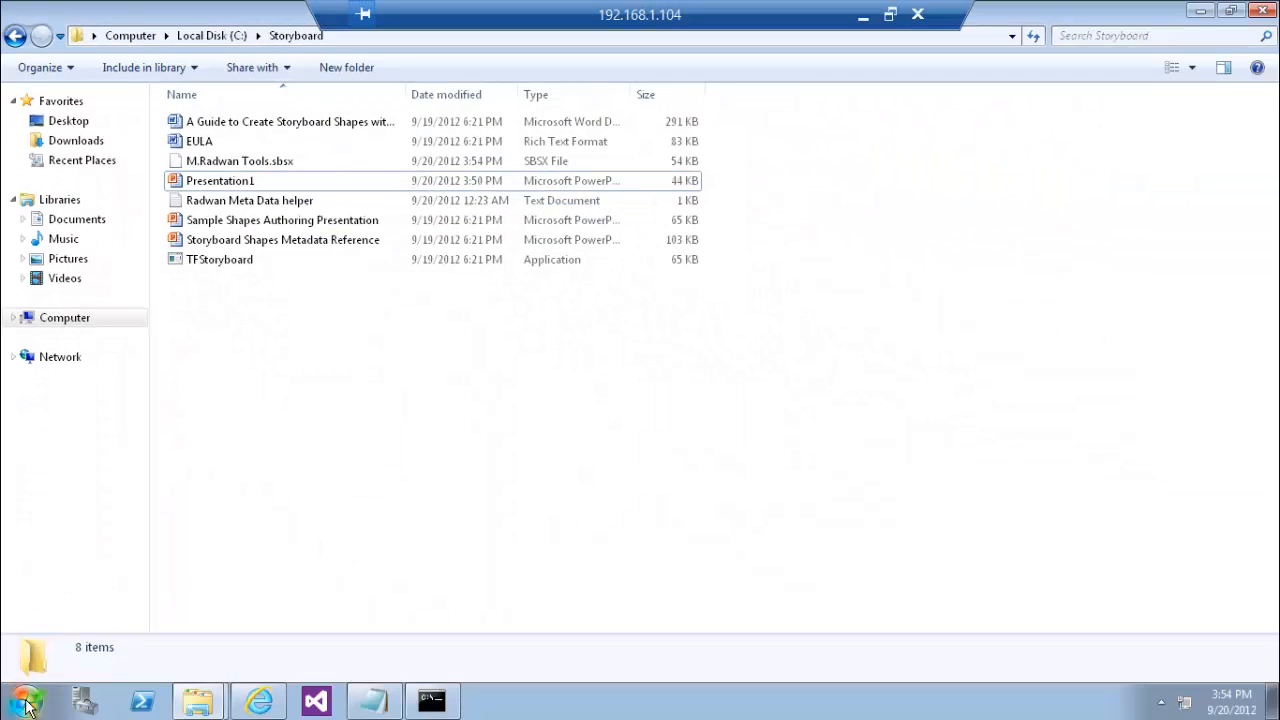
Relaunch PowerPoint 2010 maximized on a blank presentation and open the Storyboard Shapes library
click(36, 696)
text(pow)
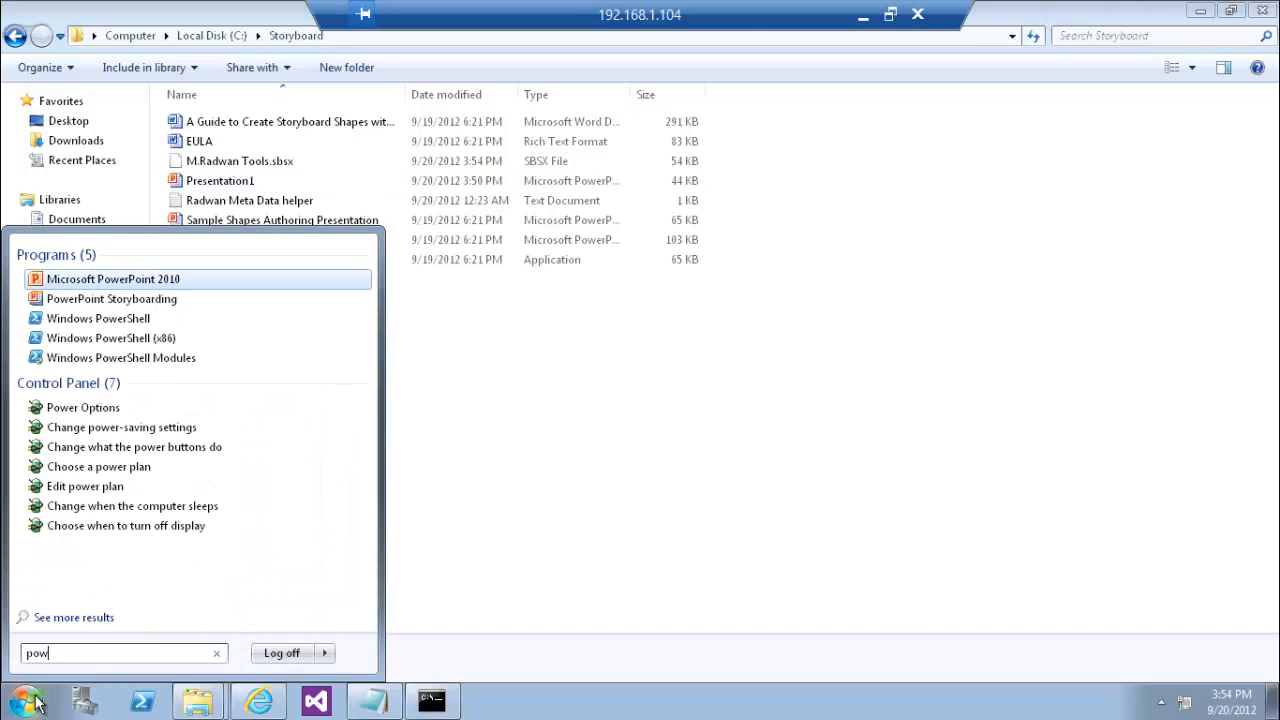
click(113, 279)
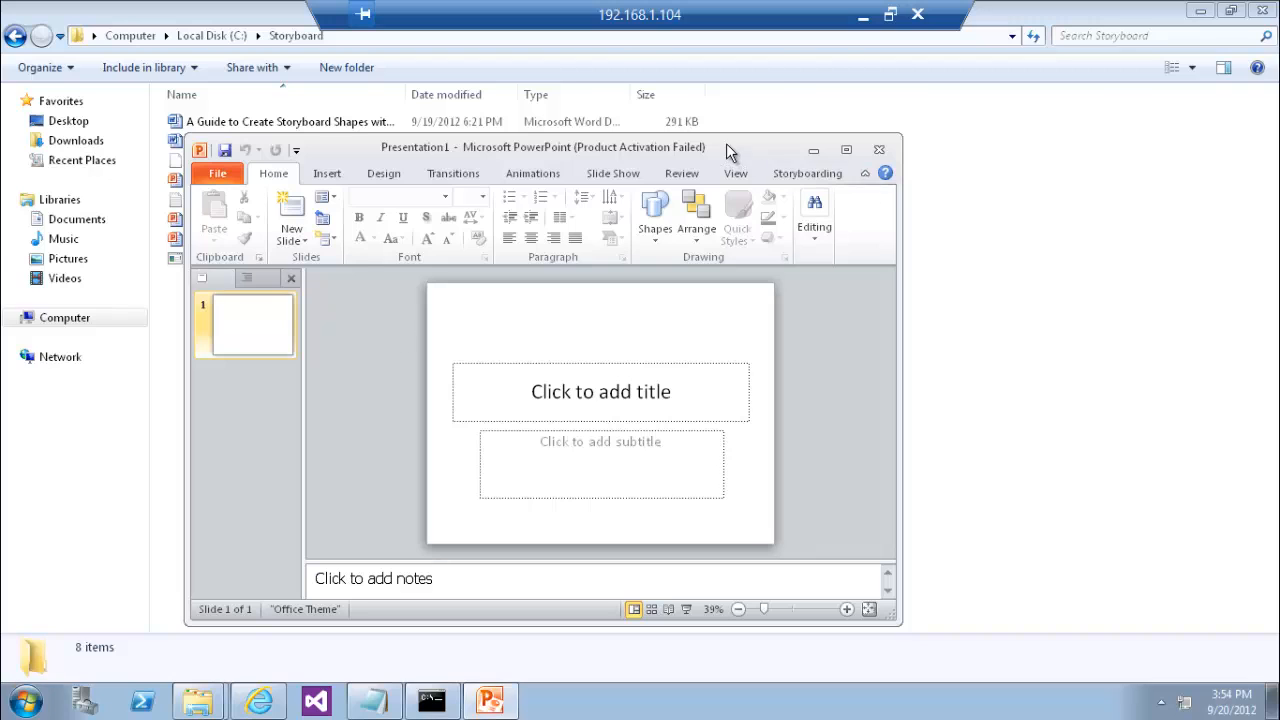
click(807, 173)
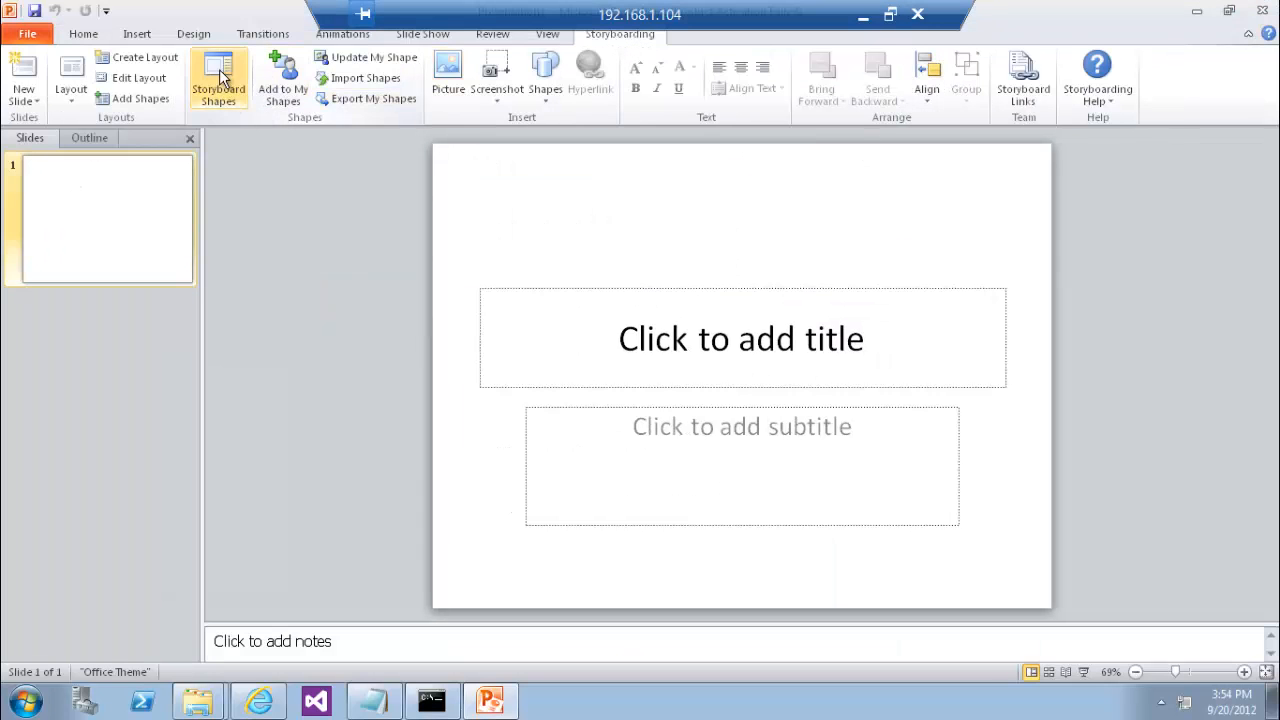
click(218, 77)
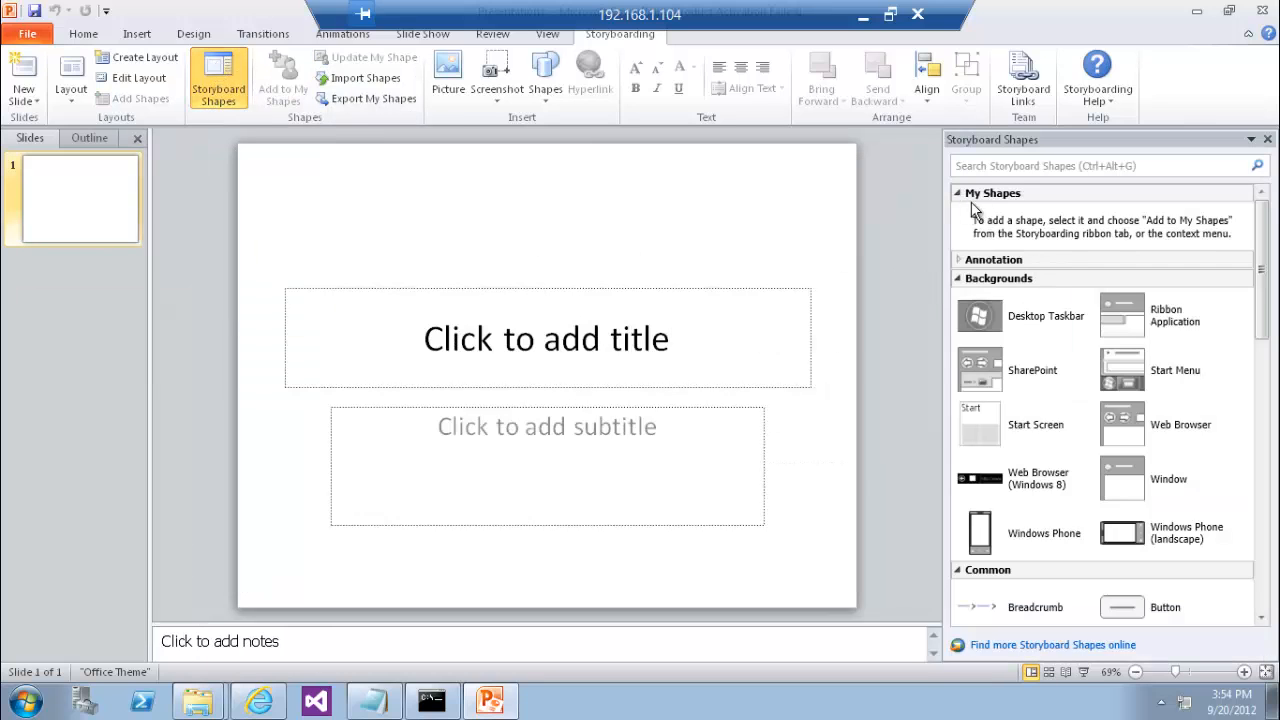
mouse_move(1024, 304)
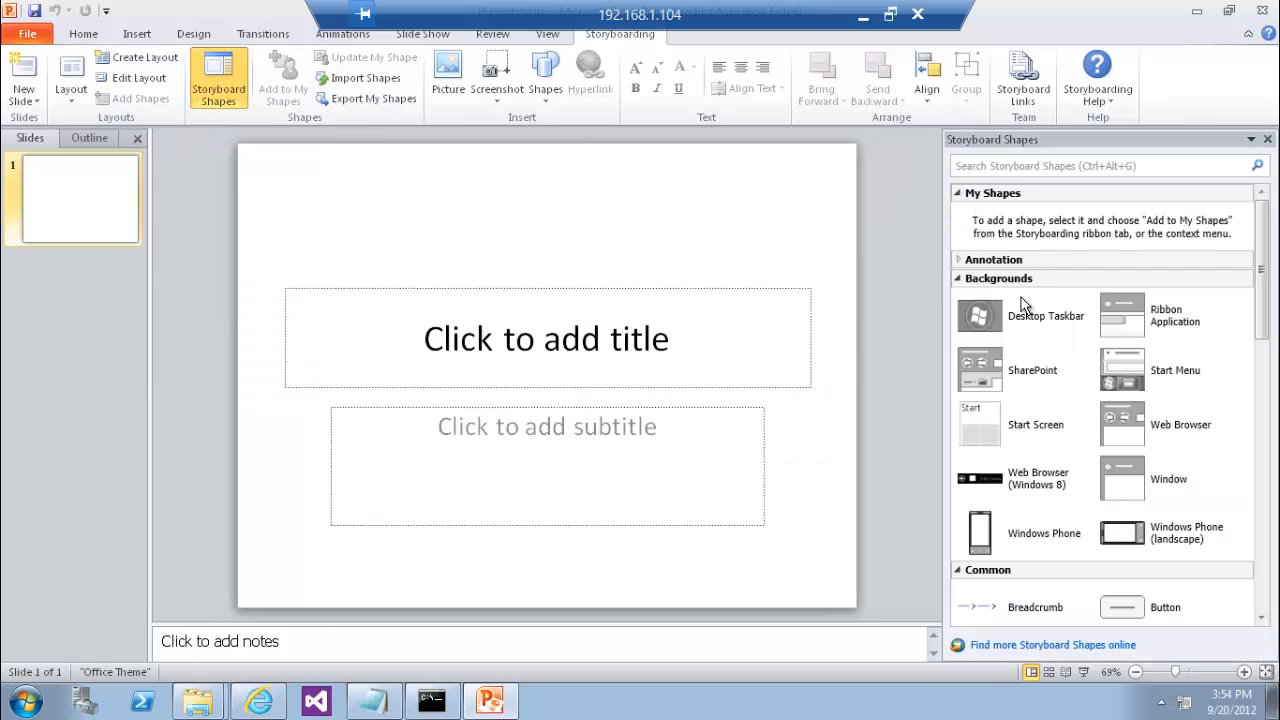
mouse_move(1266, 36)
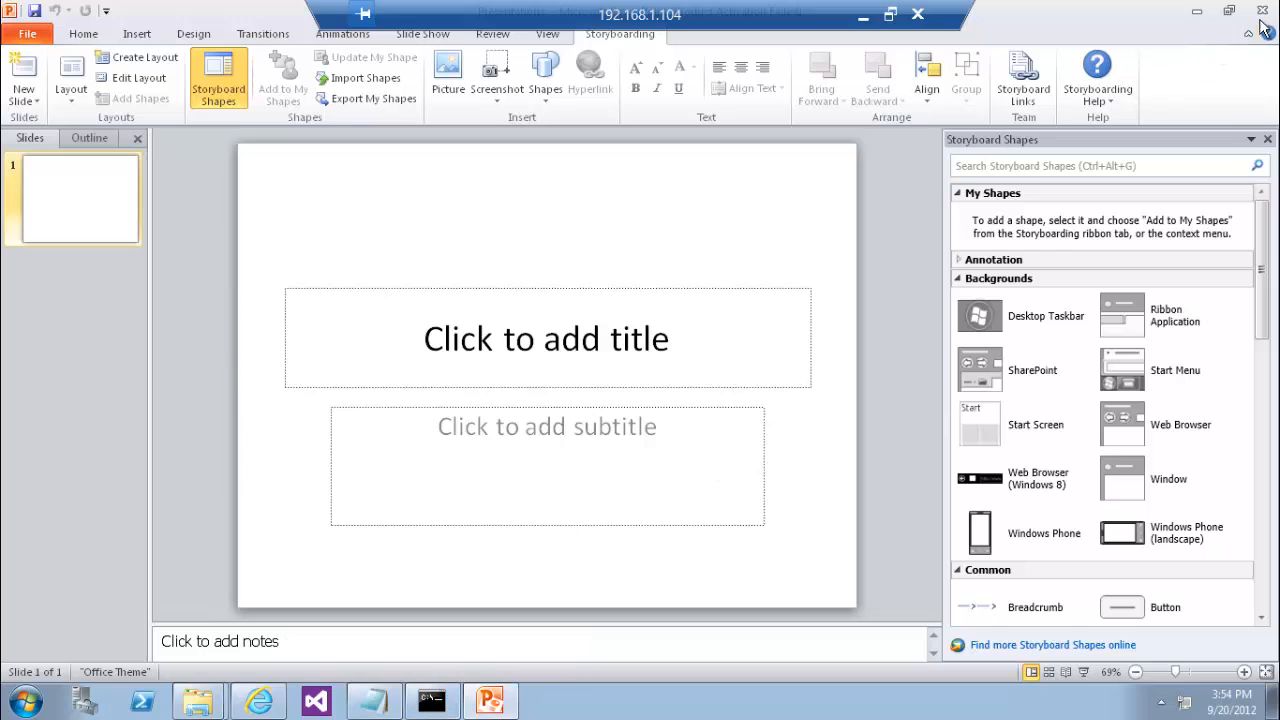
mouse_move(1259, 11)
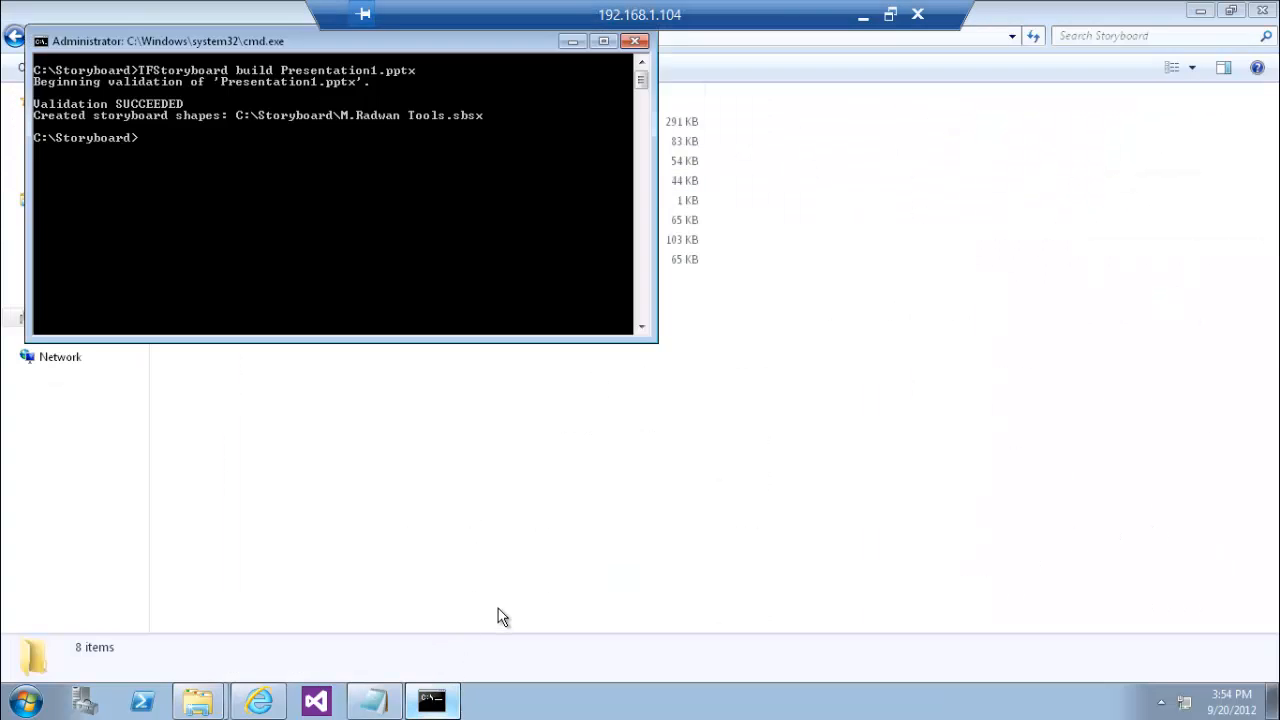
Run TFStoryboard.exe import on M.Radwan Tools.sbsx, then search the Start menu for PowerPoint
text(TFStoryboard.exe)
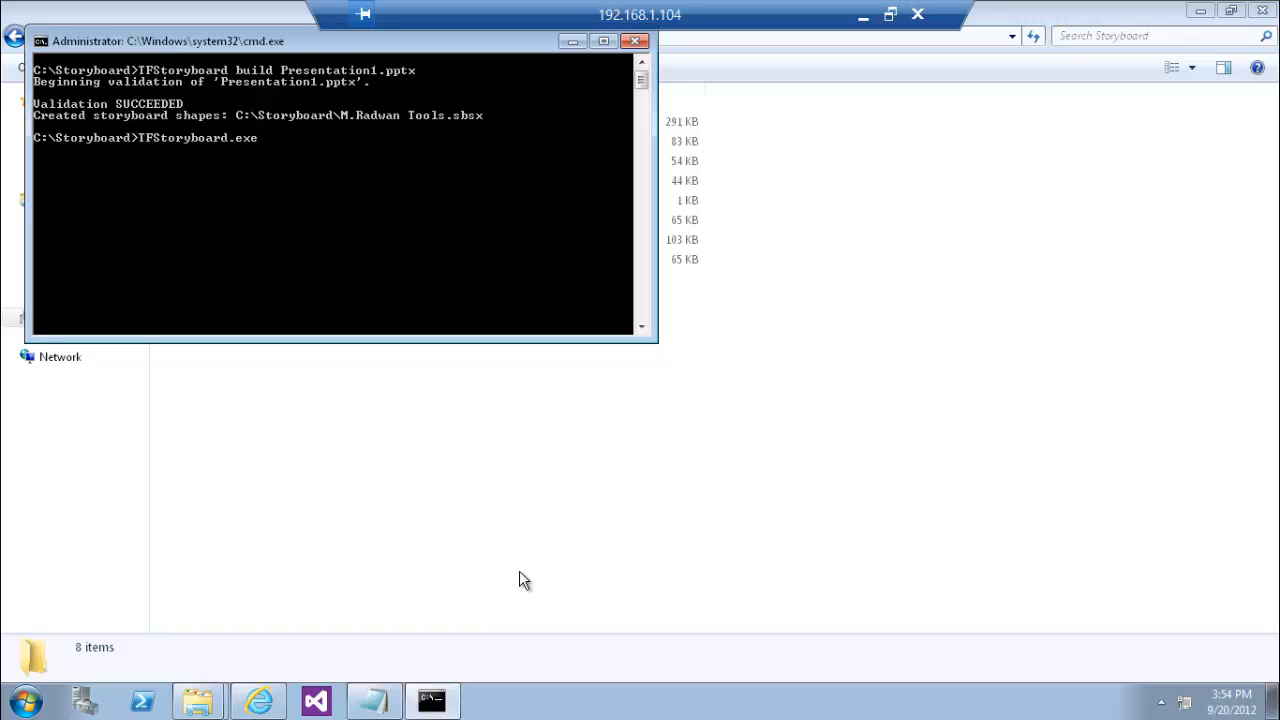
text(impo)
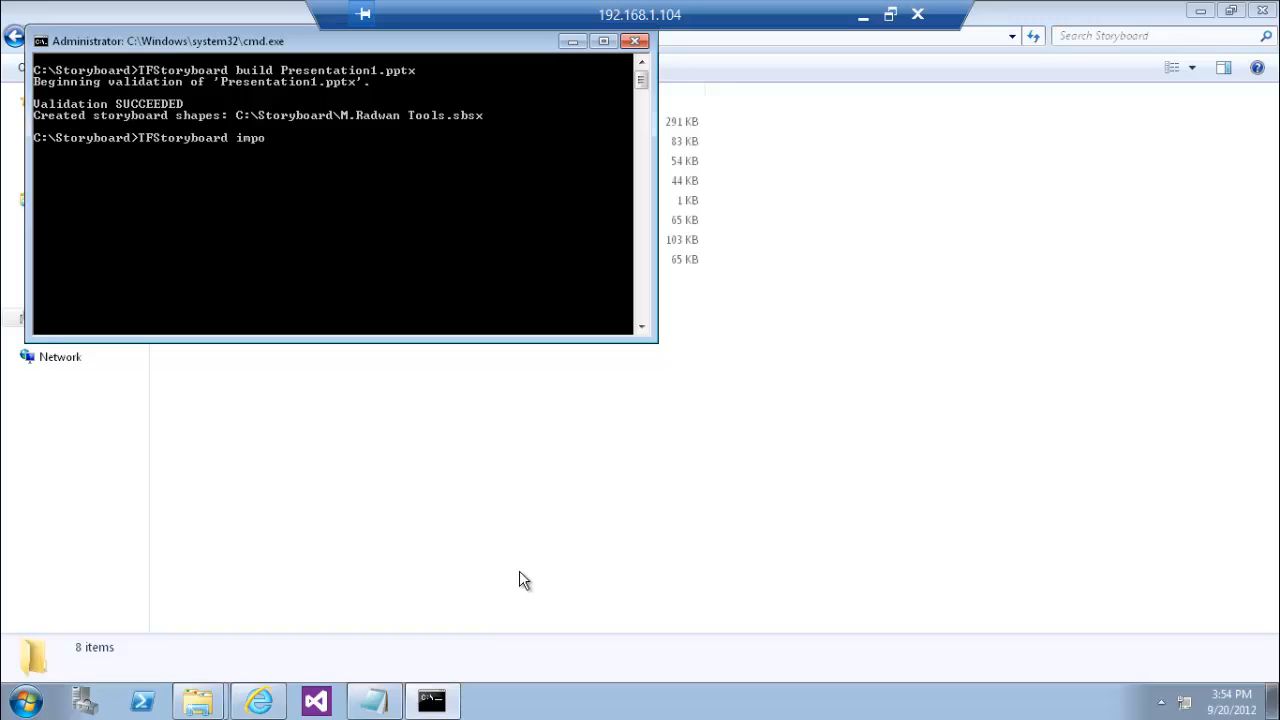
text(rt)
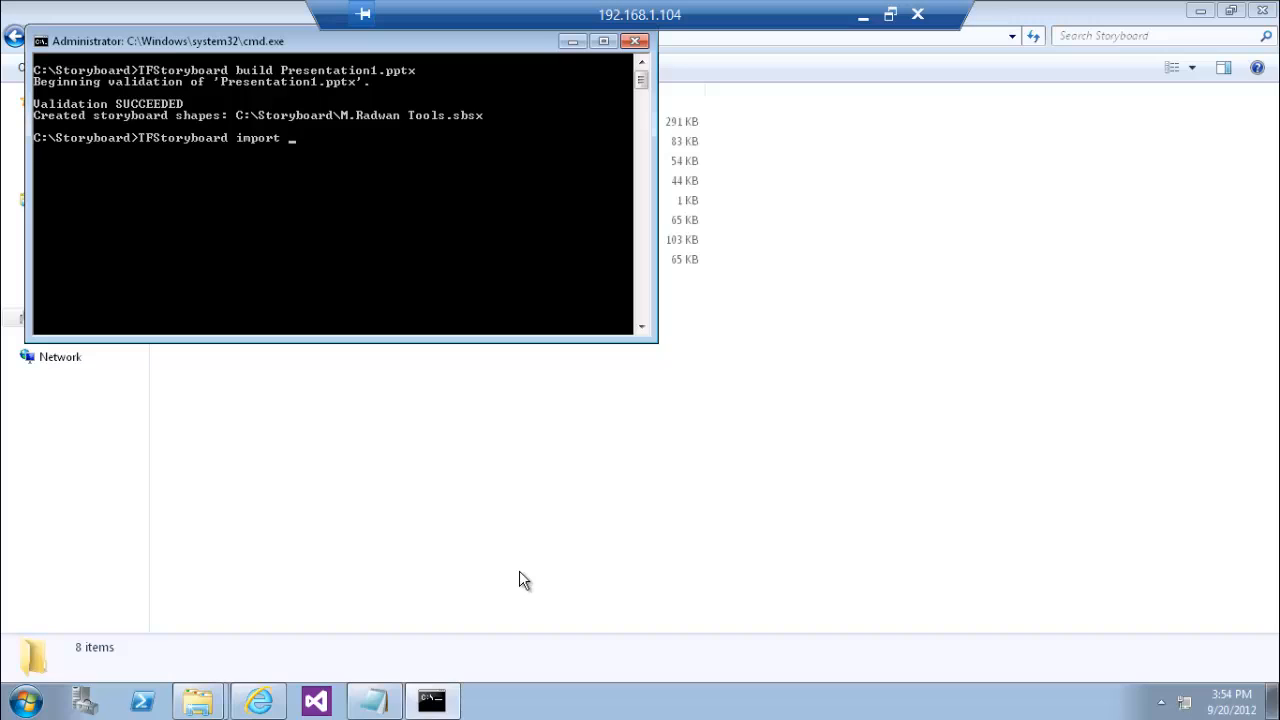
text(m.r)
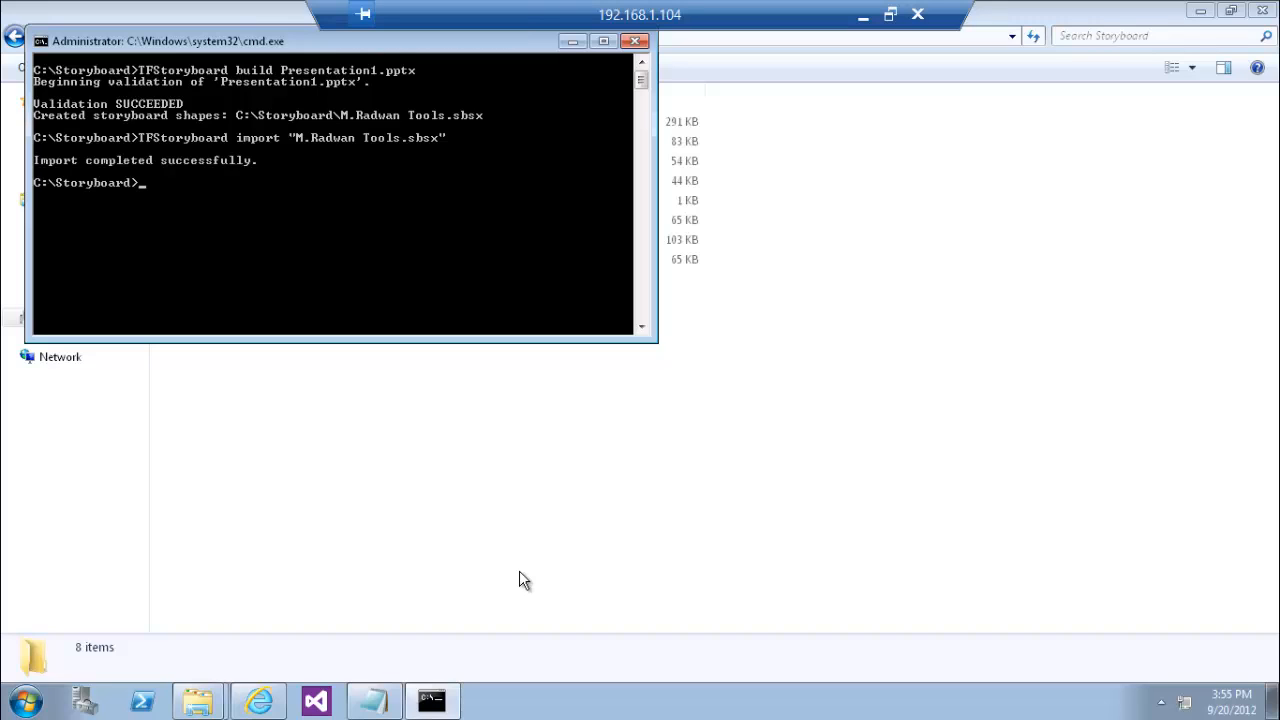
mouse_move(68, 643)
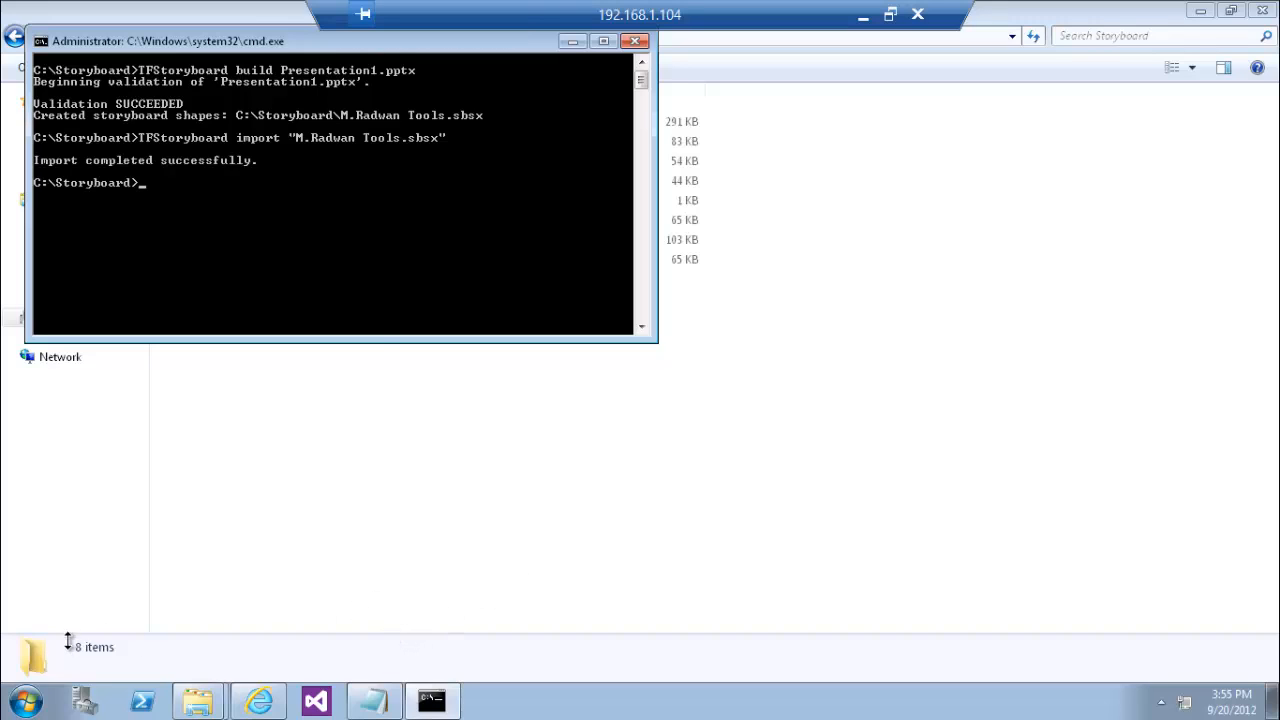
click(22, 697)
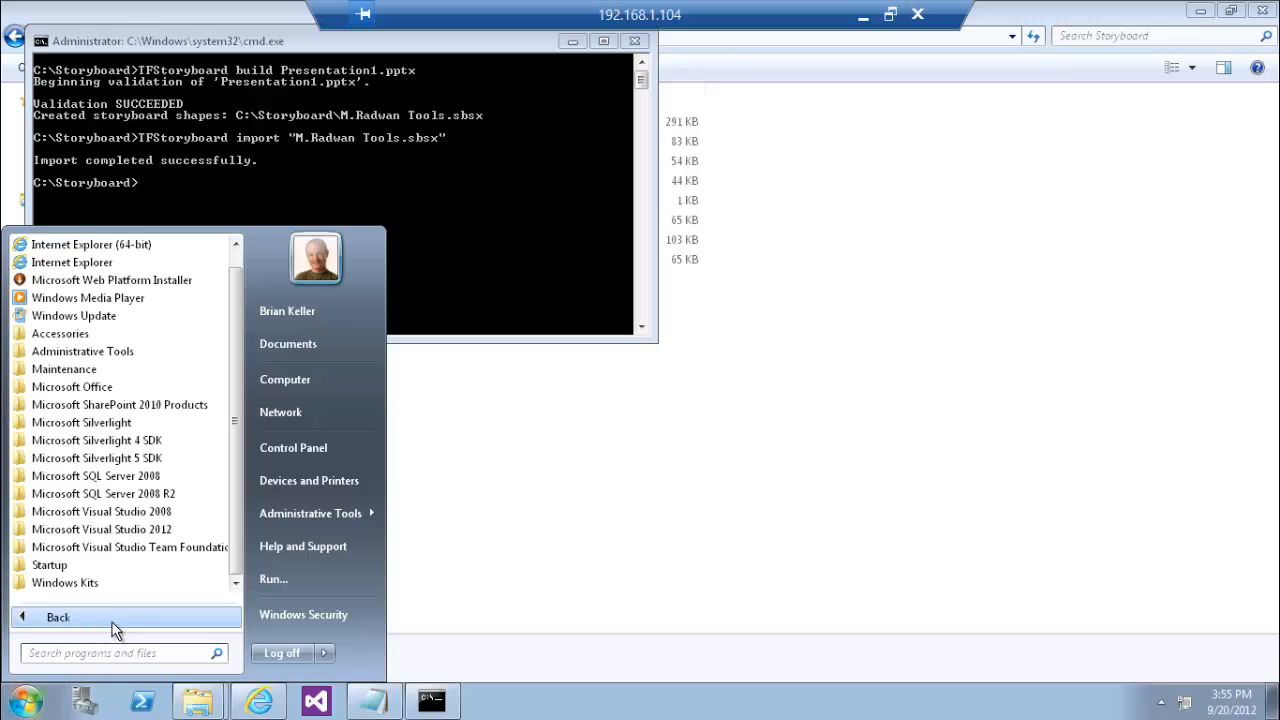
text(pw)
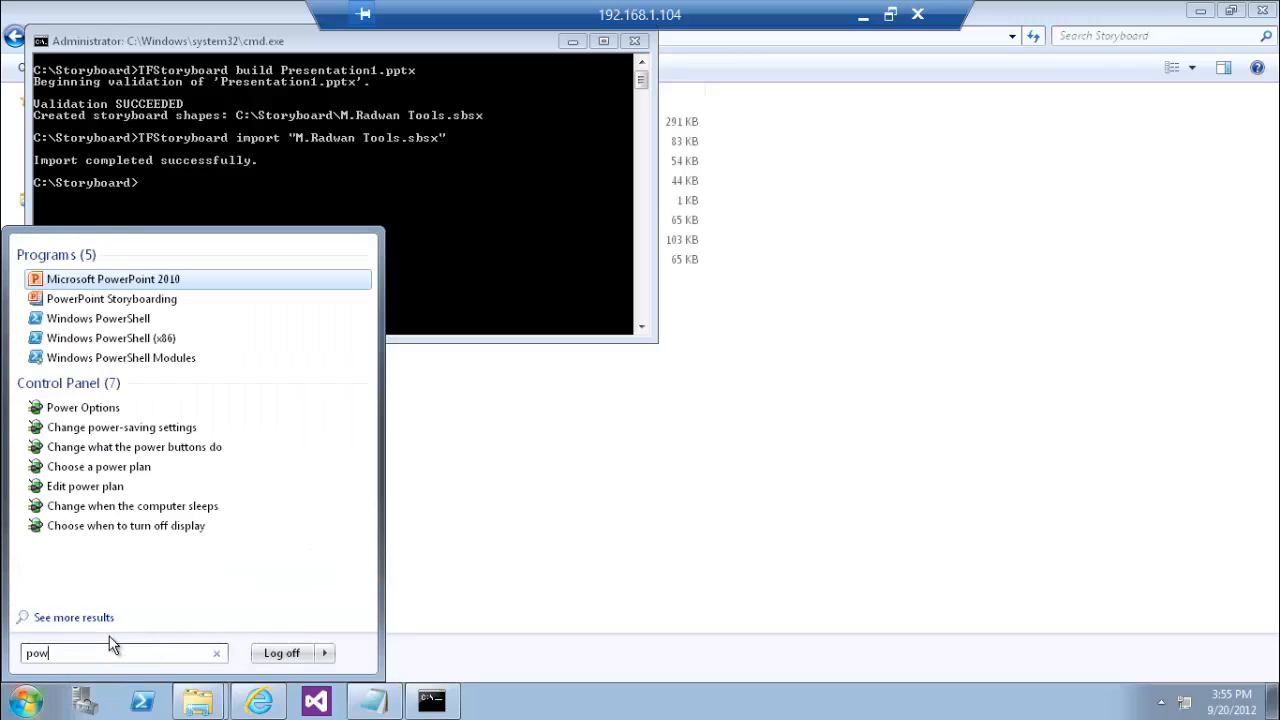
In maximized PowerPoint, insert the Black, Blue and Red Text bars, then delete the M.Radwan Tools category
click(113, 279)
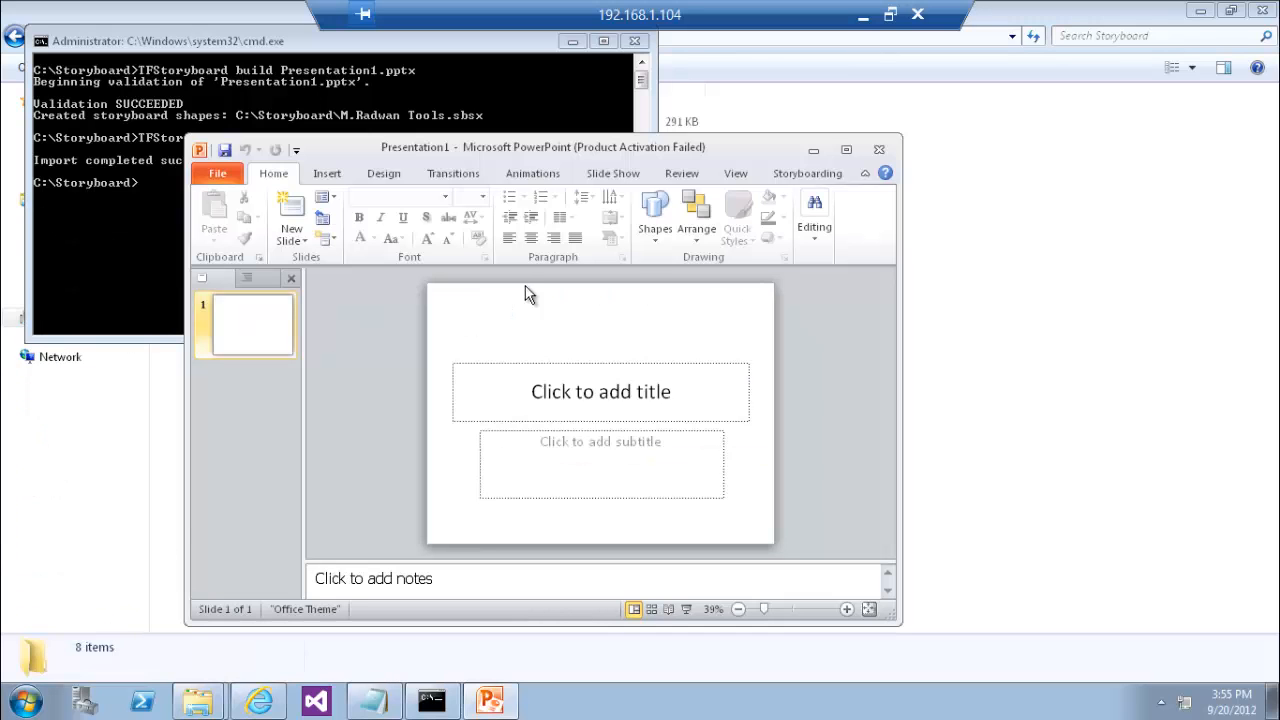
click(847, 149)
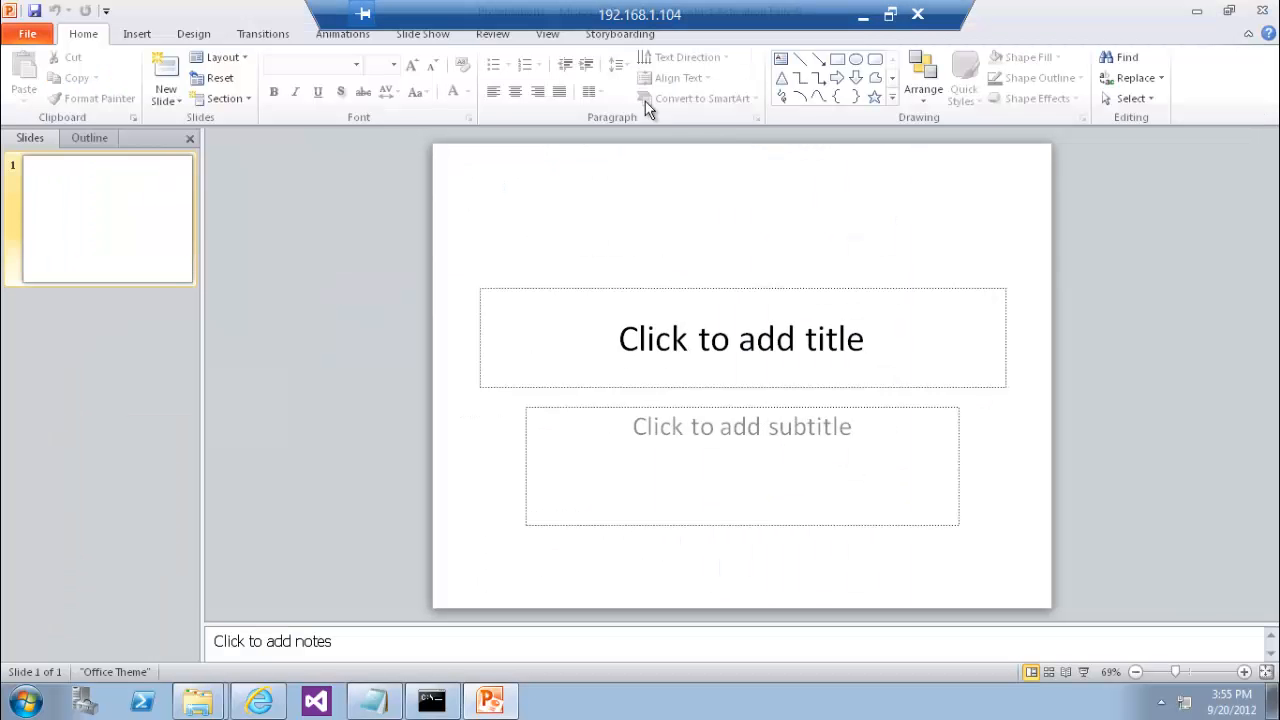
click(622, 33)
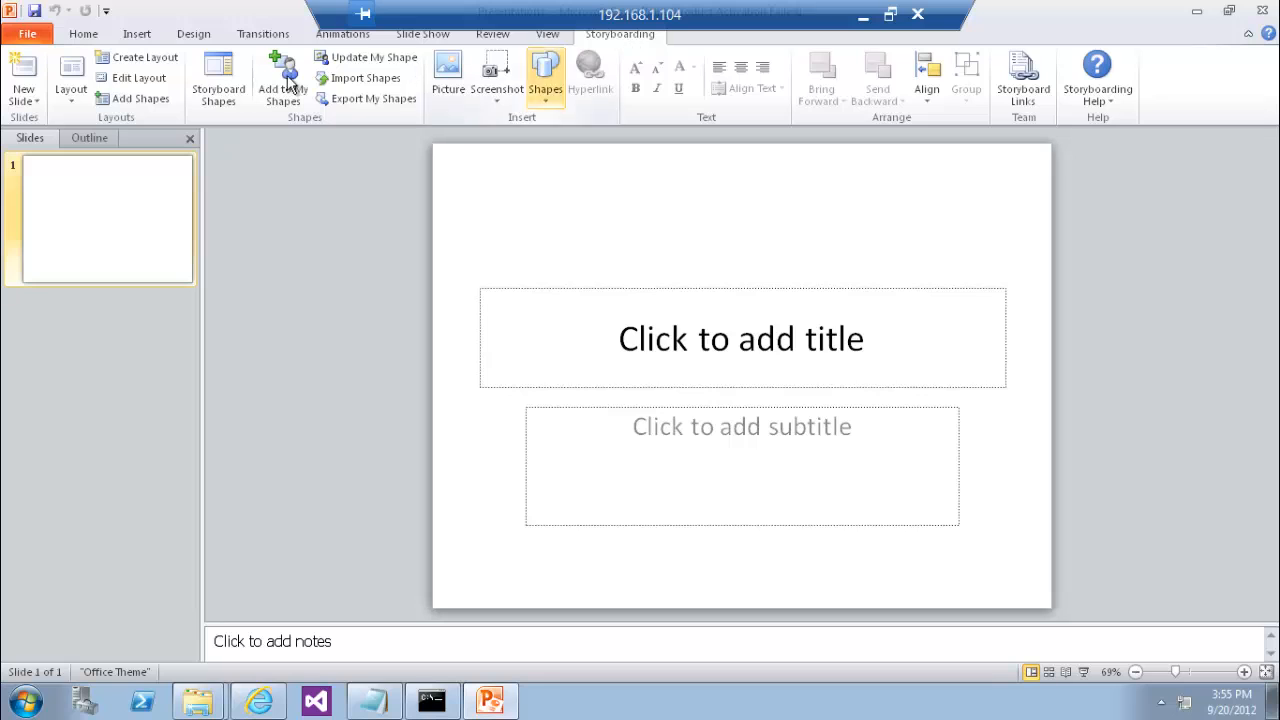
click(217, 80)
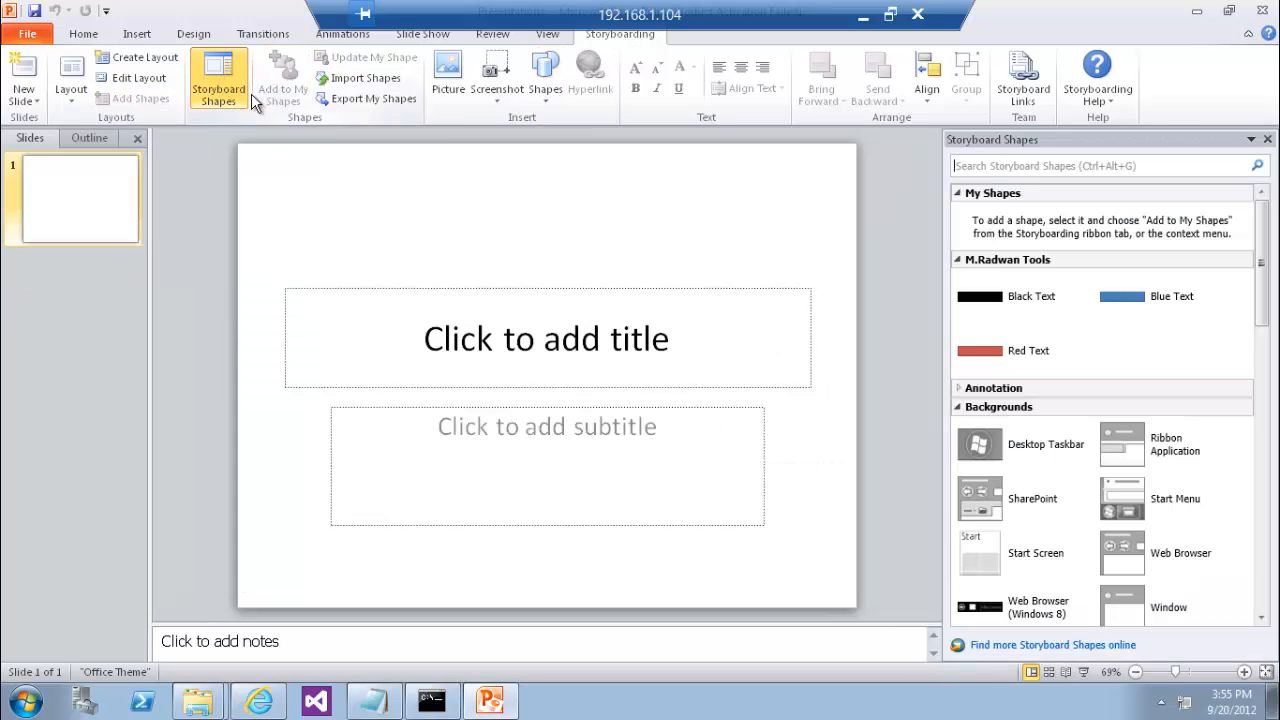
mouse_move(1028, 272)
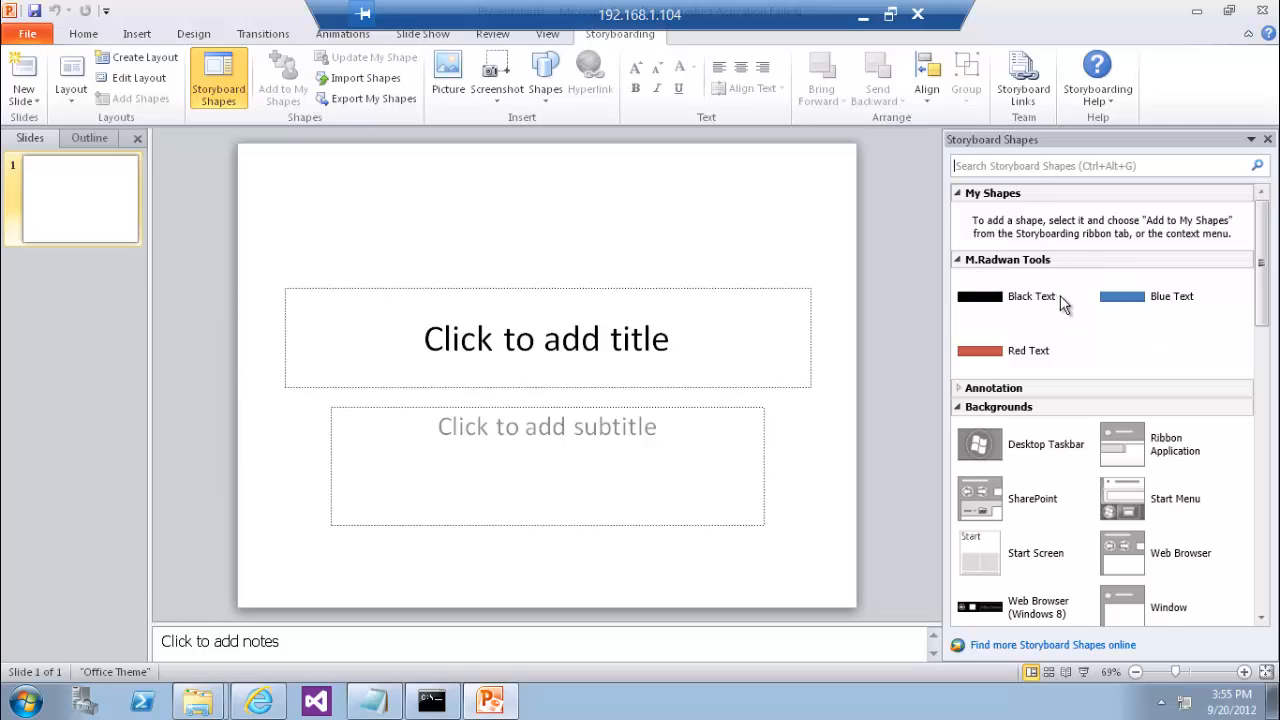
click(1005, 296)
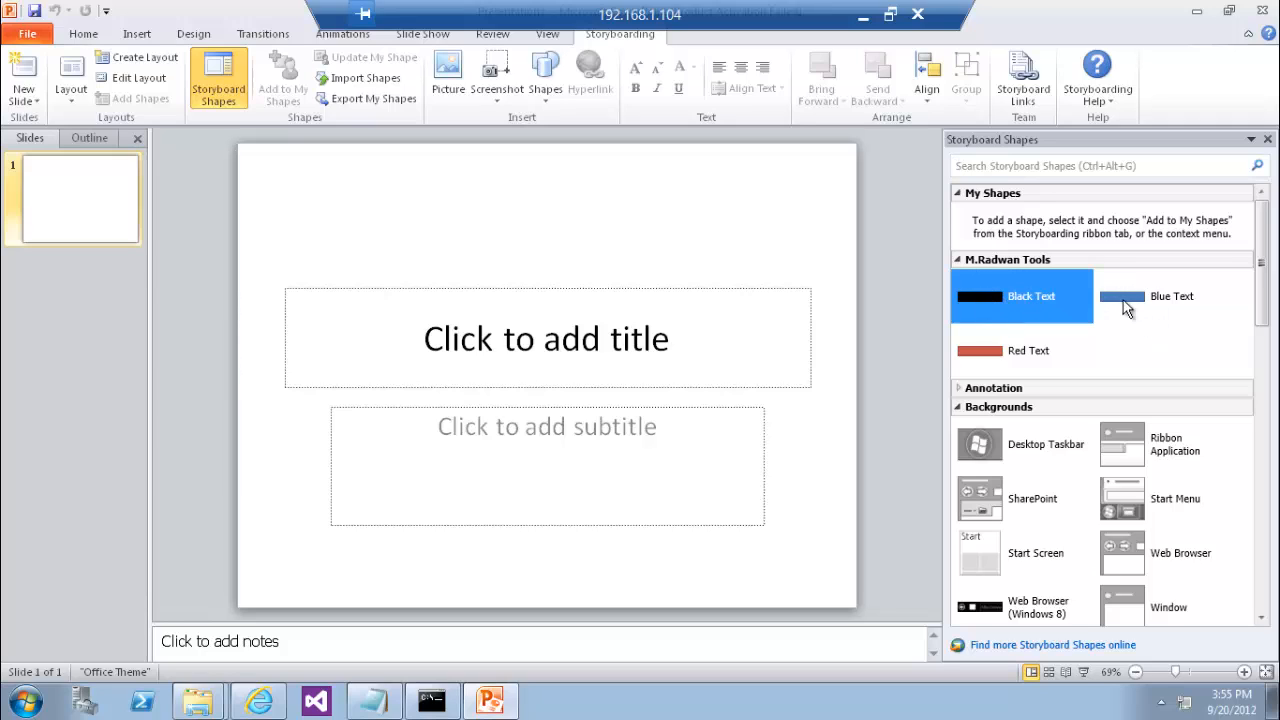
mouse_move(985, 358)
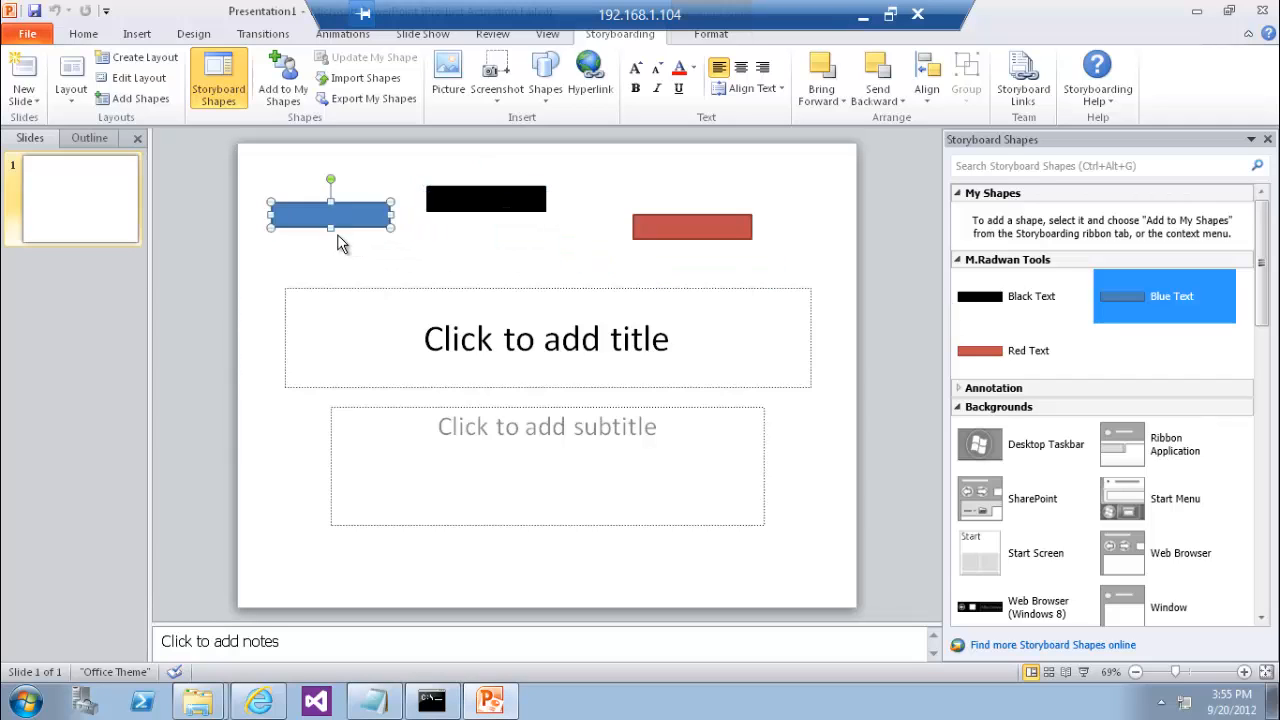
mouse_move(992, 262)
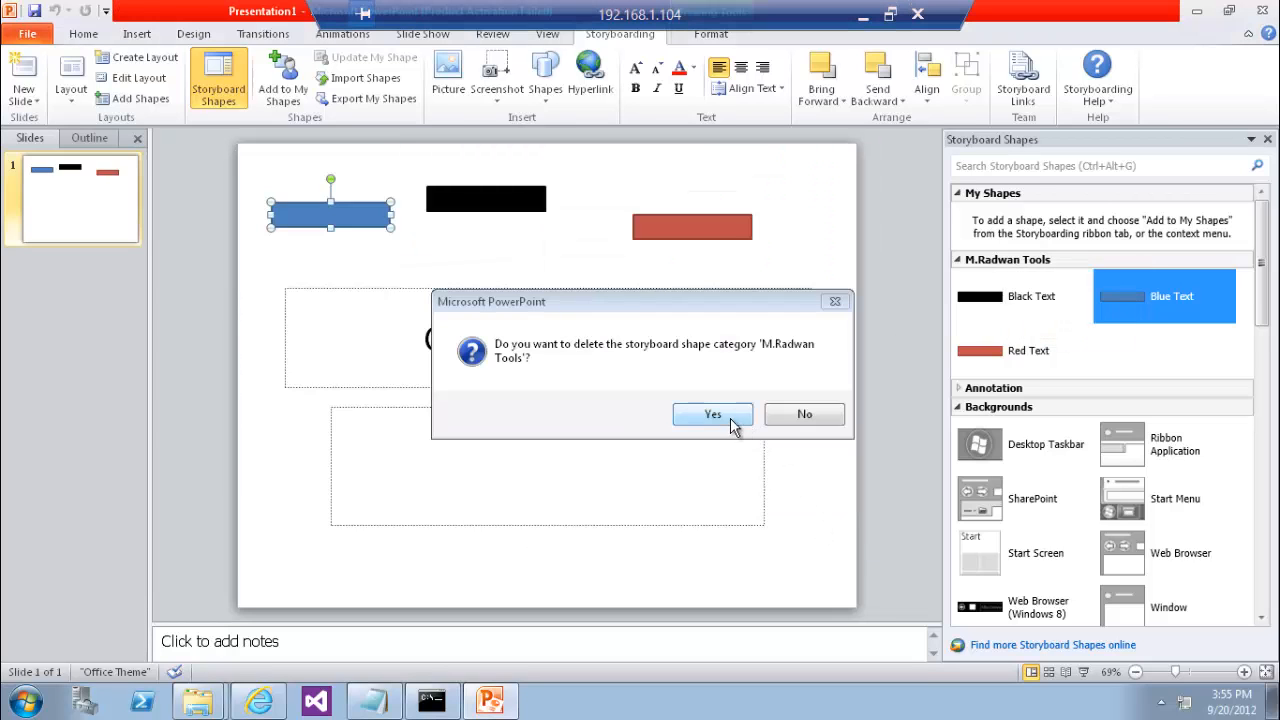
click(712, 414)
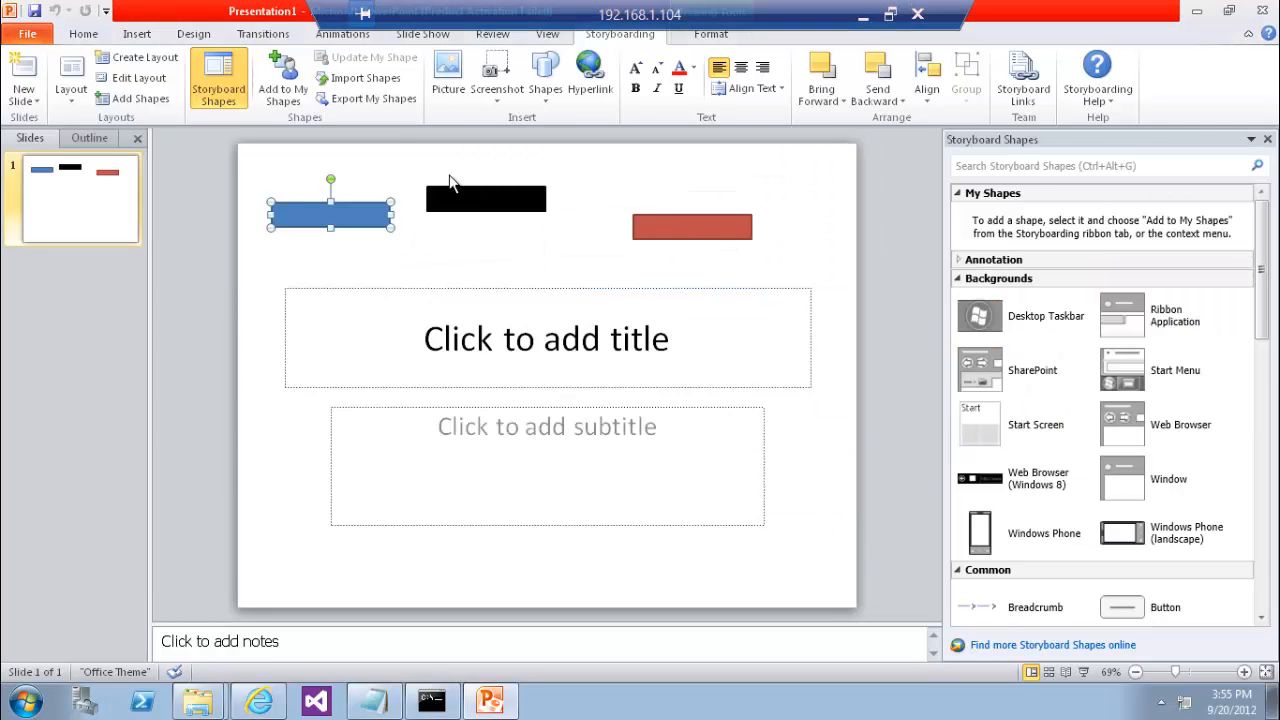
Re-import M.Radwan Tools.sbsx from C:\Storyboard through Import Shapes
click(362, 78)
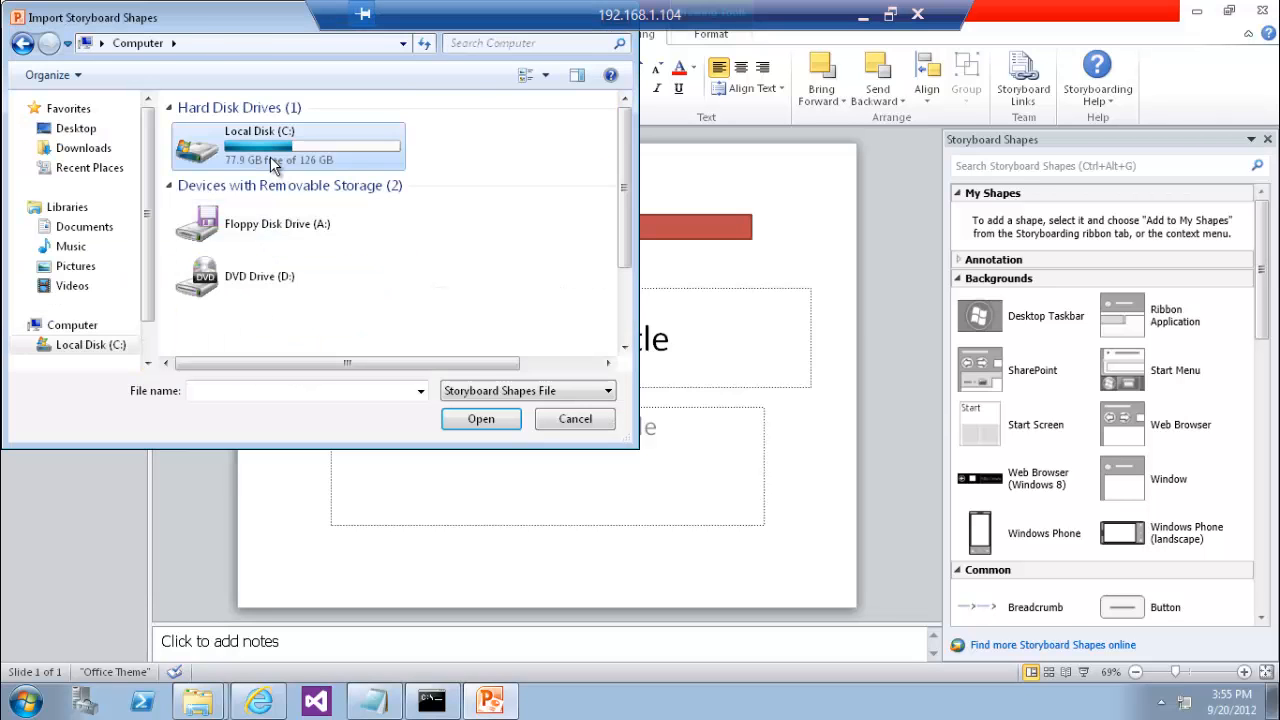
double_click(260, 145)
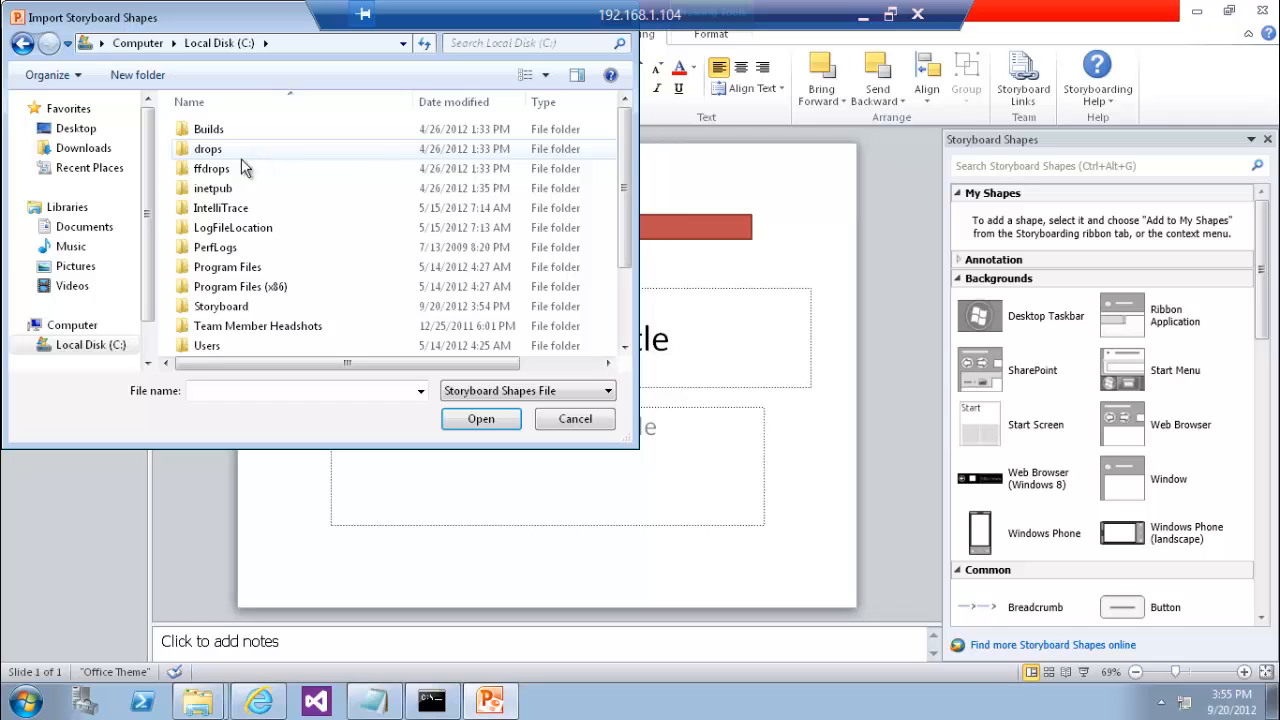
double_click(220, 306)
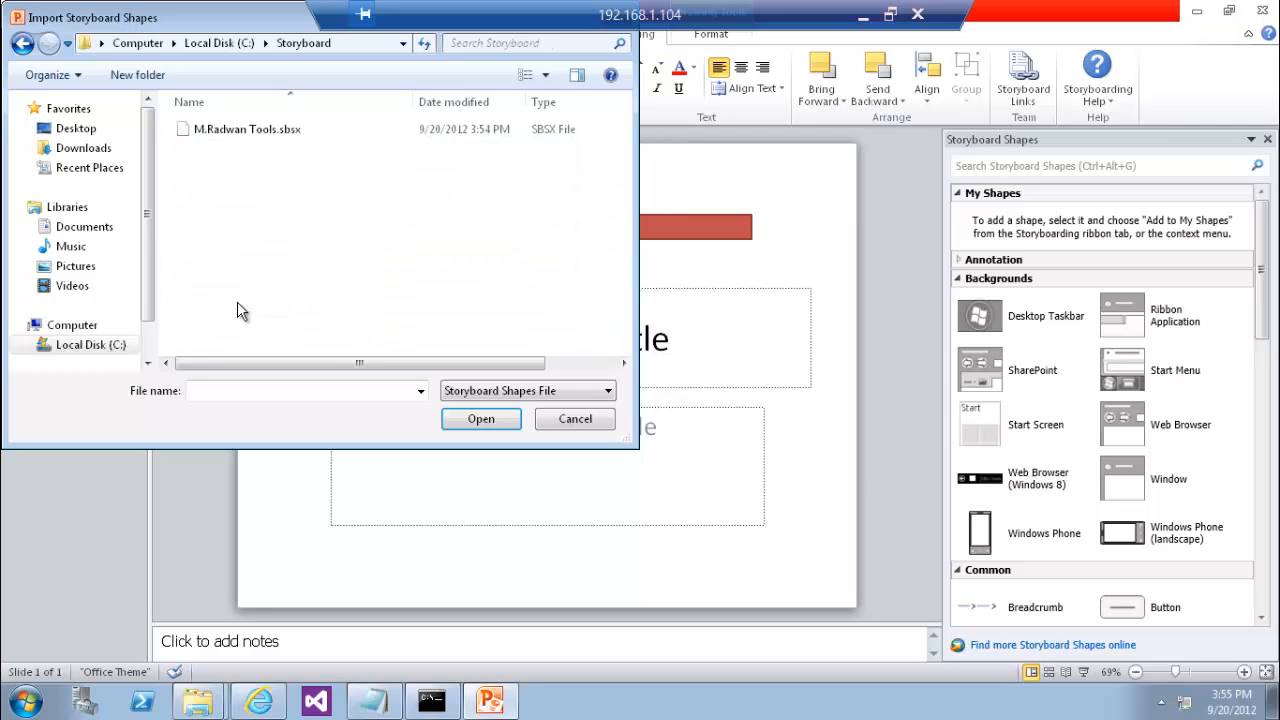
click(481, 419)
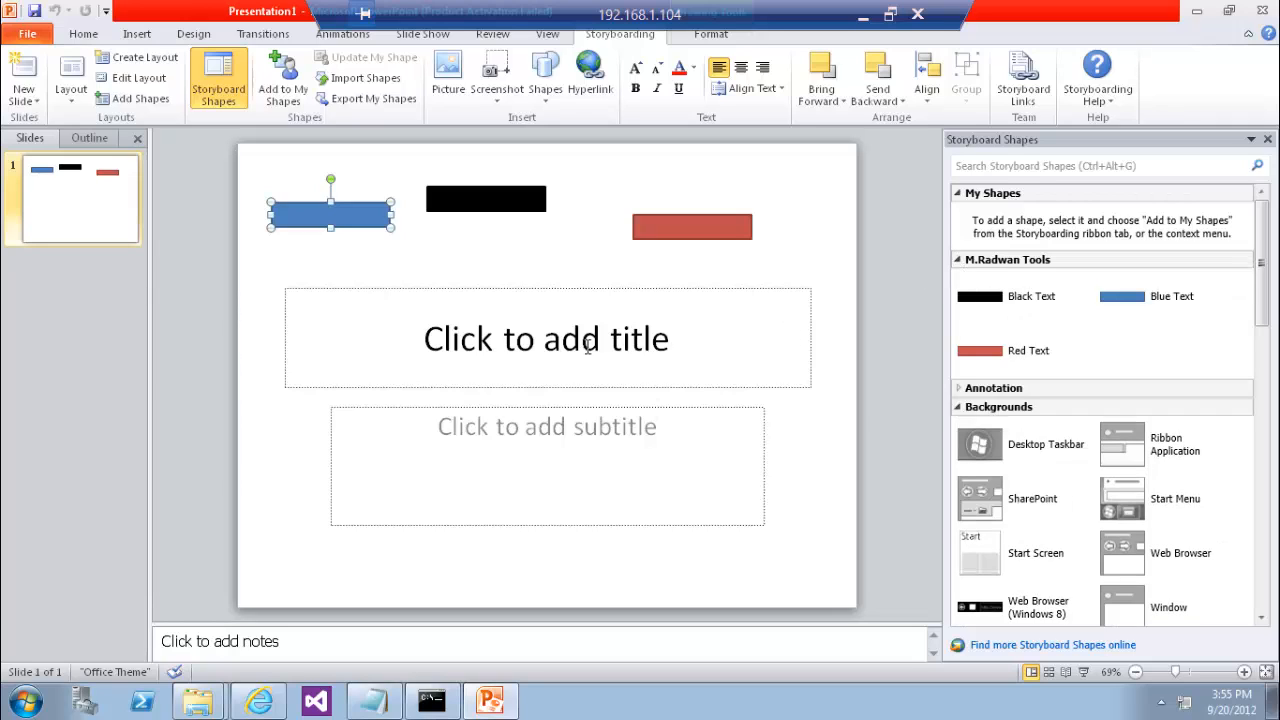
mouse_move(343, 590)
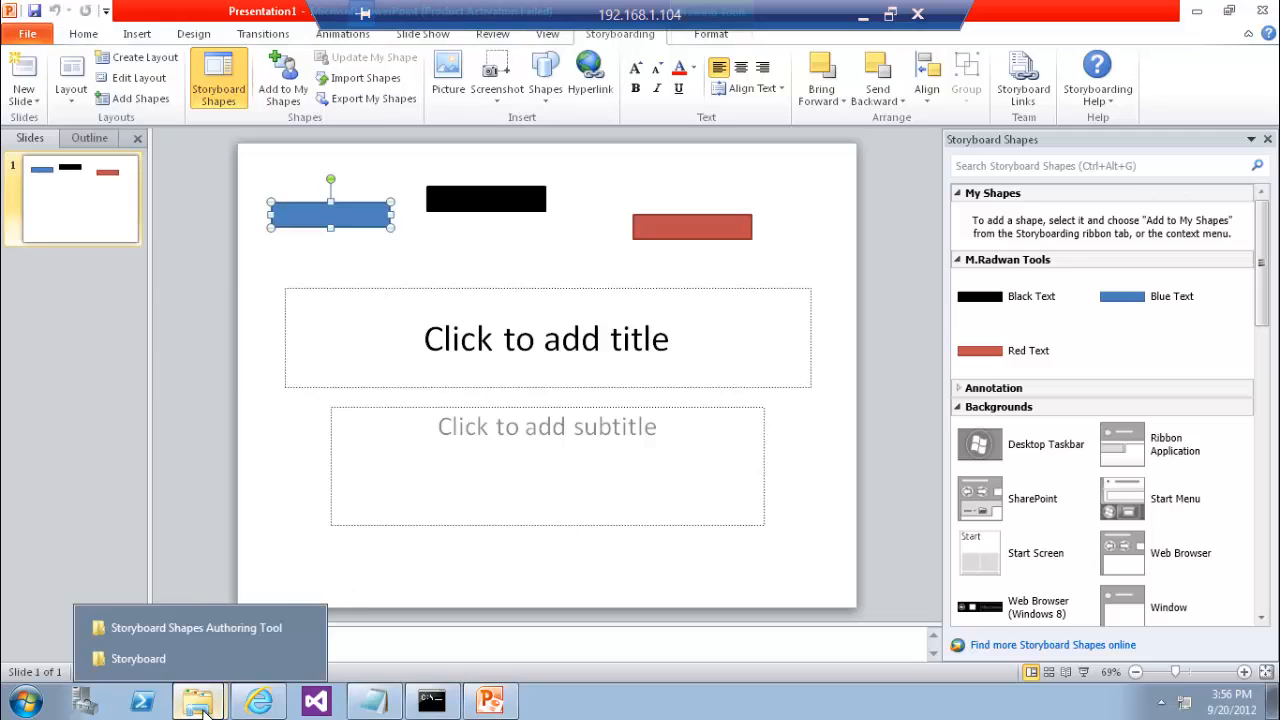
Open the Storyboard folder from the taskbar and open Storyboard Shapes Metadata Reference
click(190, 699)
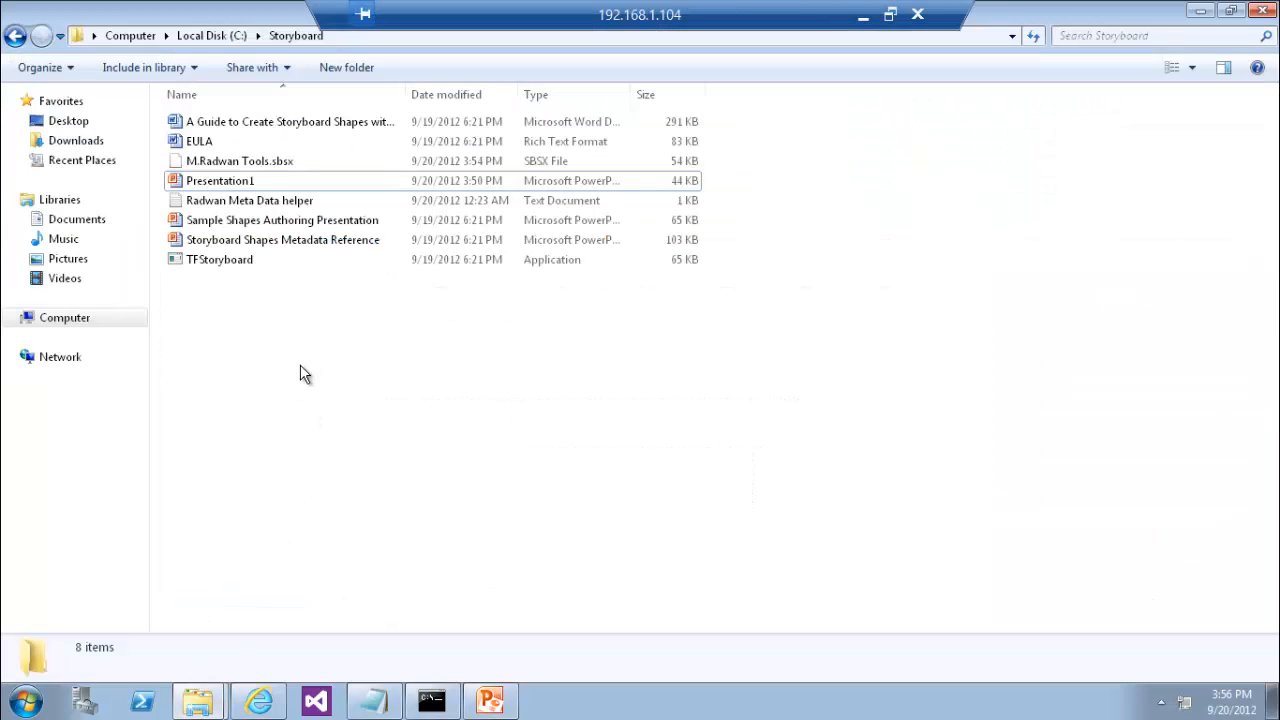
mouse_move(273, 290)
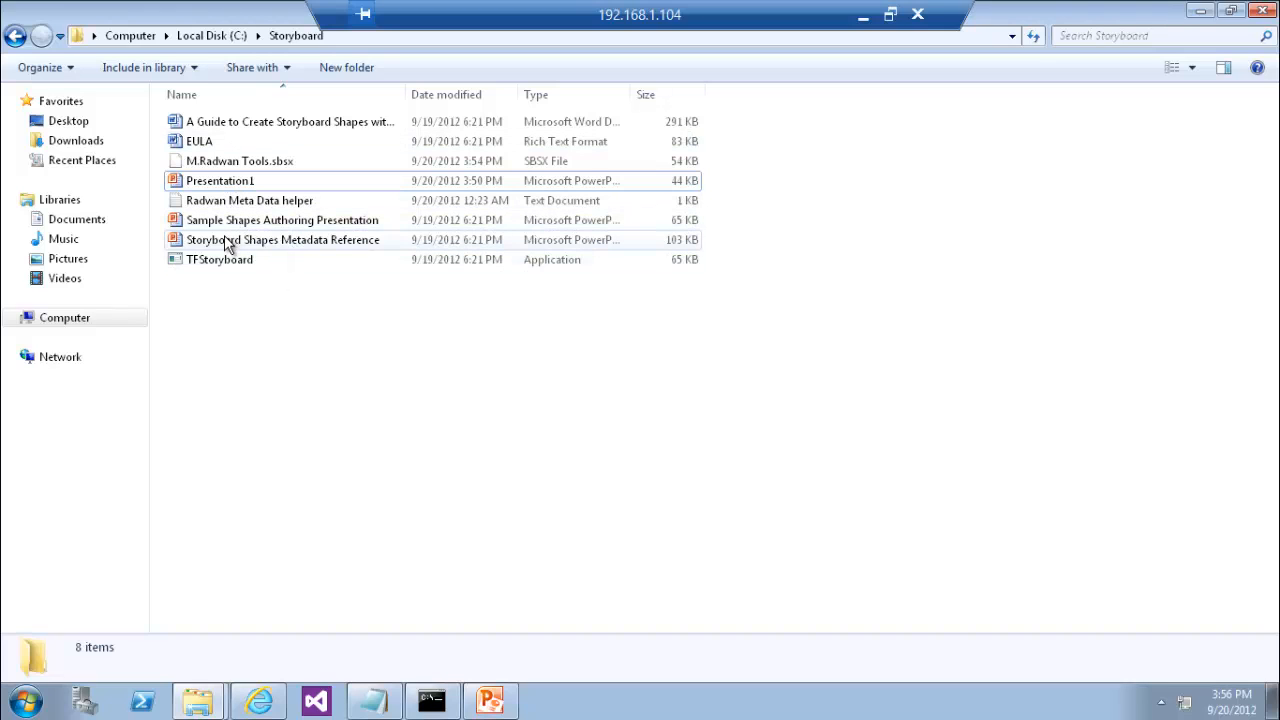
click(283, 239)
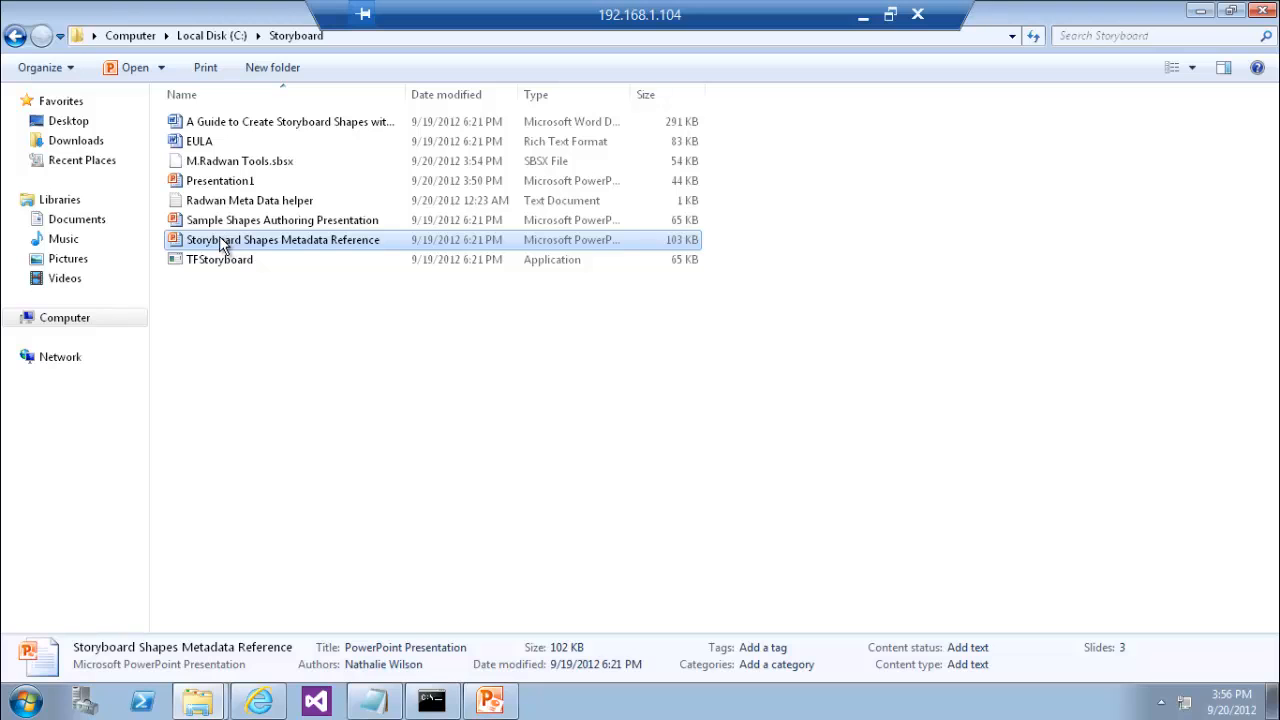
double_click(284, 239)
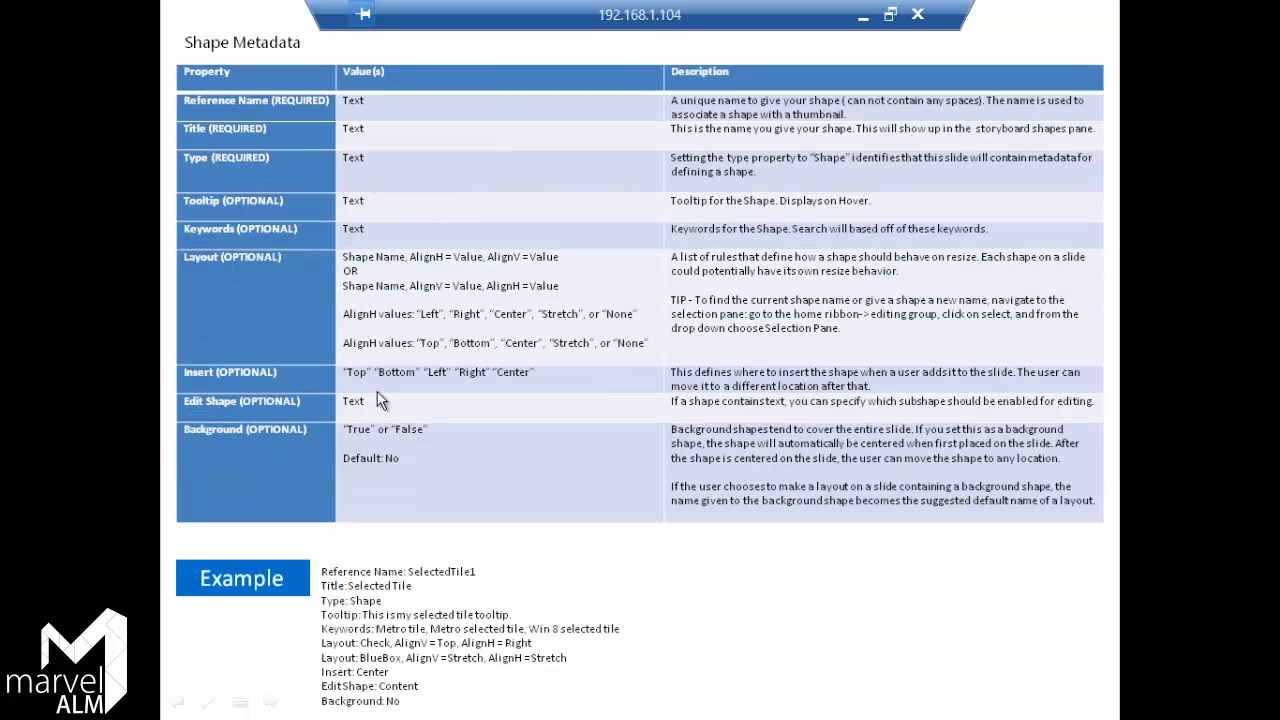
mouse_move(473, 385)
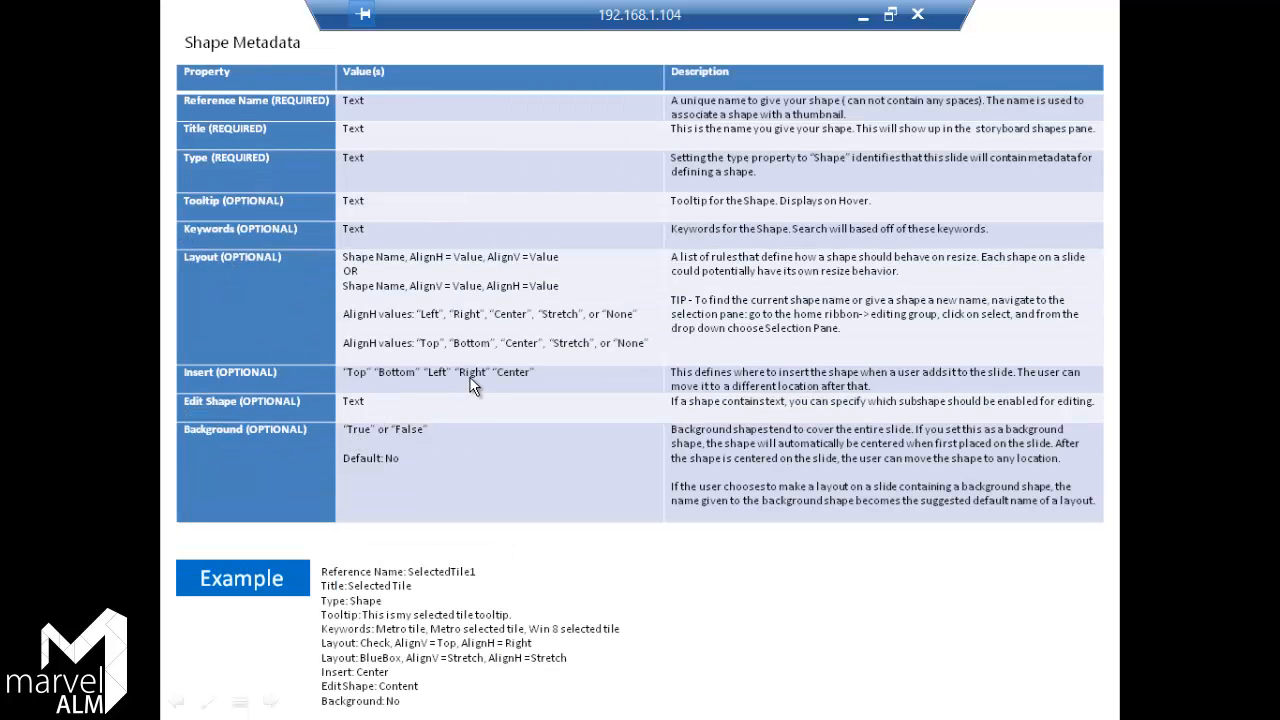